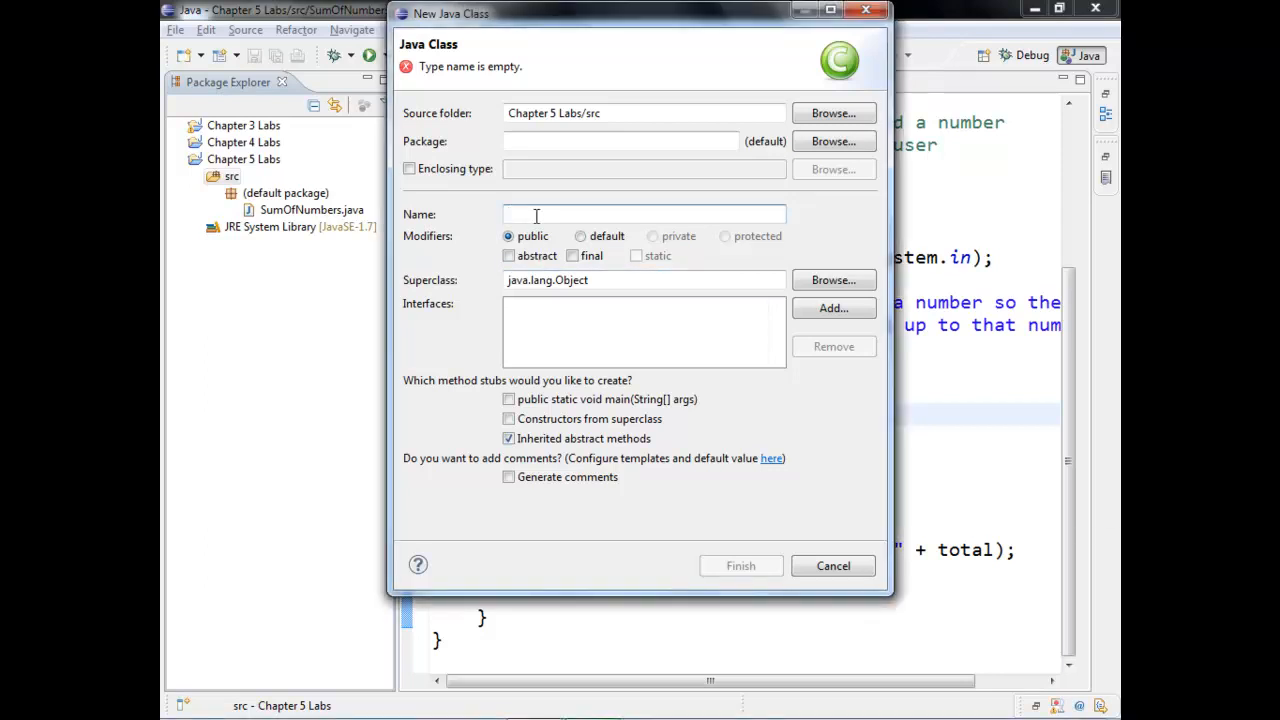
Enter DistanceTraveled as the class name and finish the New Java Class wizard.
{"action": "type", "text": "DistanceTraveled"}
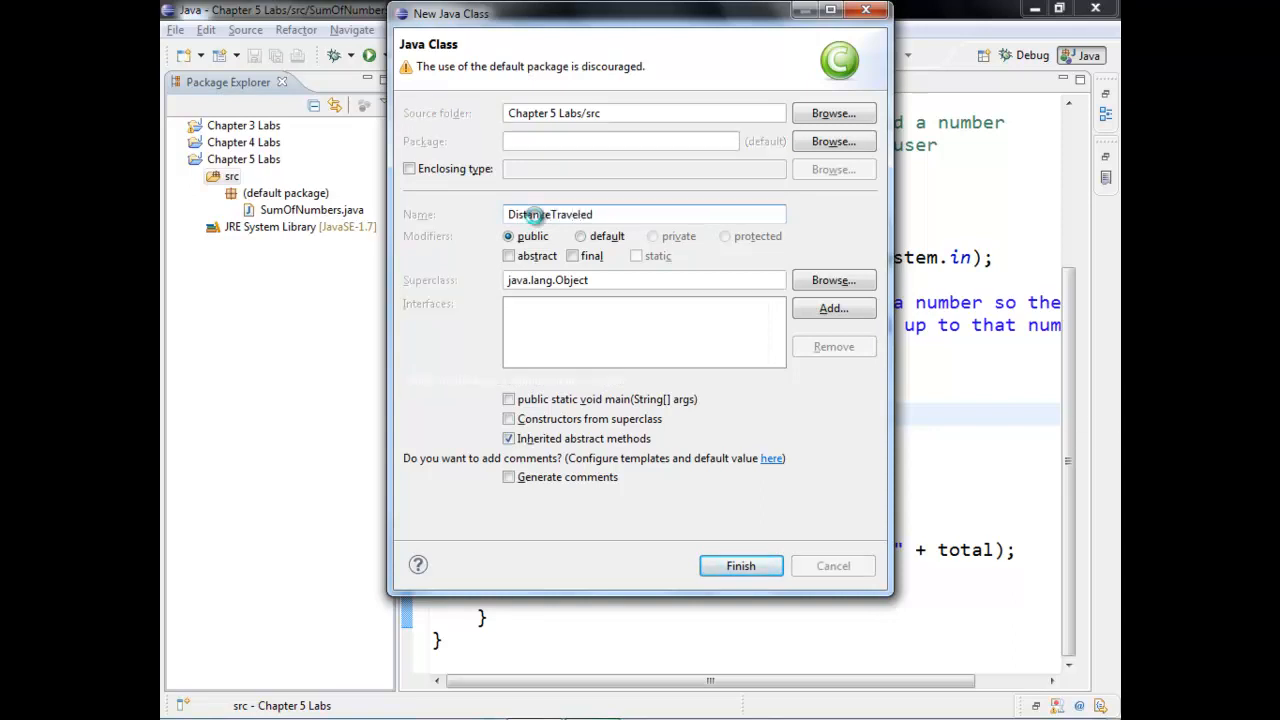
{"action": "left_click", "coordinate": [740, 565]}
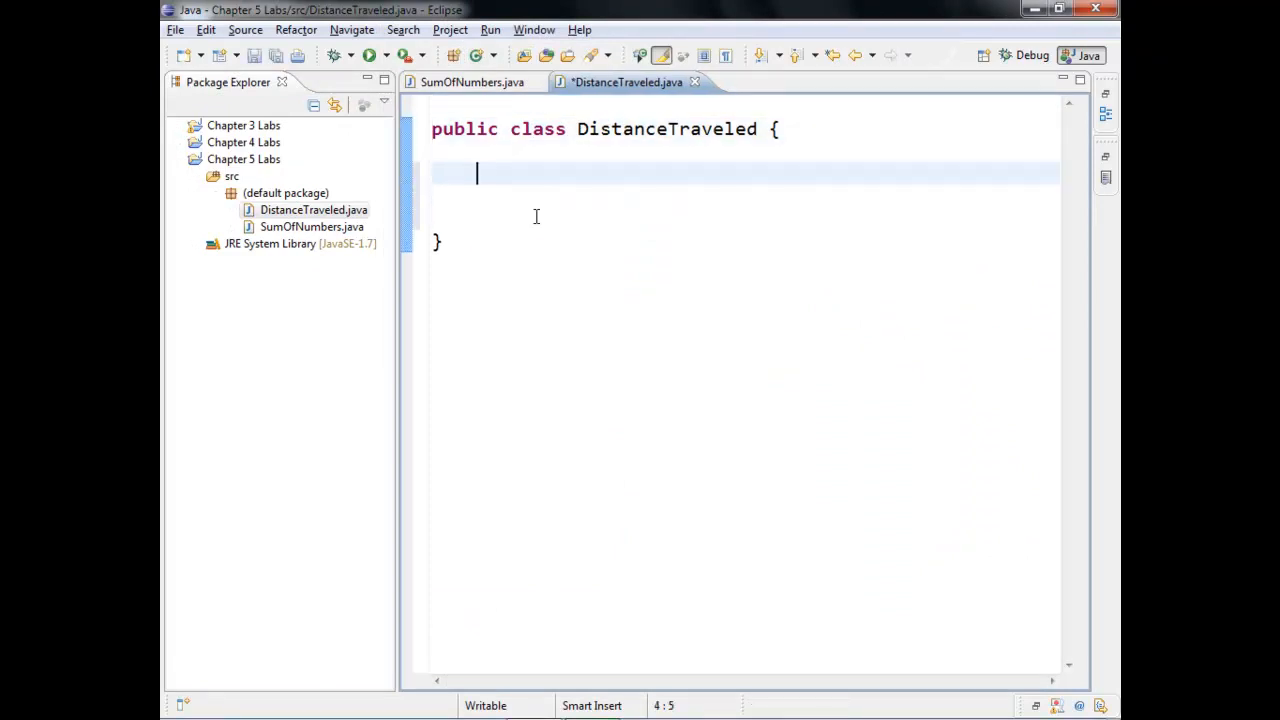
Save the new class and declare the fields 'private int mph;' and 'private int hour;'.
{"action": "key", "text": "ctrl+s"}
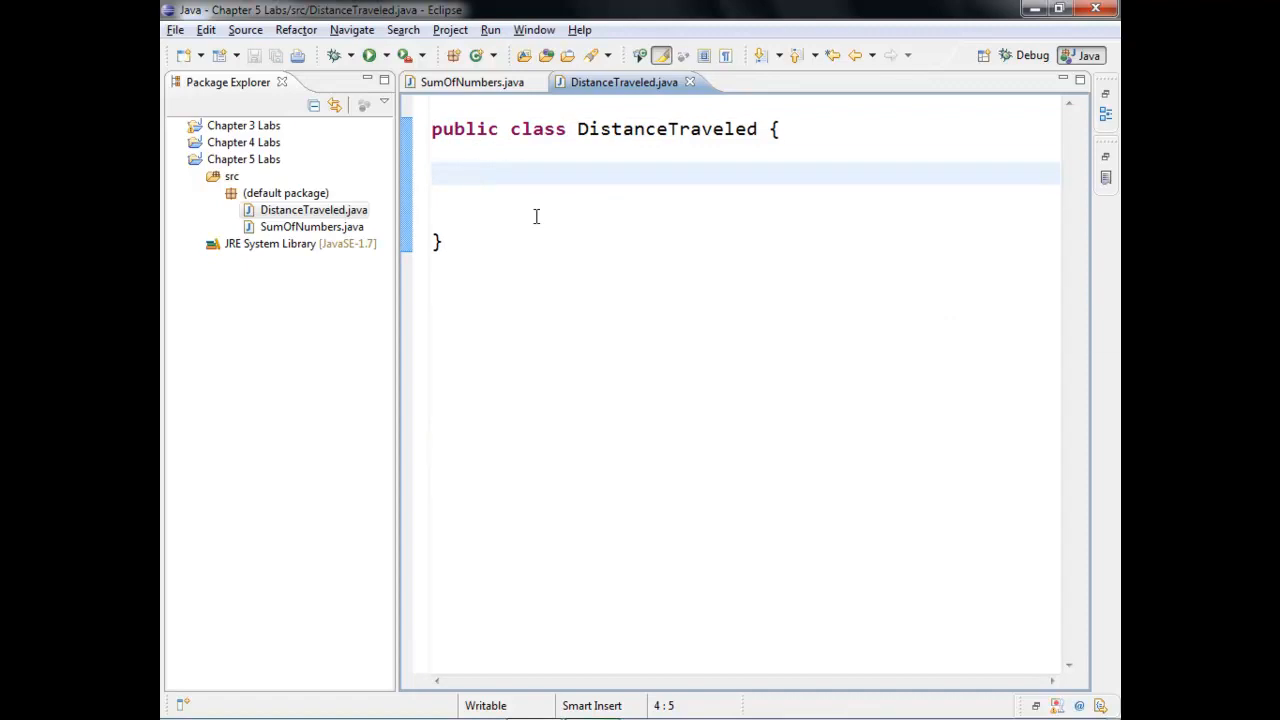
{"action": "left_click", "coordinate": [478, 173]}
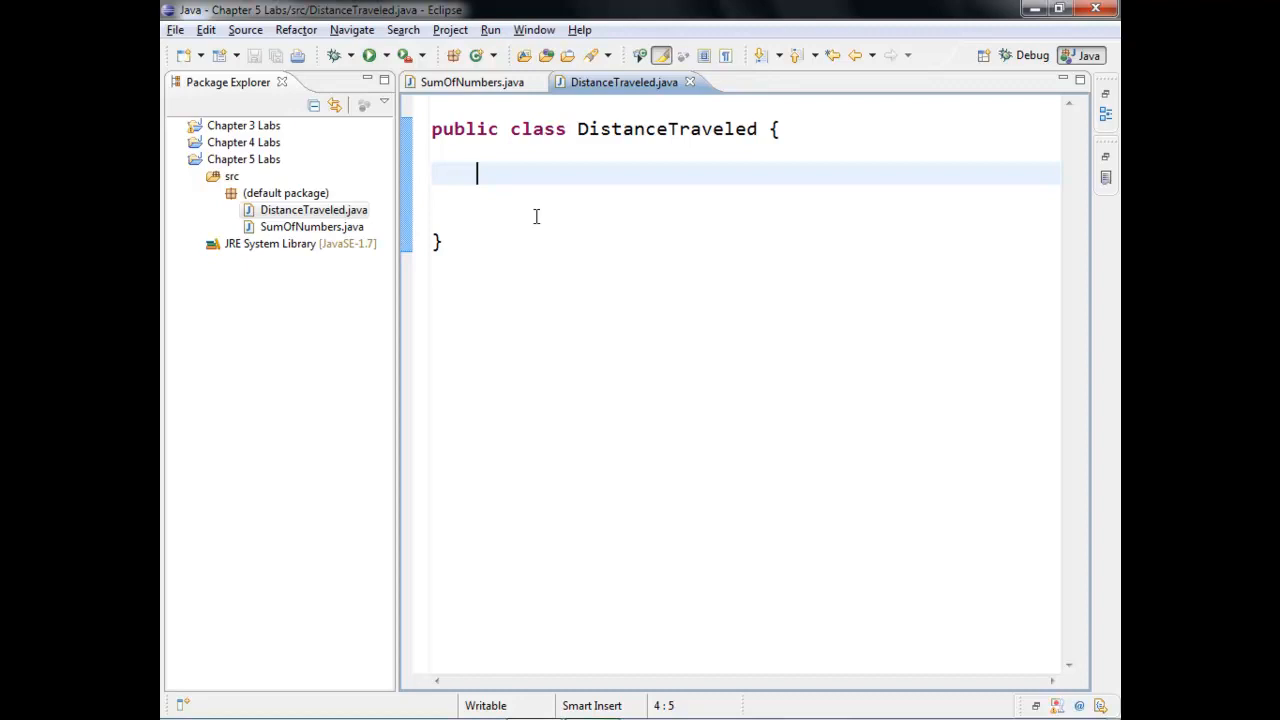
{"action": "type", "text": "int"}
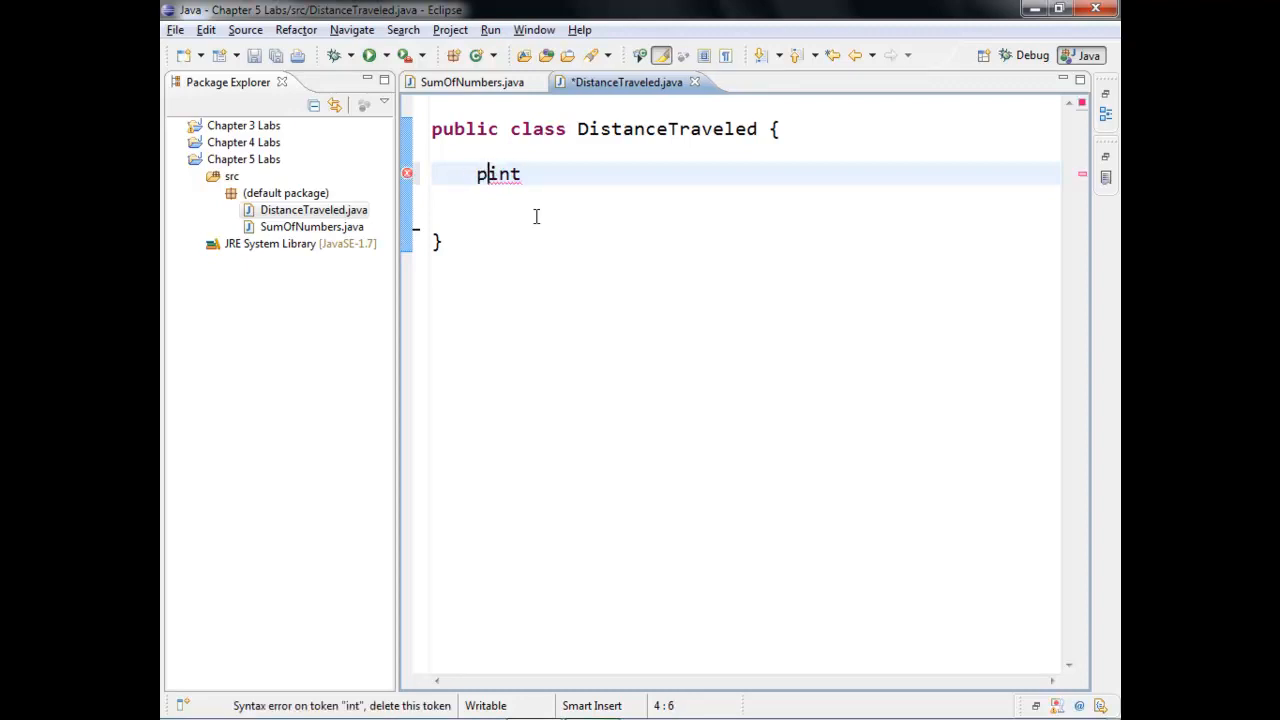
{"action": "type", "text": "rivate int"}
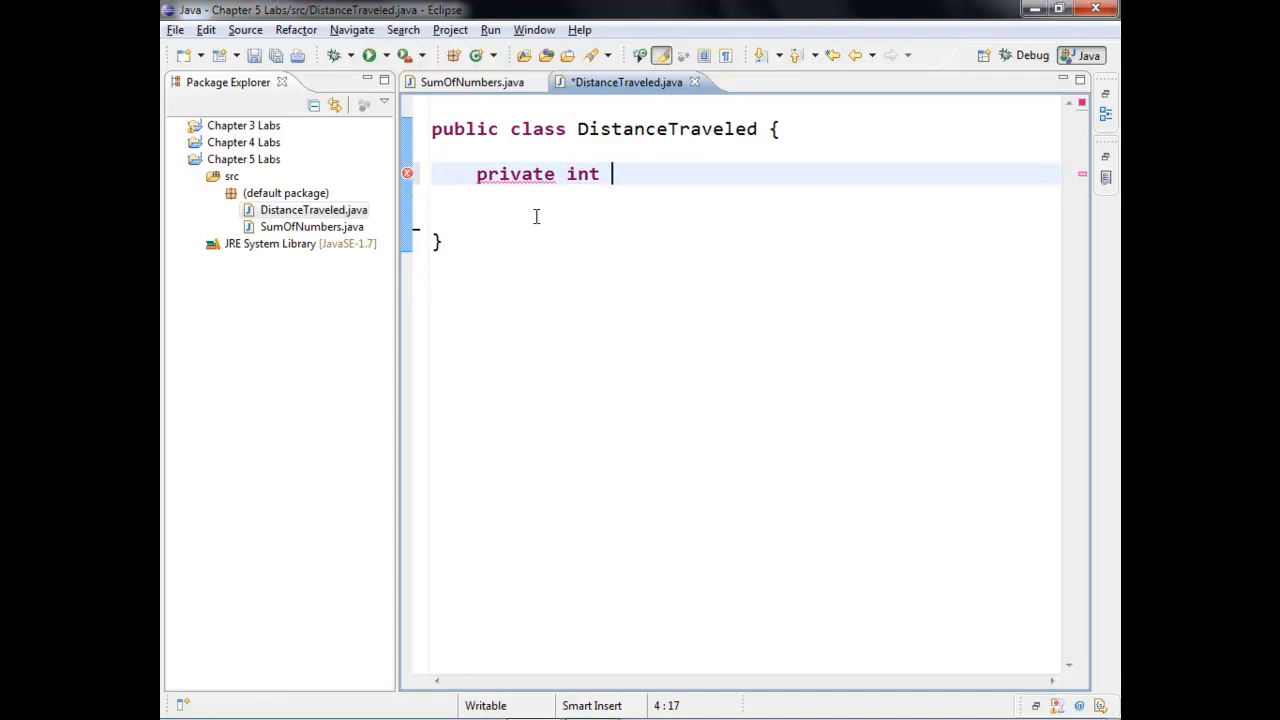
{"action": "type", "text": "mph;"}
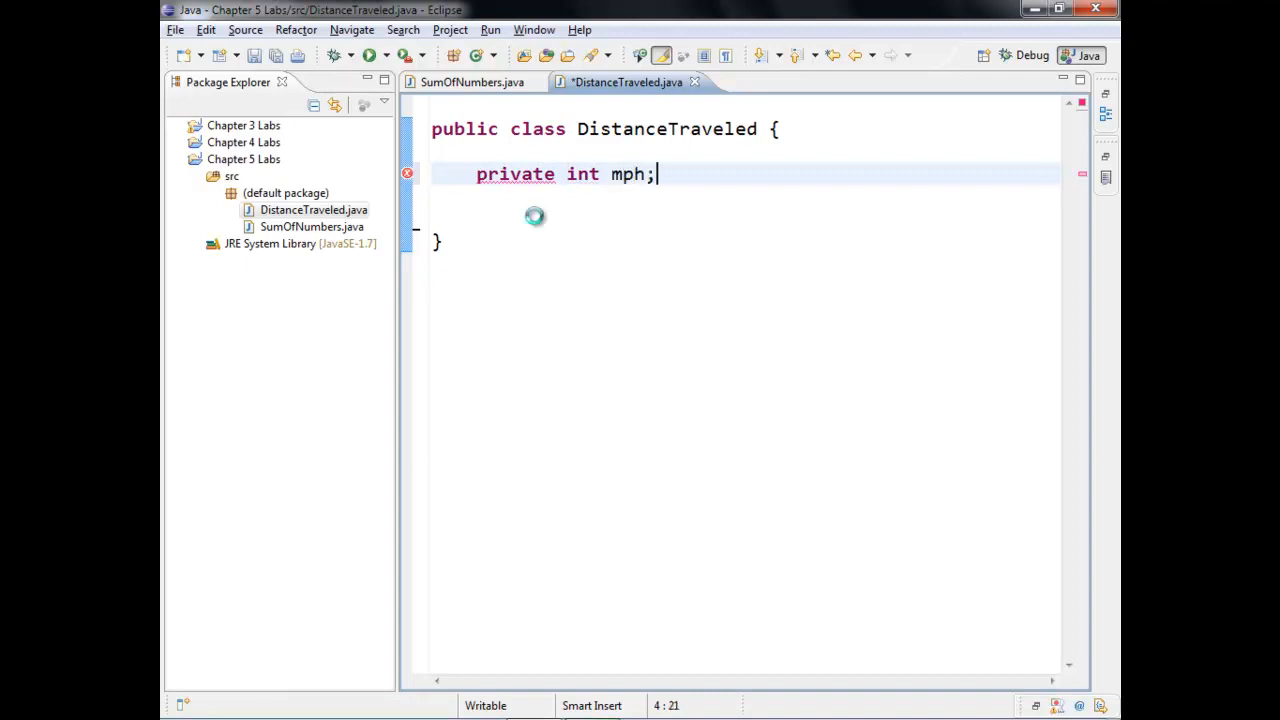
{"action": "type", "text": "private"}
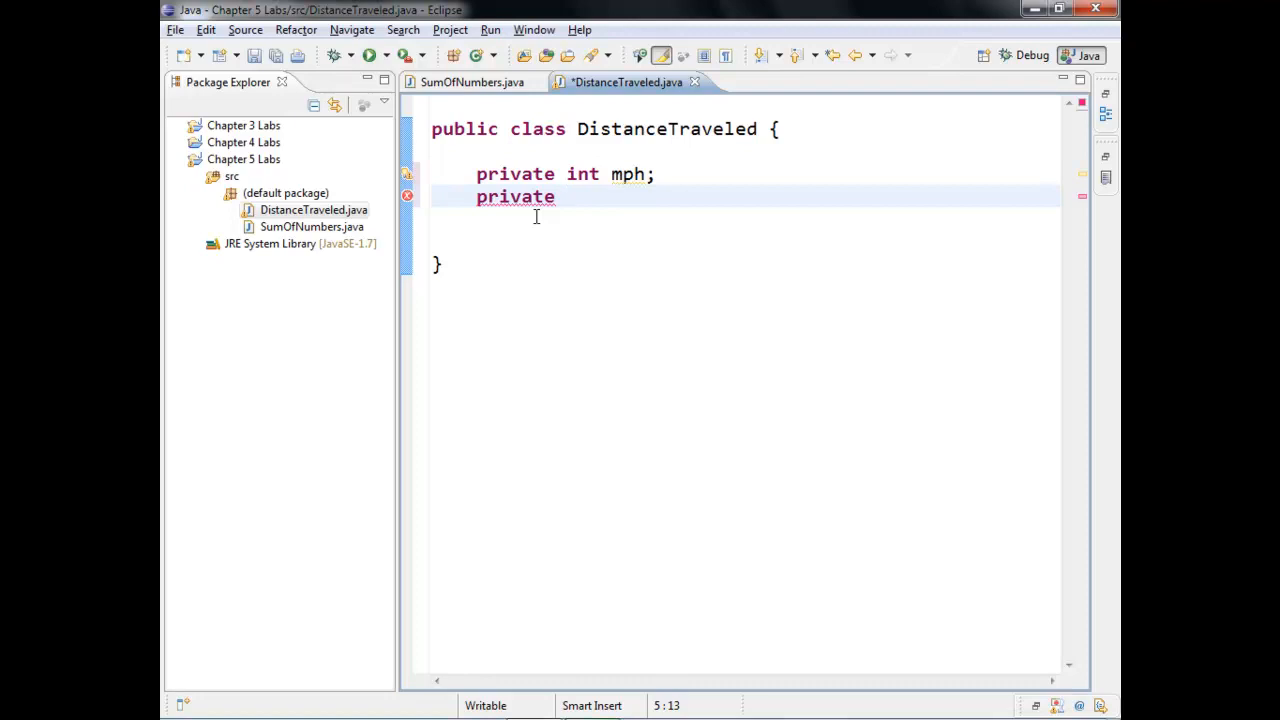
{"action": "type", "text": "\" \""}
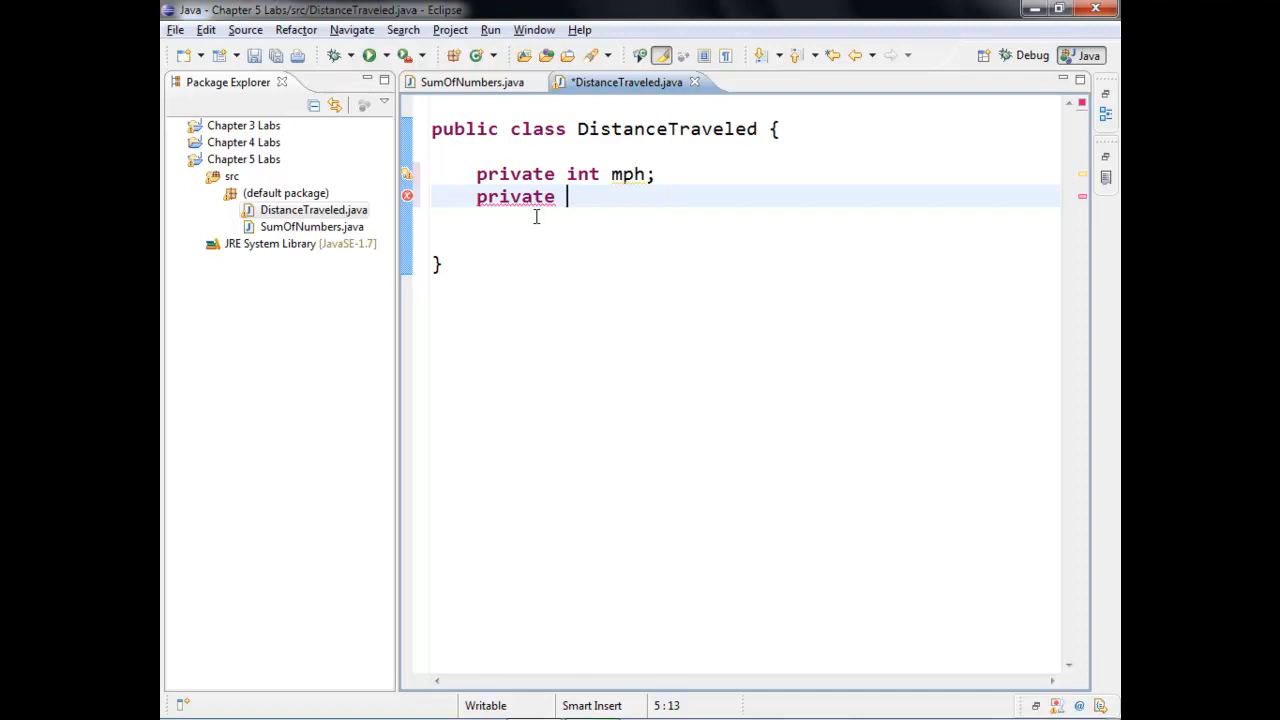
{"action": "type", "text": "int"}
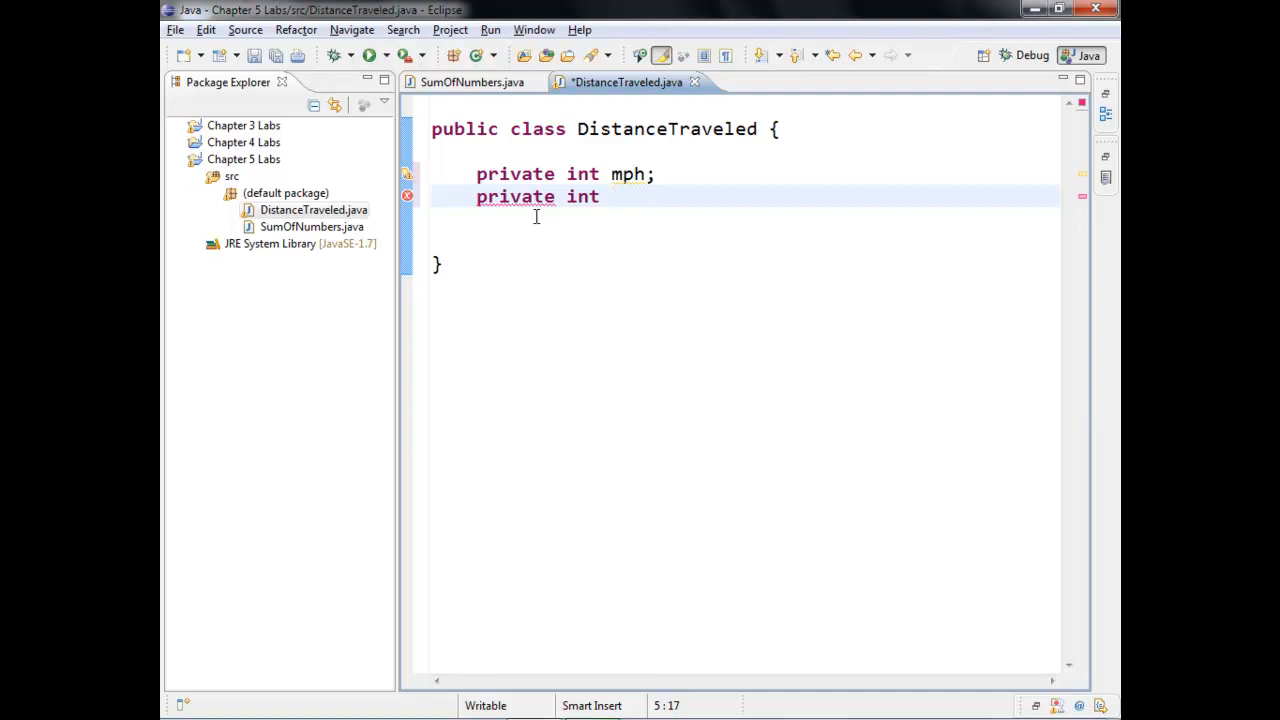
{"action": "type", "text": "hour;"}
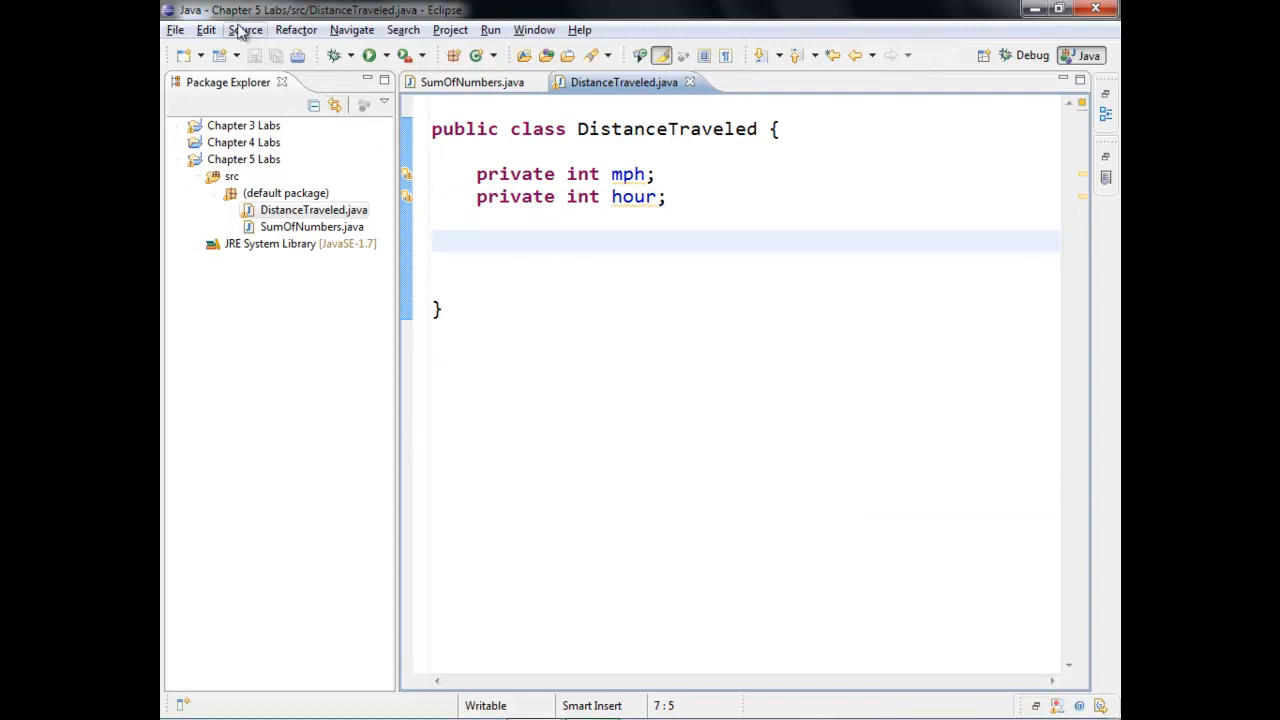
Generate getter and setter methods for hour and mph from the Source menu.
{"action": "left_click", "coordinate": [246, 29]}
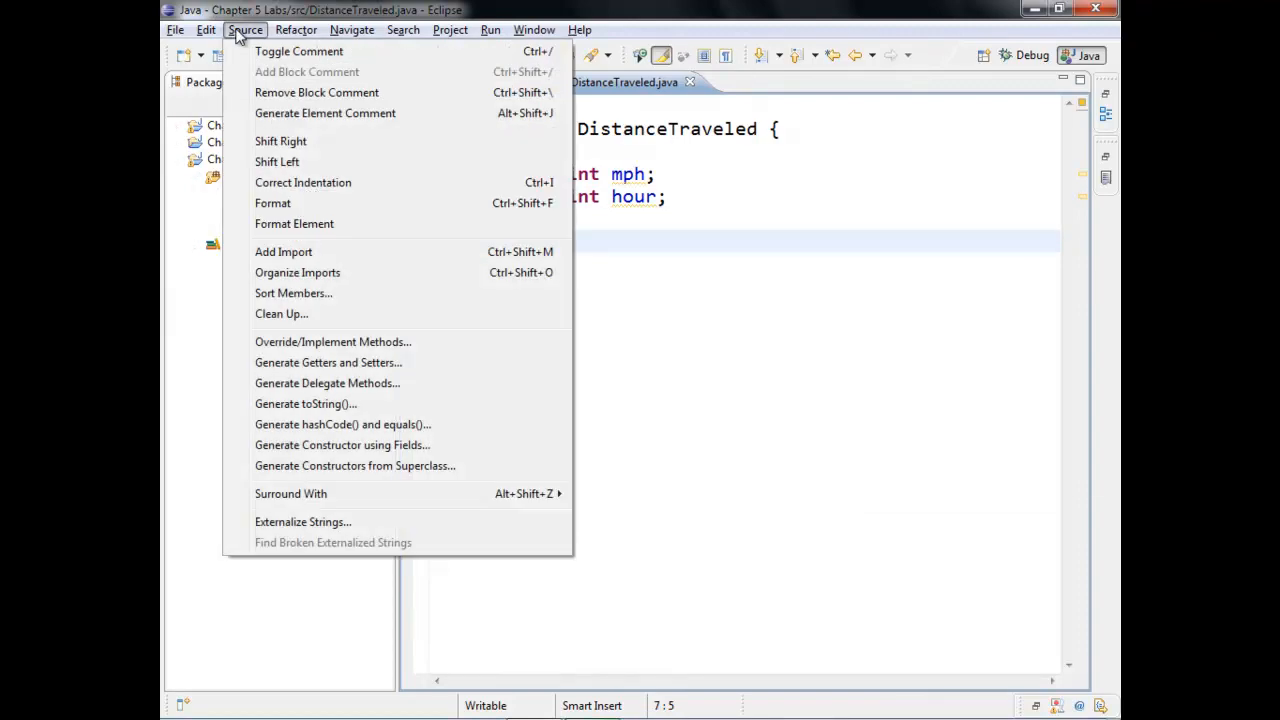
{"action": "mouse_move", "coordinate": [281, 314]}
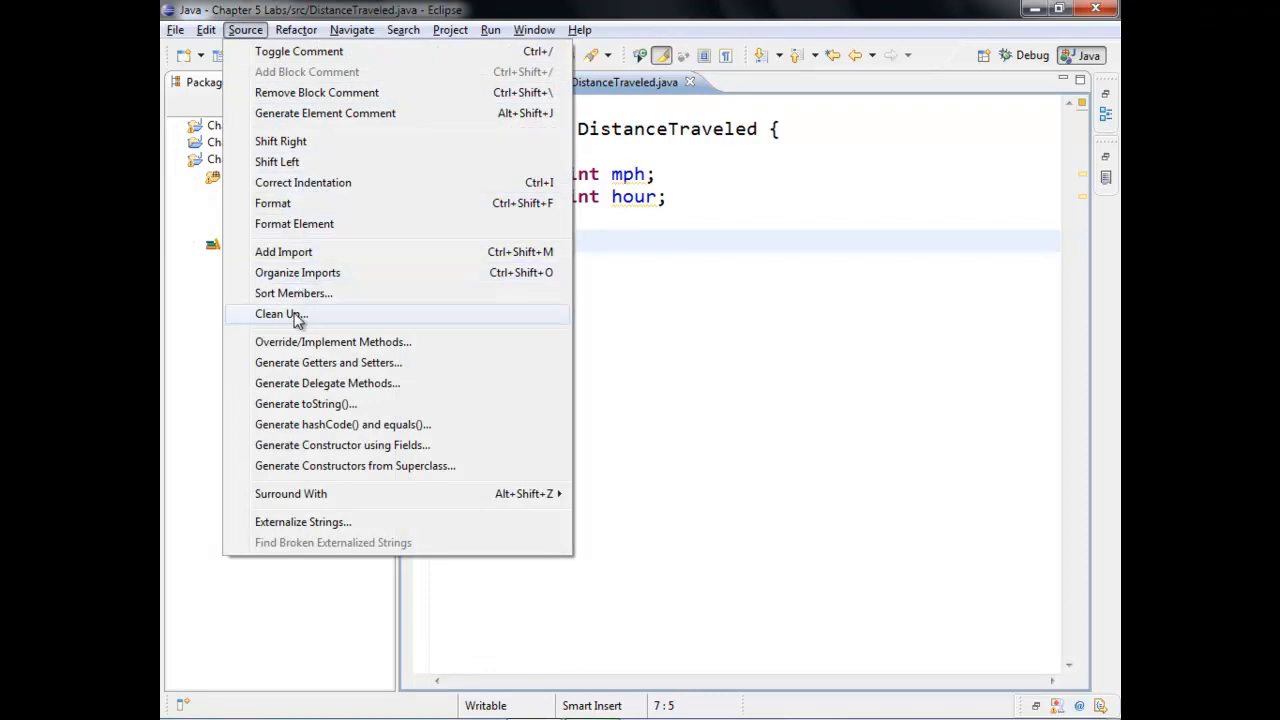
{"action": "mouse_move", "coordinate": [328, 362]}
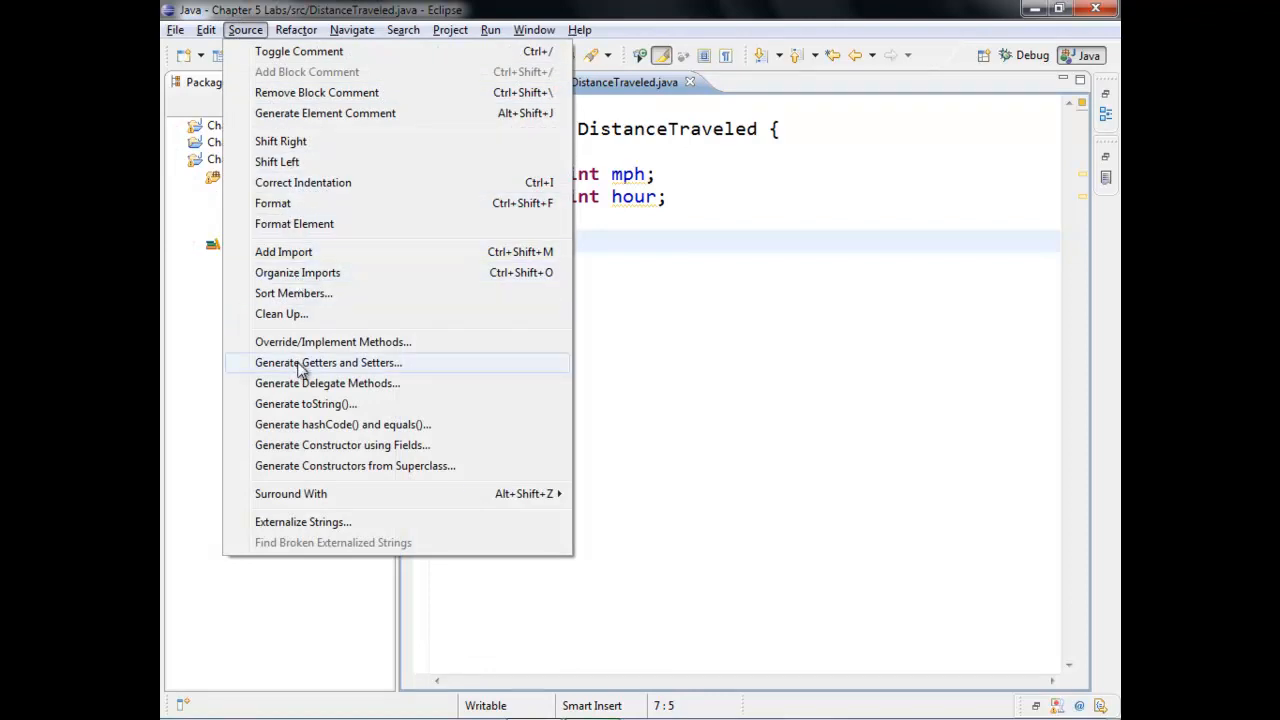
{"action": "mouse_move", "coordinate": [390, 372]}
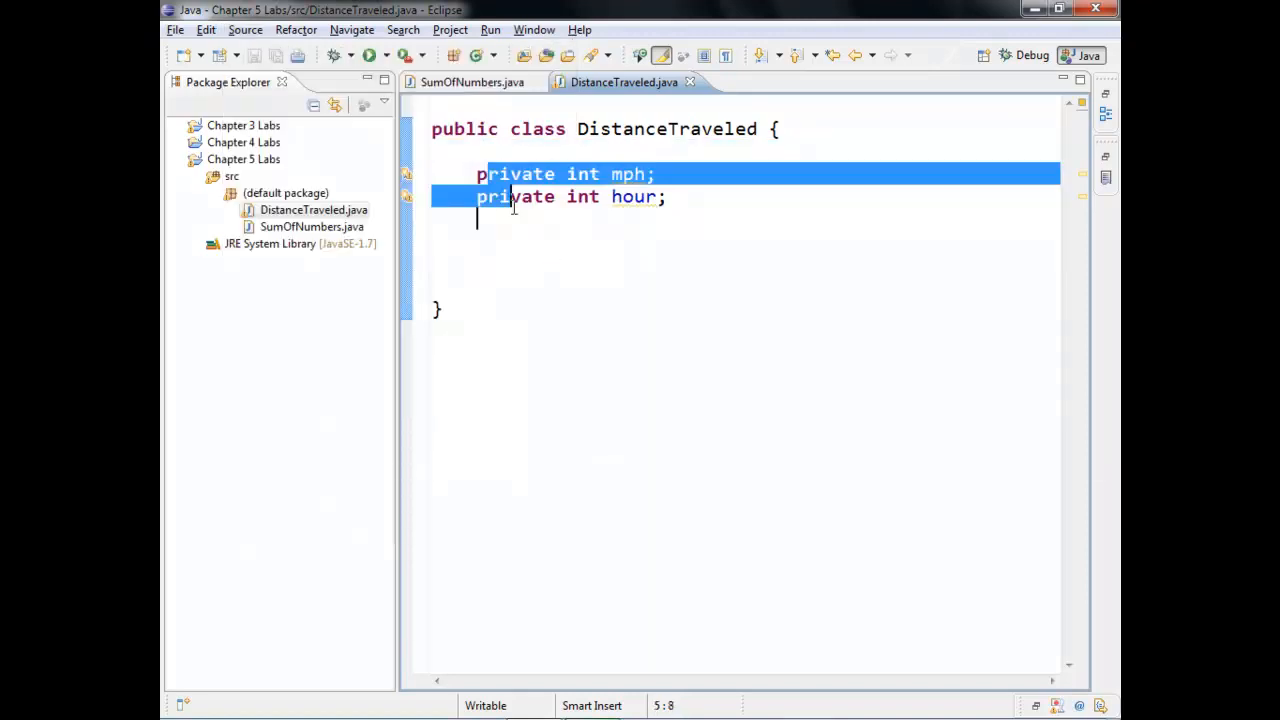
{"action": "left_click", "coordinate": [245, 29]}
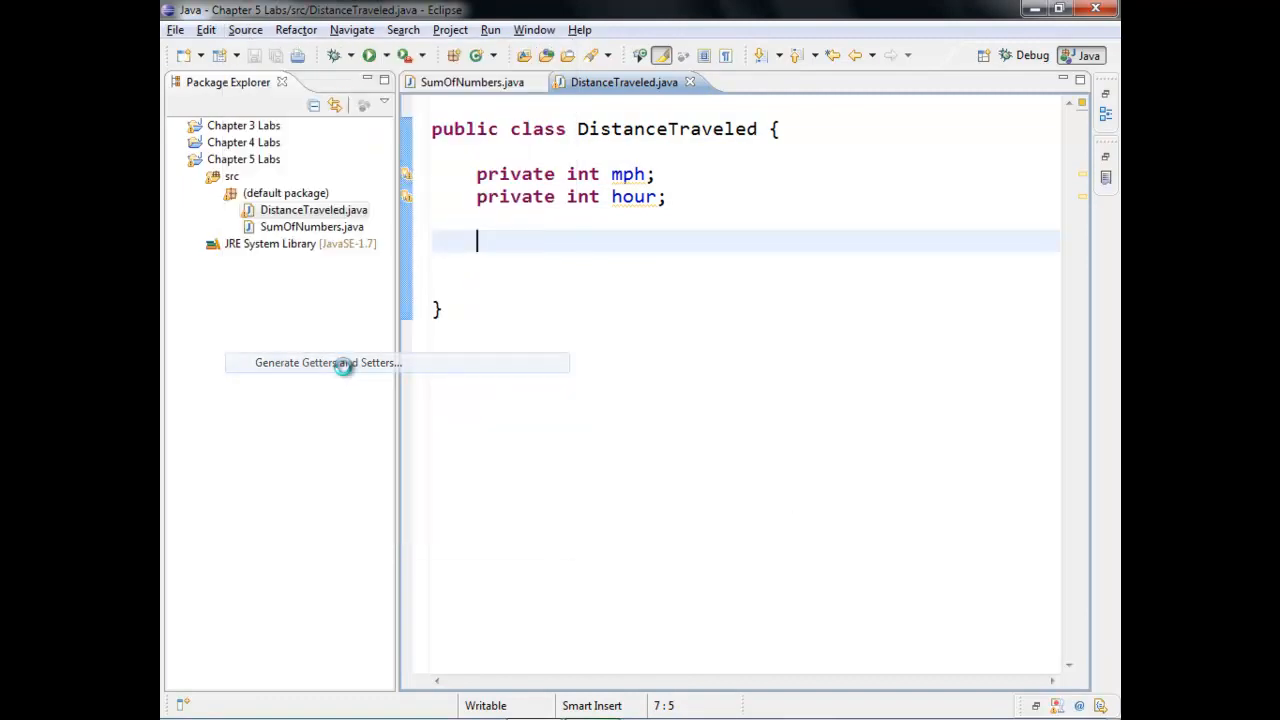
{"action": "left_click", "coordinate": [327, 362]}
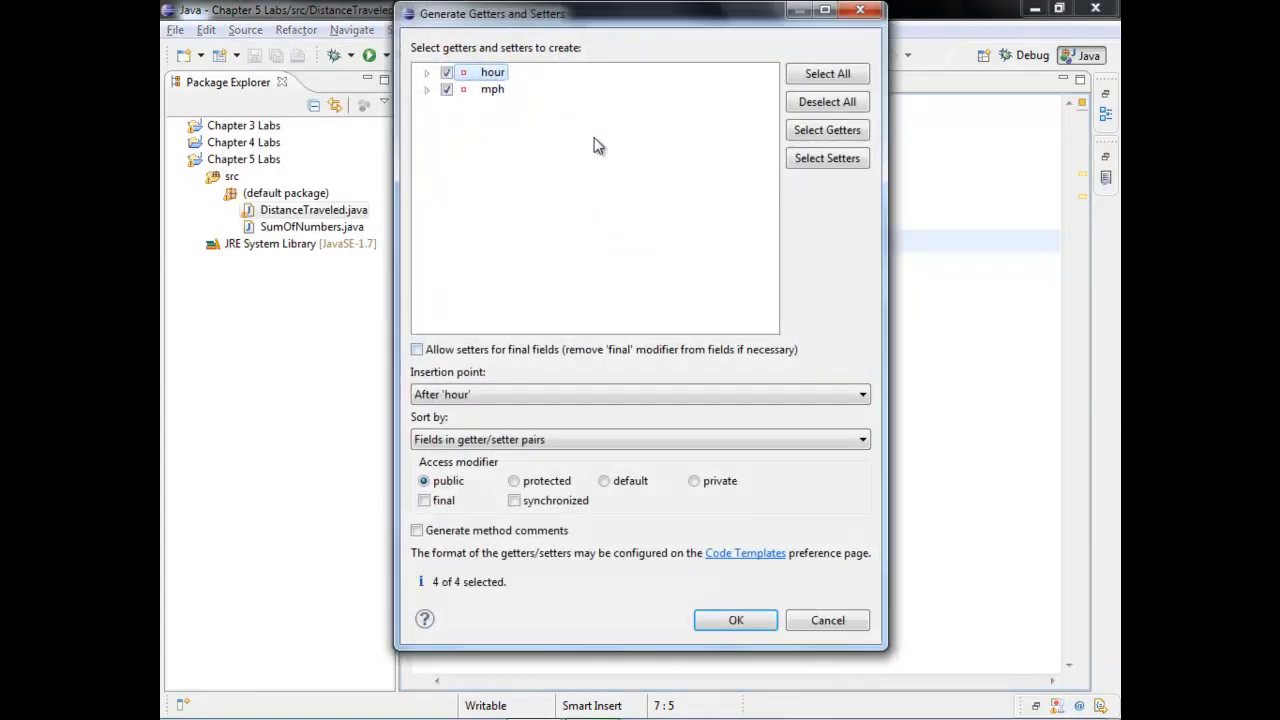
{"action": "left_click", "coordinate": [735, 620]}
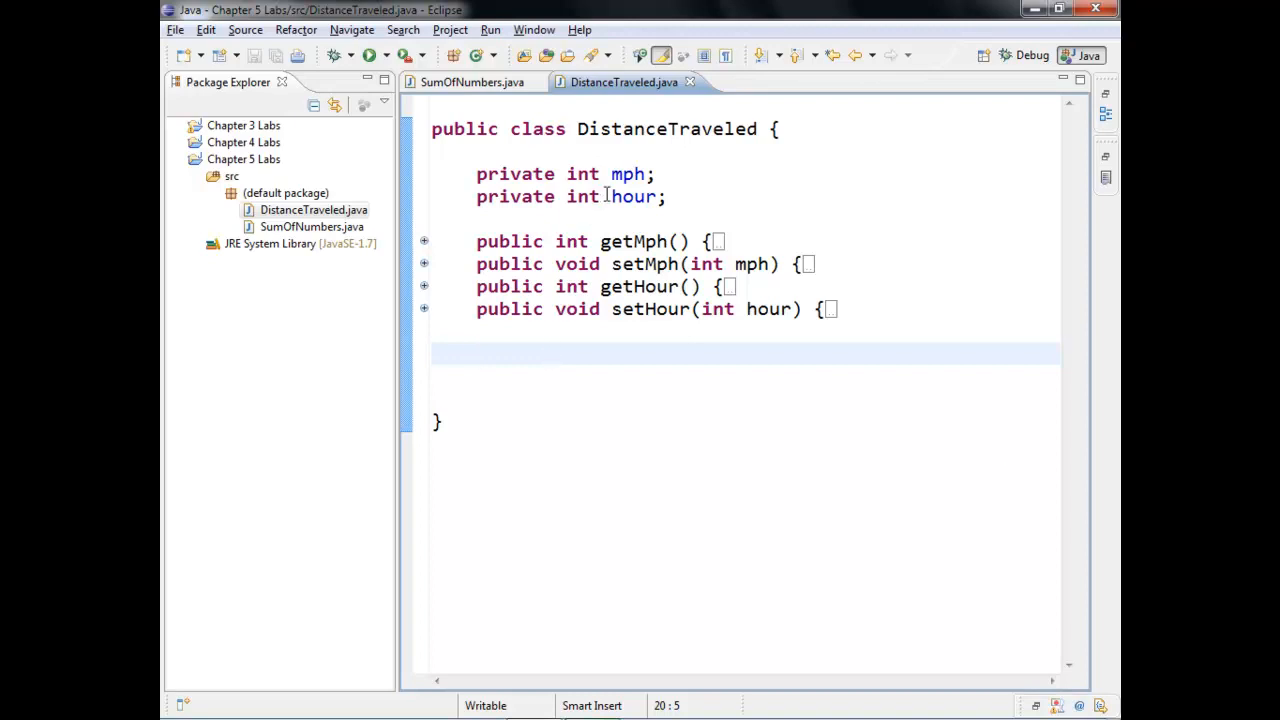
Rename hour to numHour and add 'public int getDistance()' returning mph * numHours.
{"action": "double_click", "coordinate": [632, 196]}
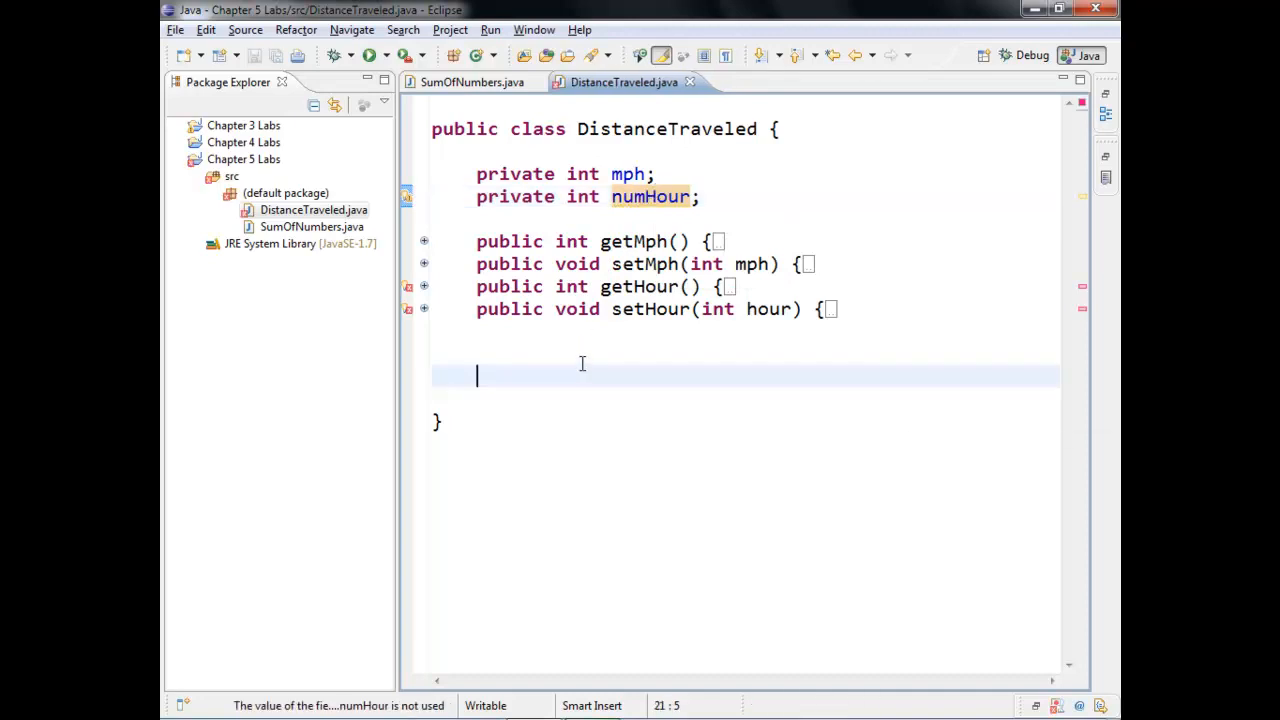
{"action": "type", "text": "public"}
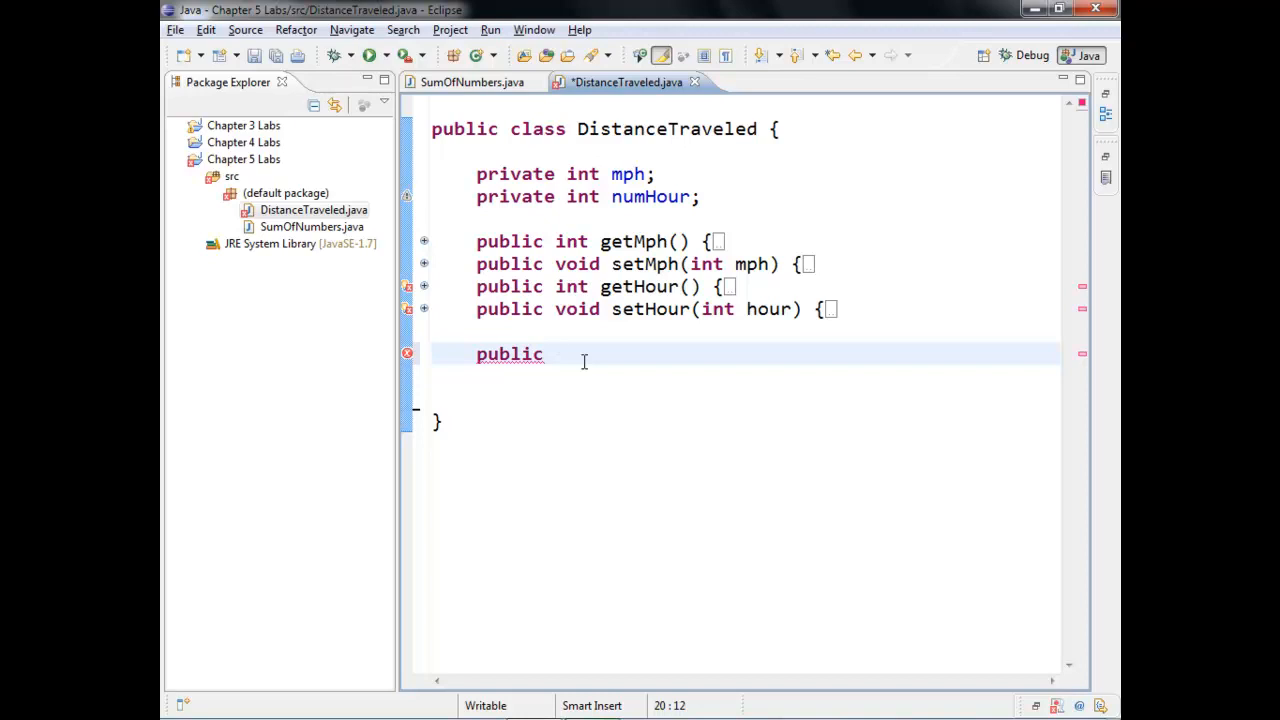
{"action": "type", "text": "int"}
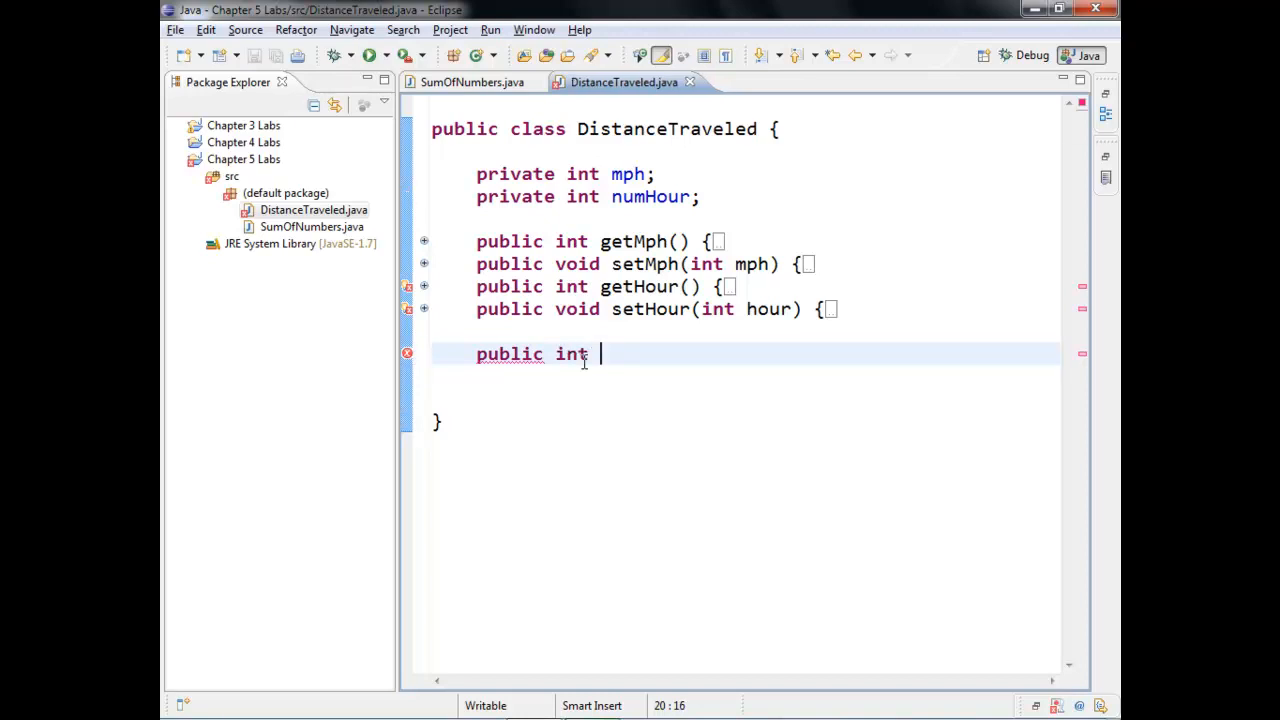
{"action": "type", "text": "get"}
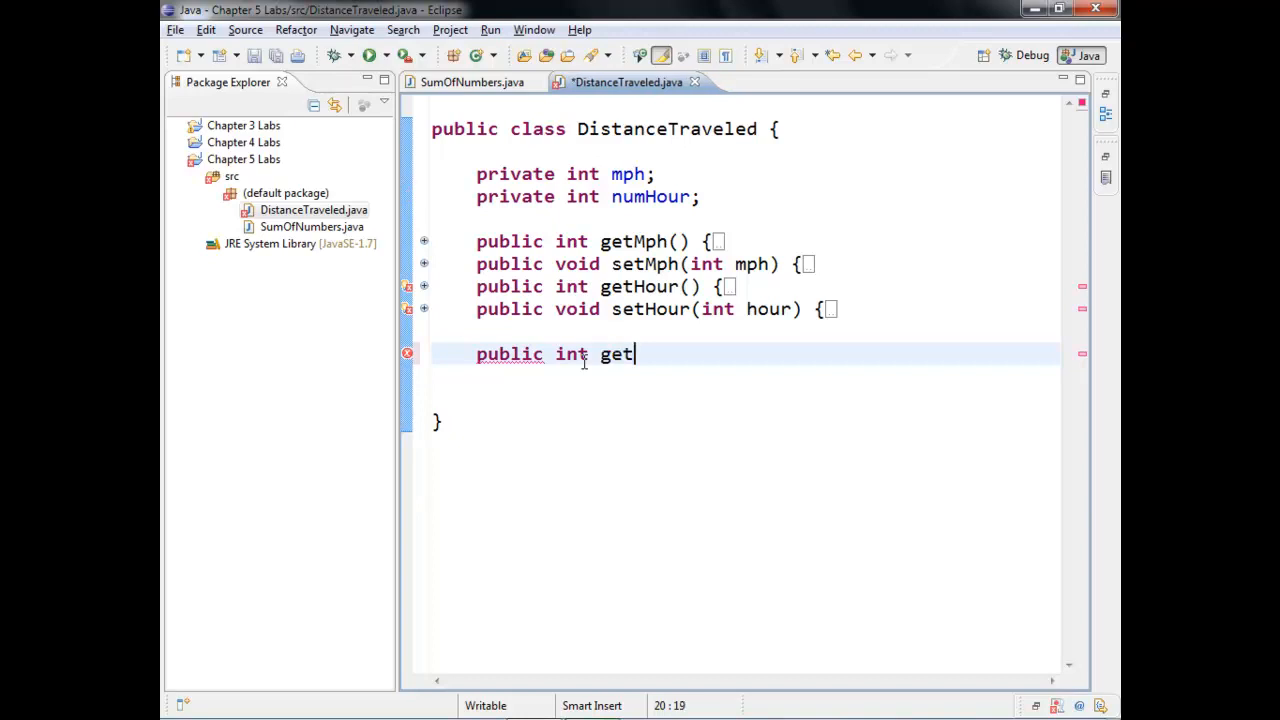
{"action": "type", "text": "Distance()"}
{"action": "type", "text": "{"}
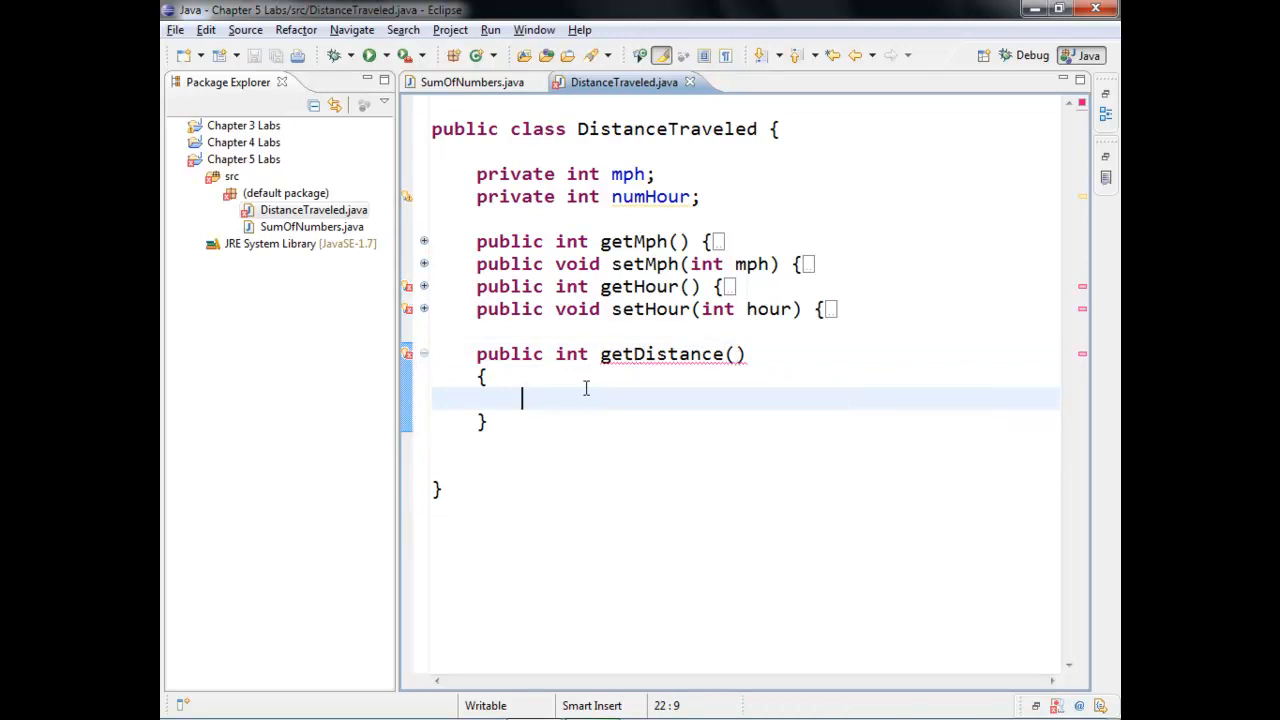
{"action": "type", "text": "return"}
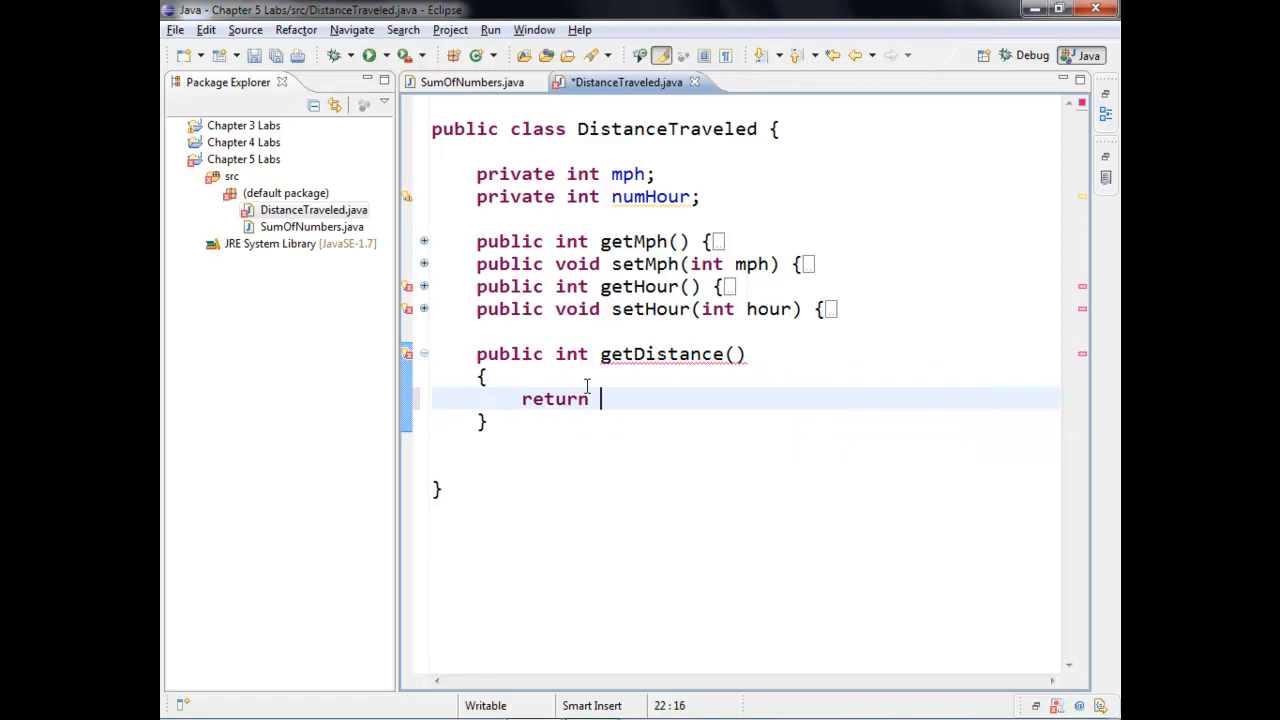
{"action": "type", "text": "mph"}
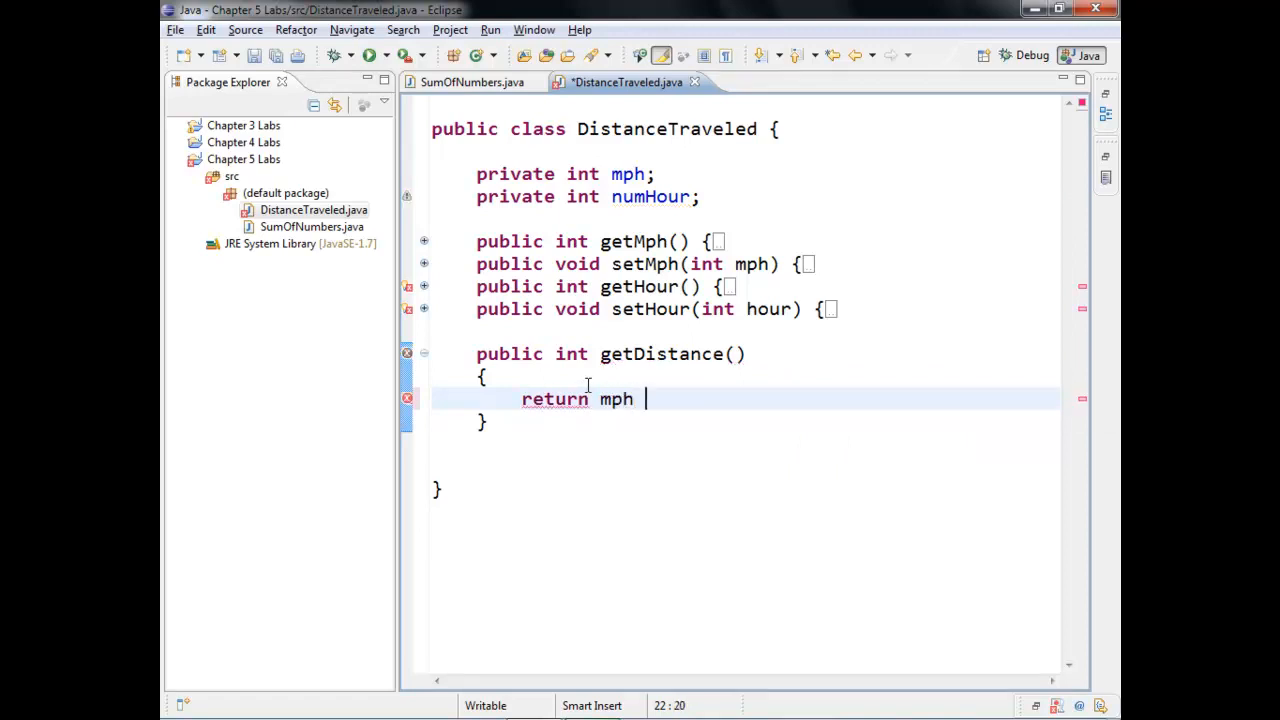
{"action": "type", "text": "*"}
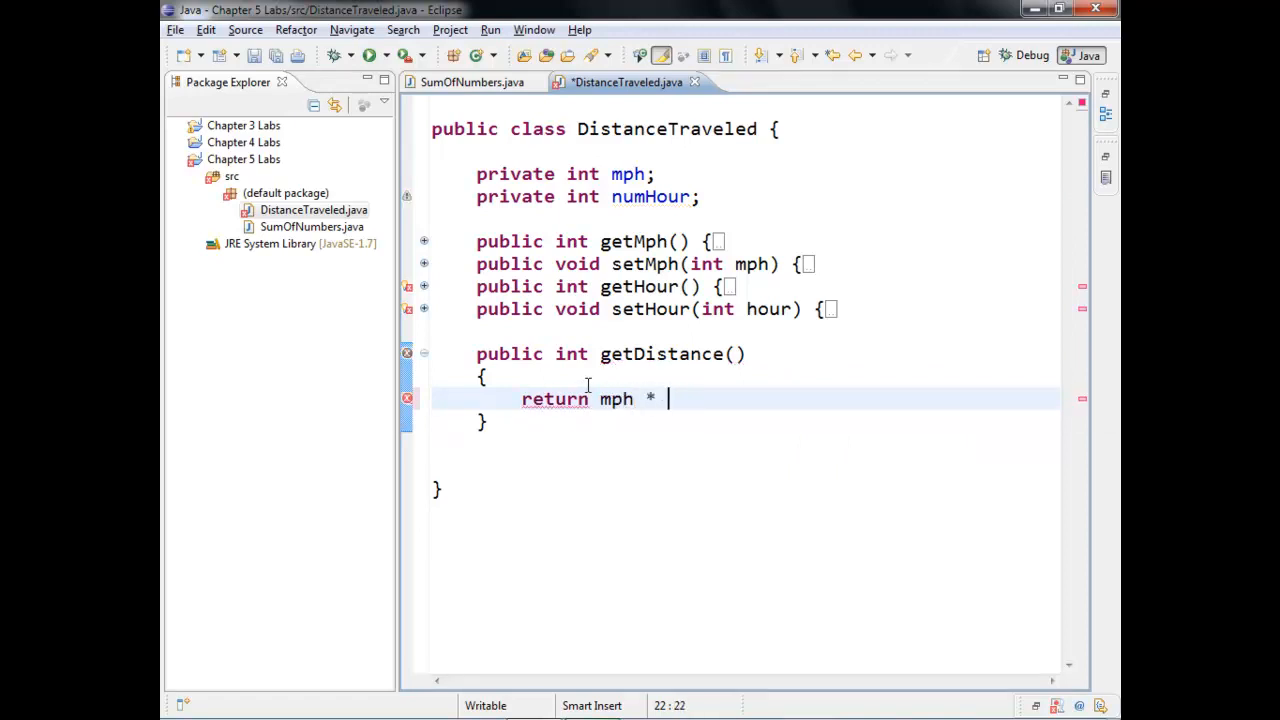
{"action": "type", "text": "numHours;"}
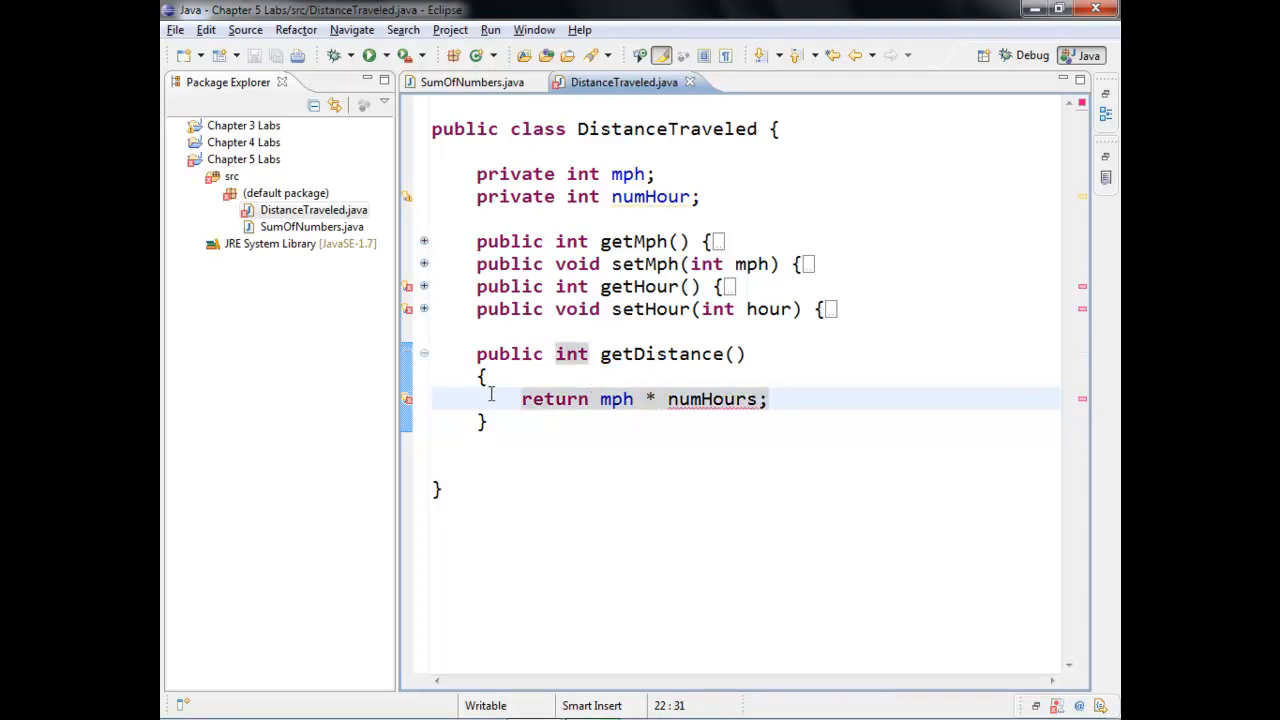
{"action": "mouse_move", "coordinate": [407, 400]}
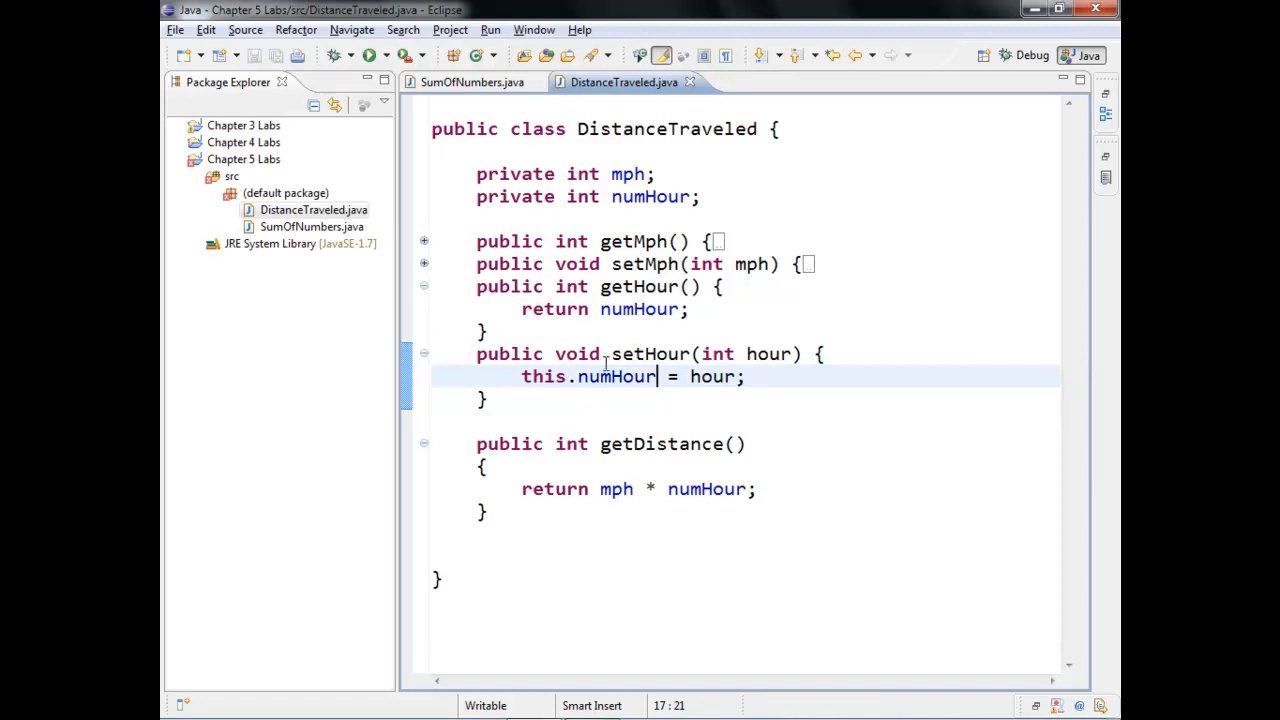
{"action": "double_click", "coordinate": [616, 376]}
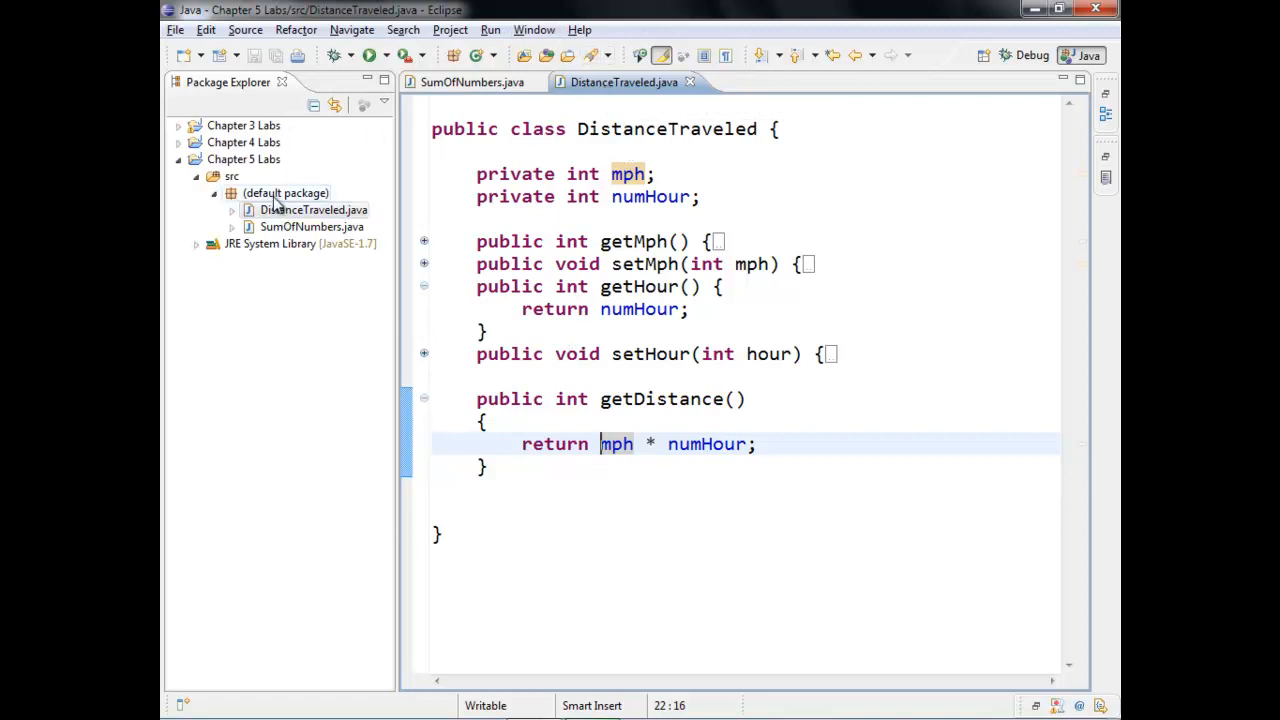
Create a DistanceTraveledDriver class in the default package and open its body.
{"action": "right_click", "coordinate": [285, 192]}
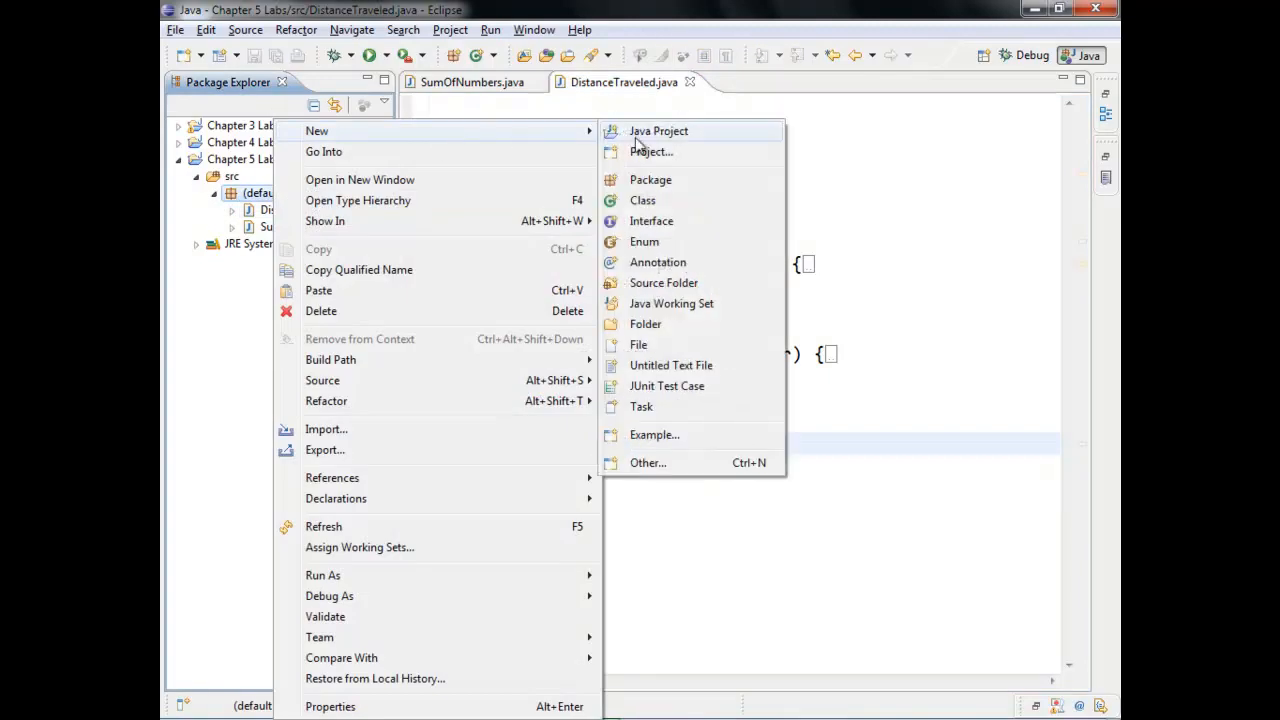
{"action": "left_click", "coordinate": [642, 200]}
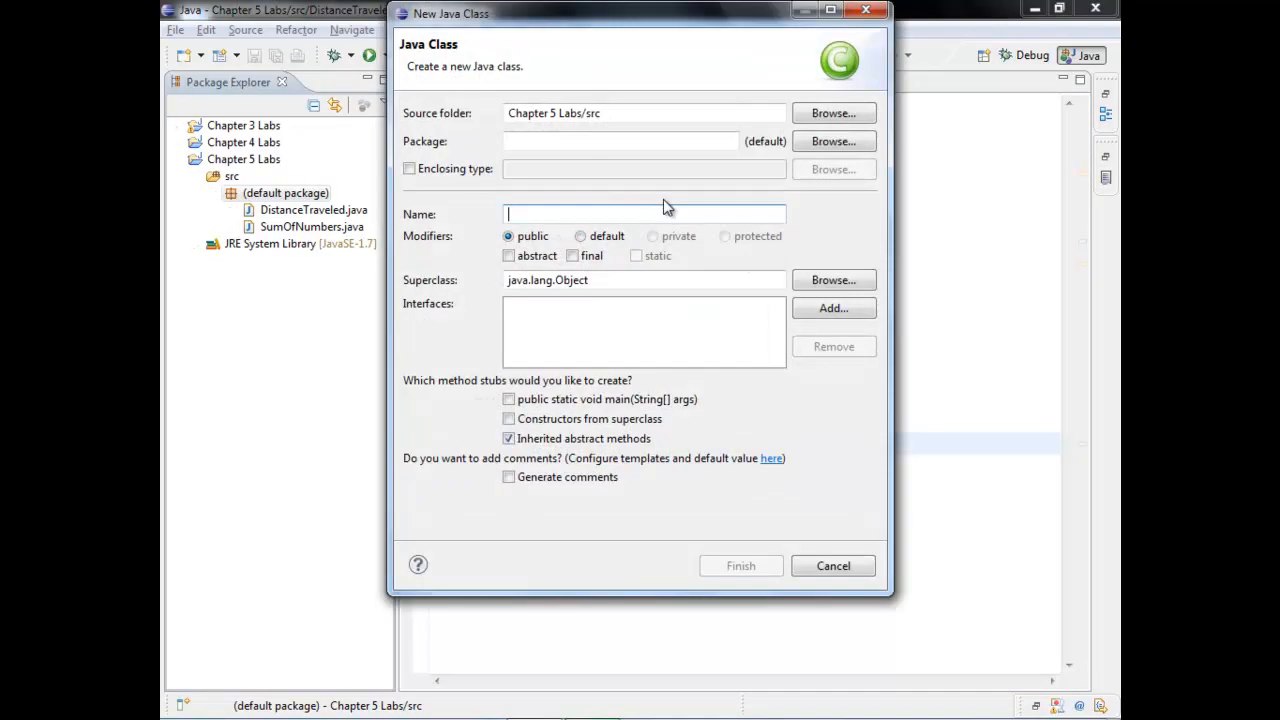
{"action": "type", "text": "DistanceTraveled"}
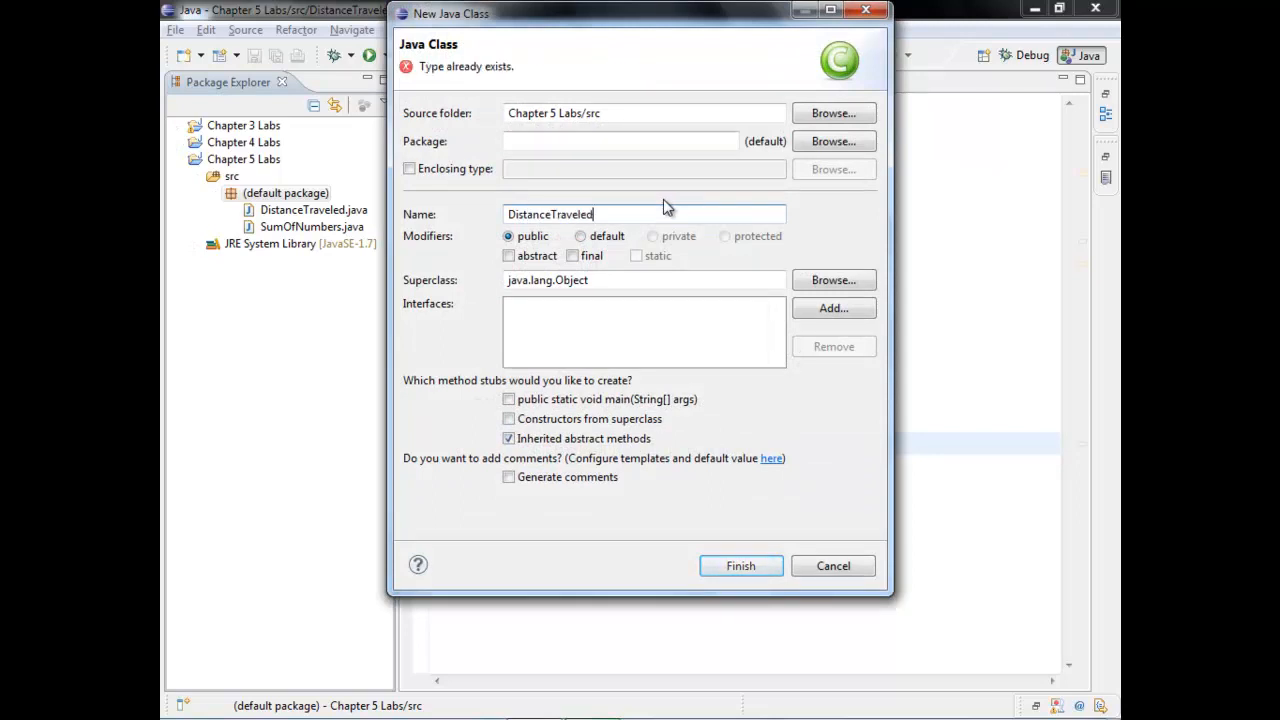
{"action": "type", "text": "Driver"}
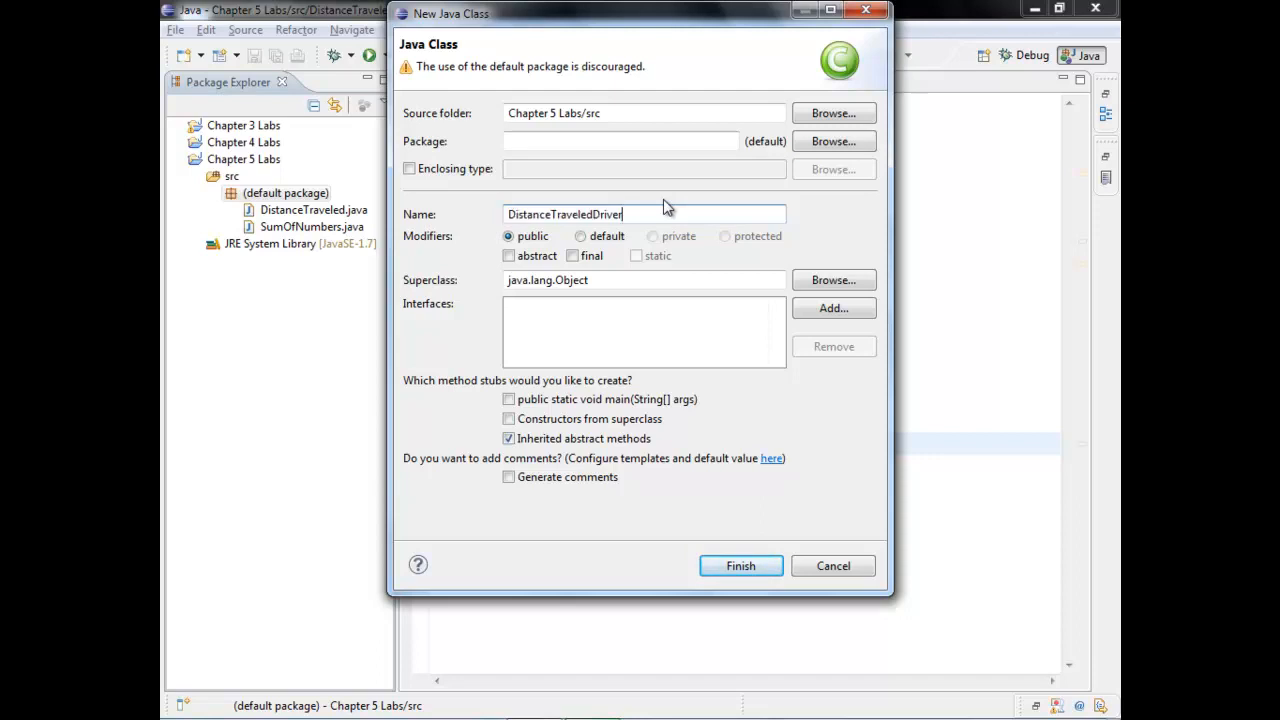
{"action": "left_click", "coordinate": [740, 565]}
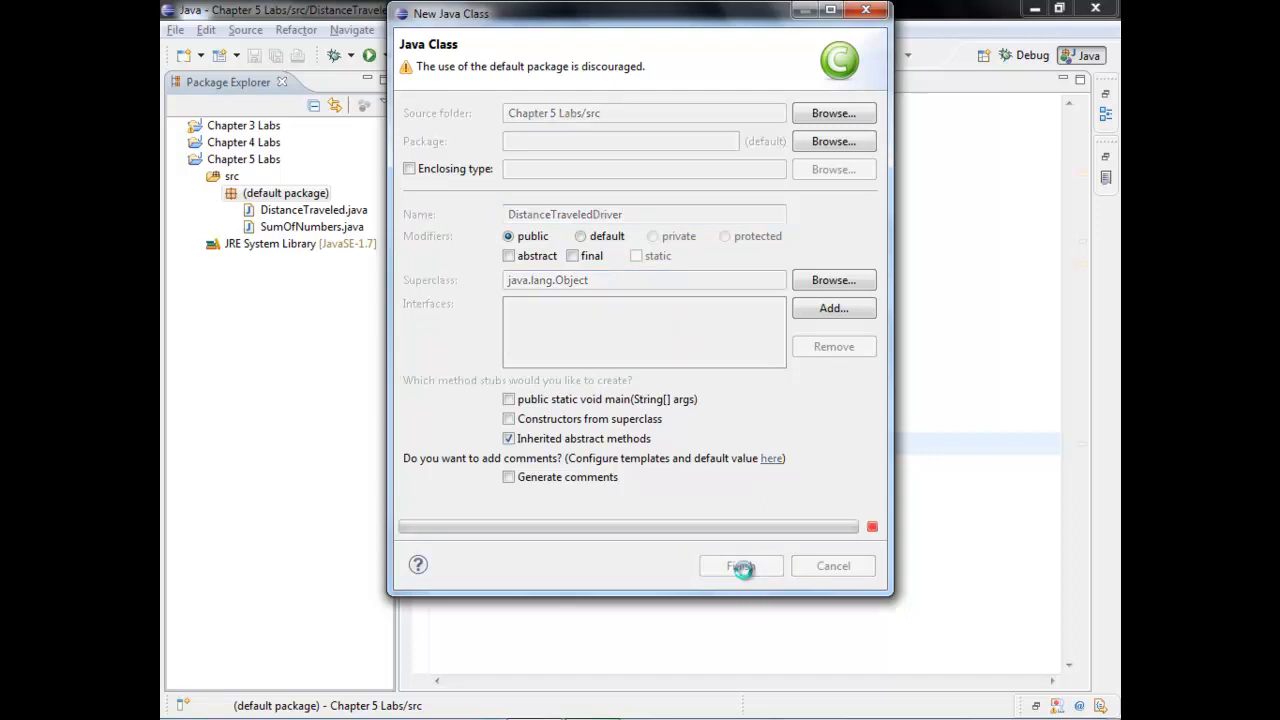
{"action": "left_click", "coordinate": [740, 565]}
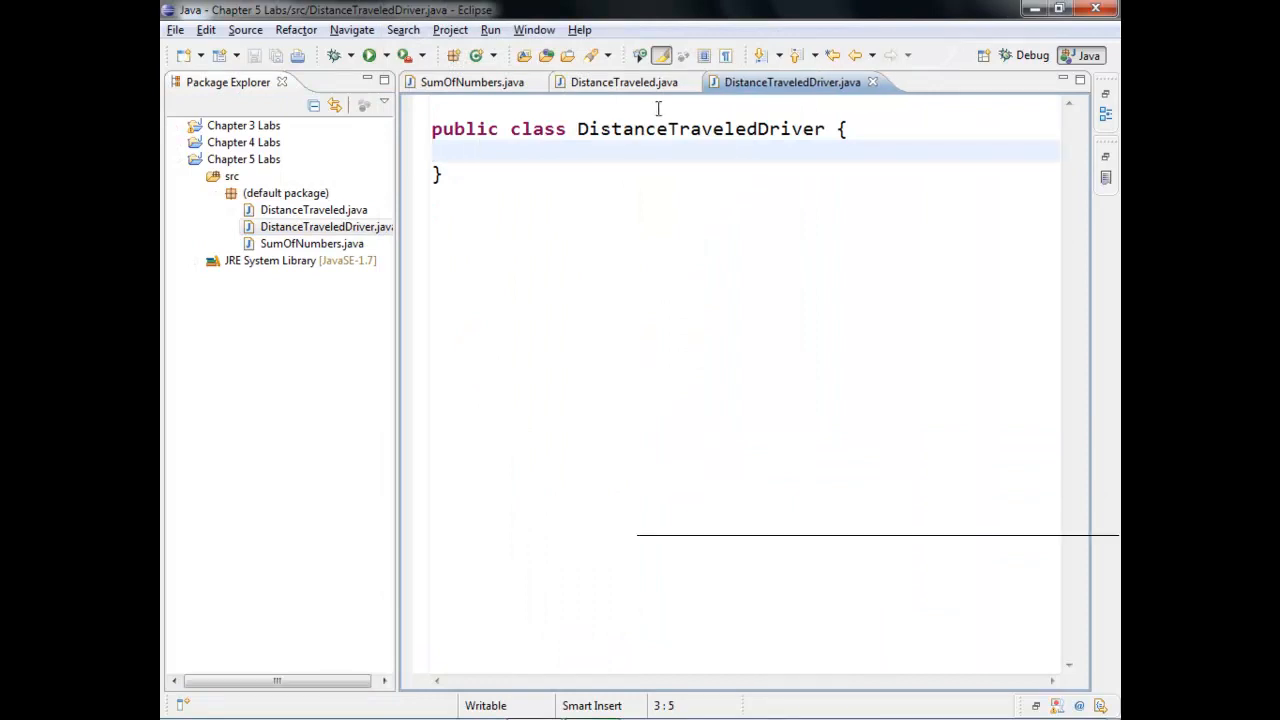
Import java.util.Scanner and start a public static void main(String[]) method.
{"action": "key", "text": "enter"}
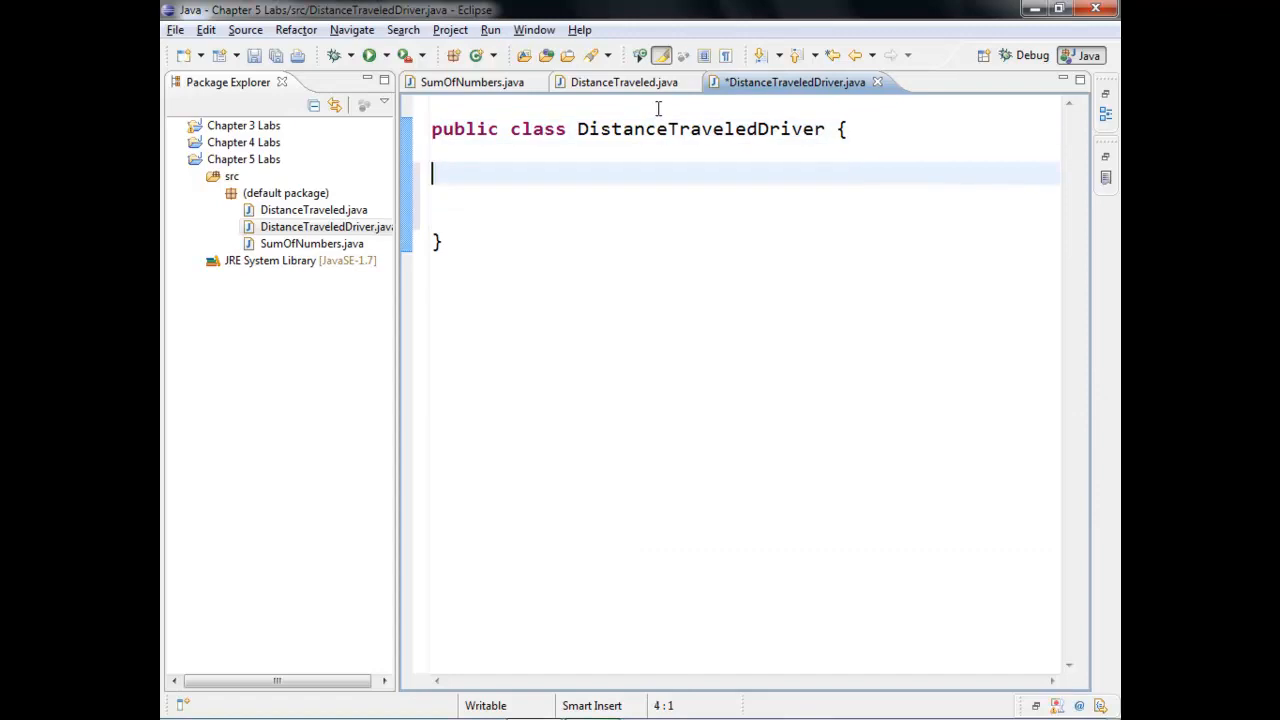
{"action": "type", "text": "i"}
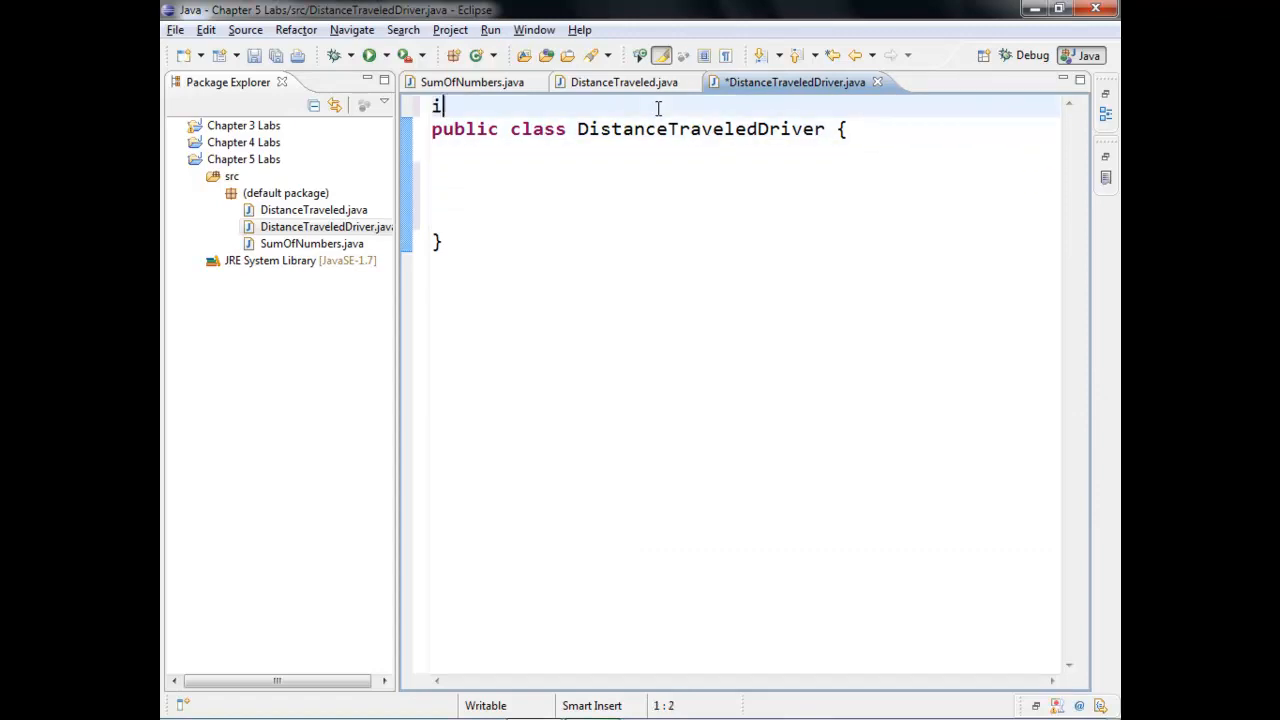
{"action": "type", "text": "mport java.util.Scanner;"}
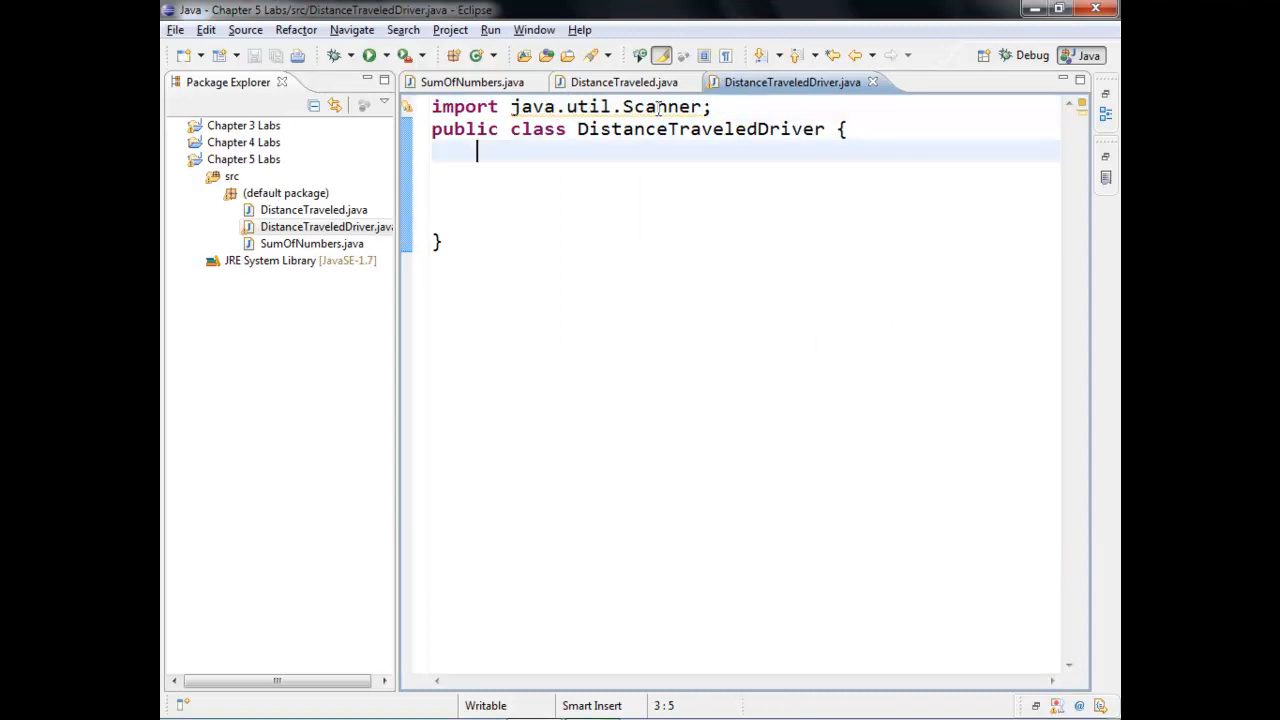
{"action": "type", "text": "public stat"}
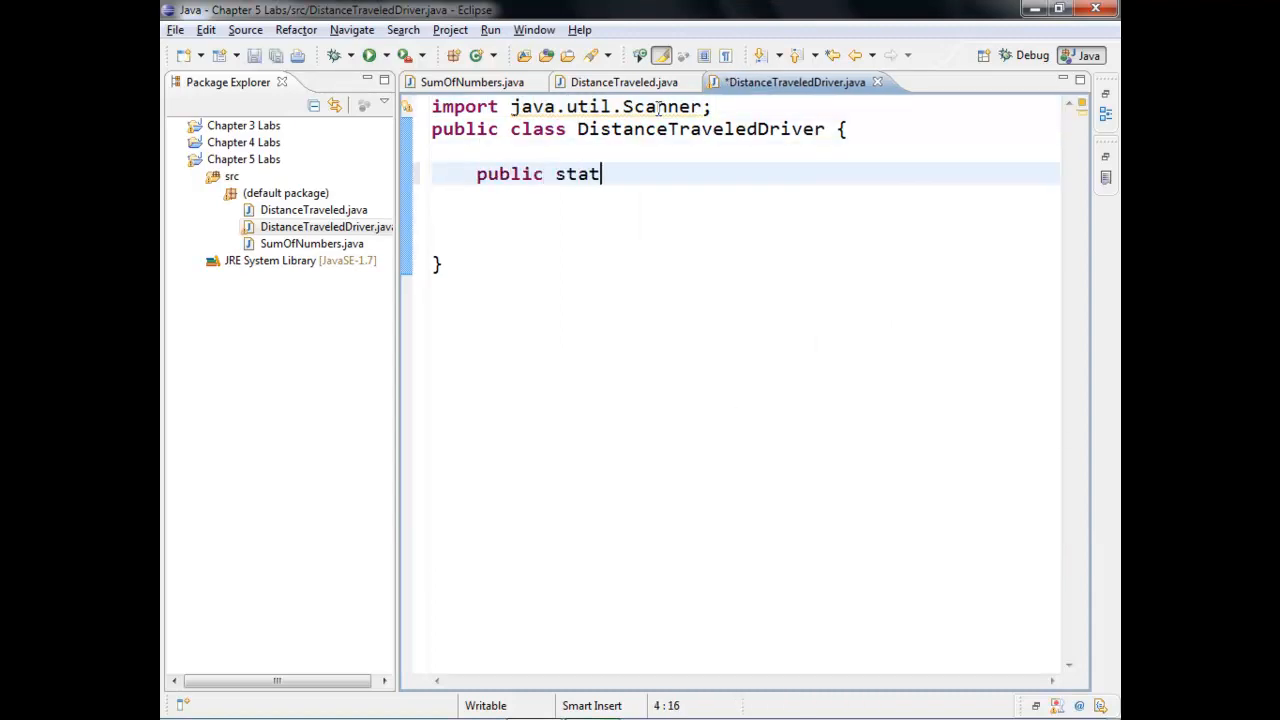
{"action": "type", "text": "ic void"}
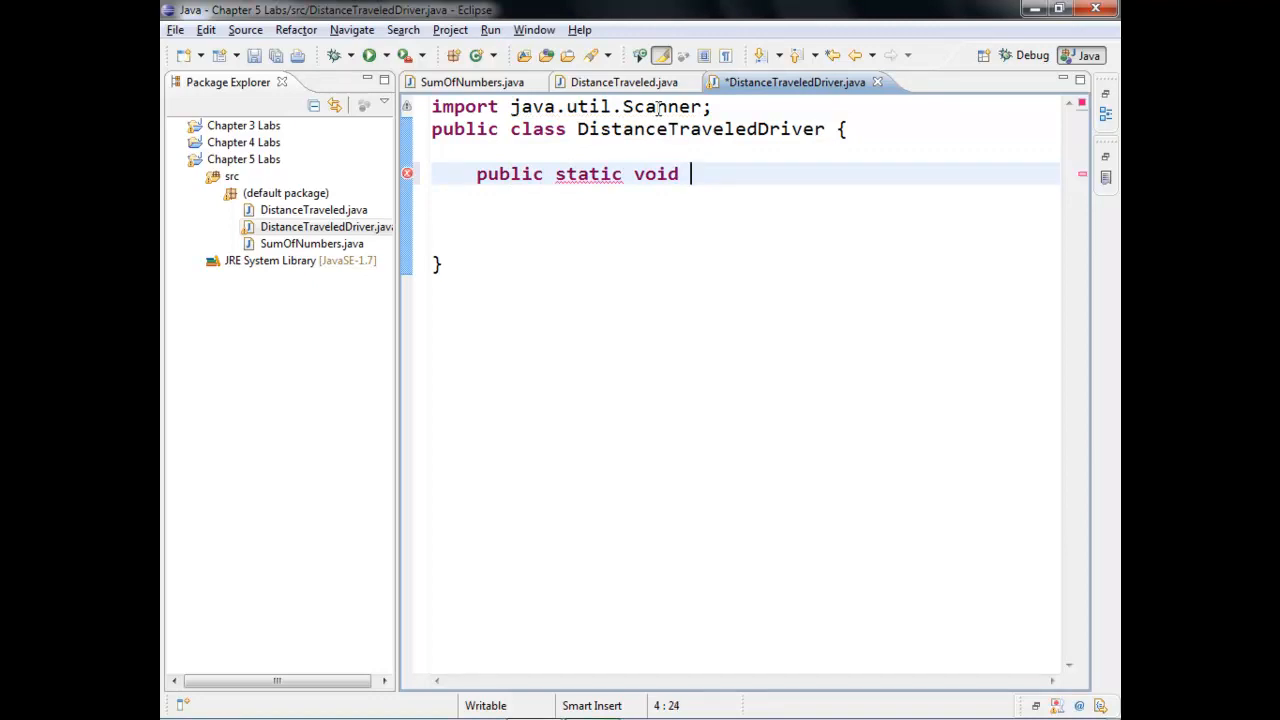
{"action": "type", "text": "main(St)"}
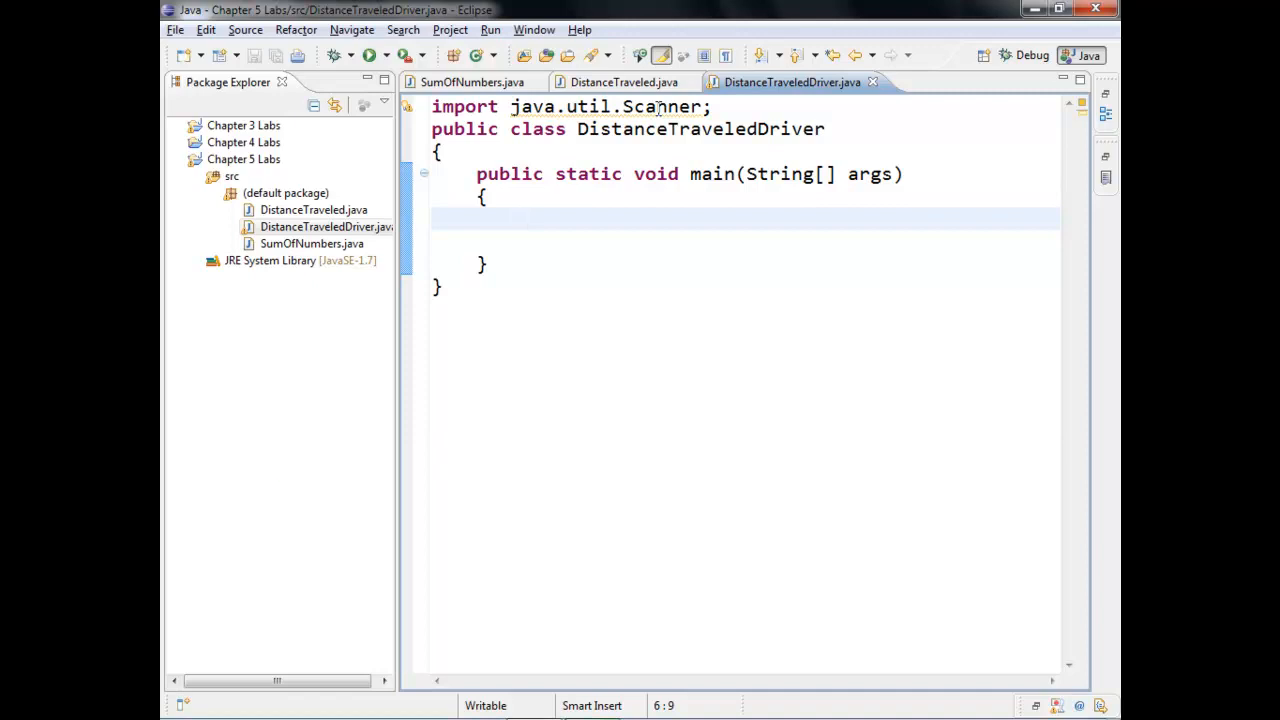
Declare int mph and numHours plus a keyboard Scanner on System.in.
{"action": "type", "text": "int mpg"}
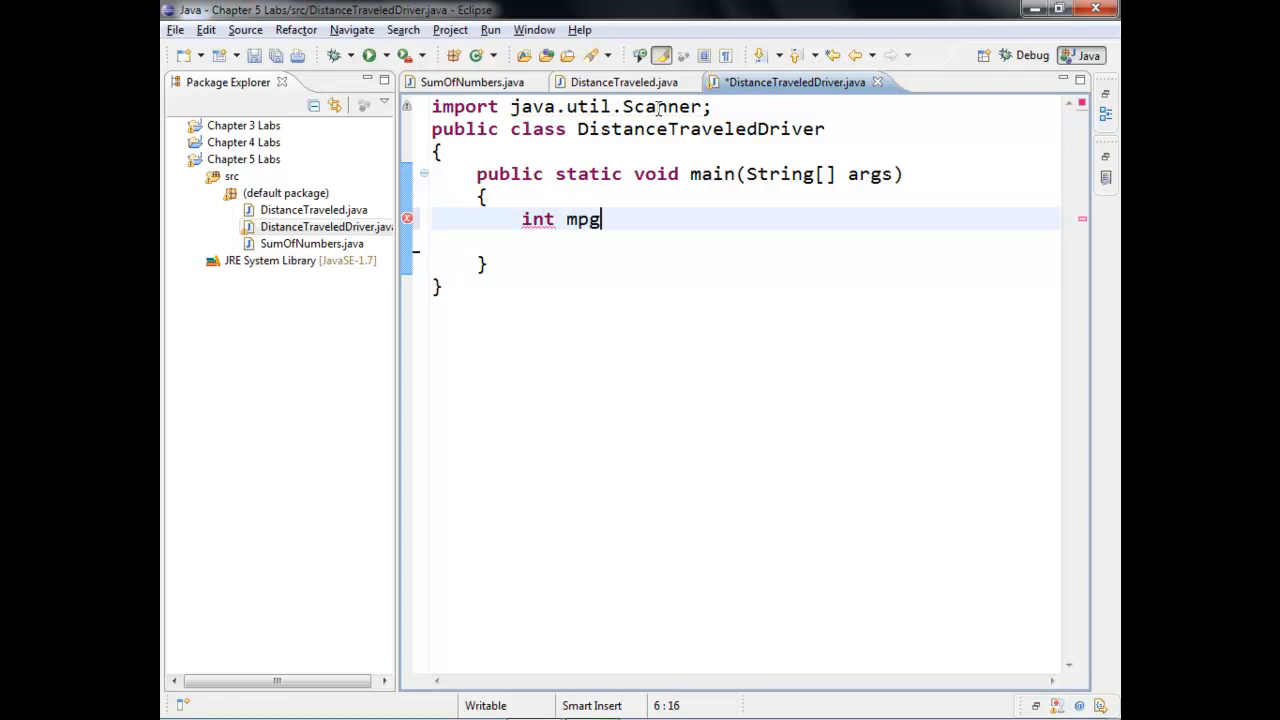
{"action": "type", "text": "h,"}
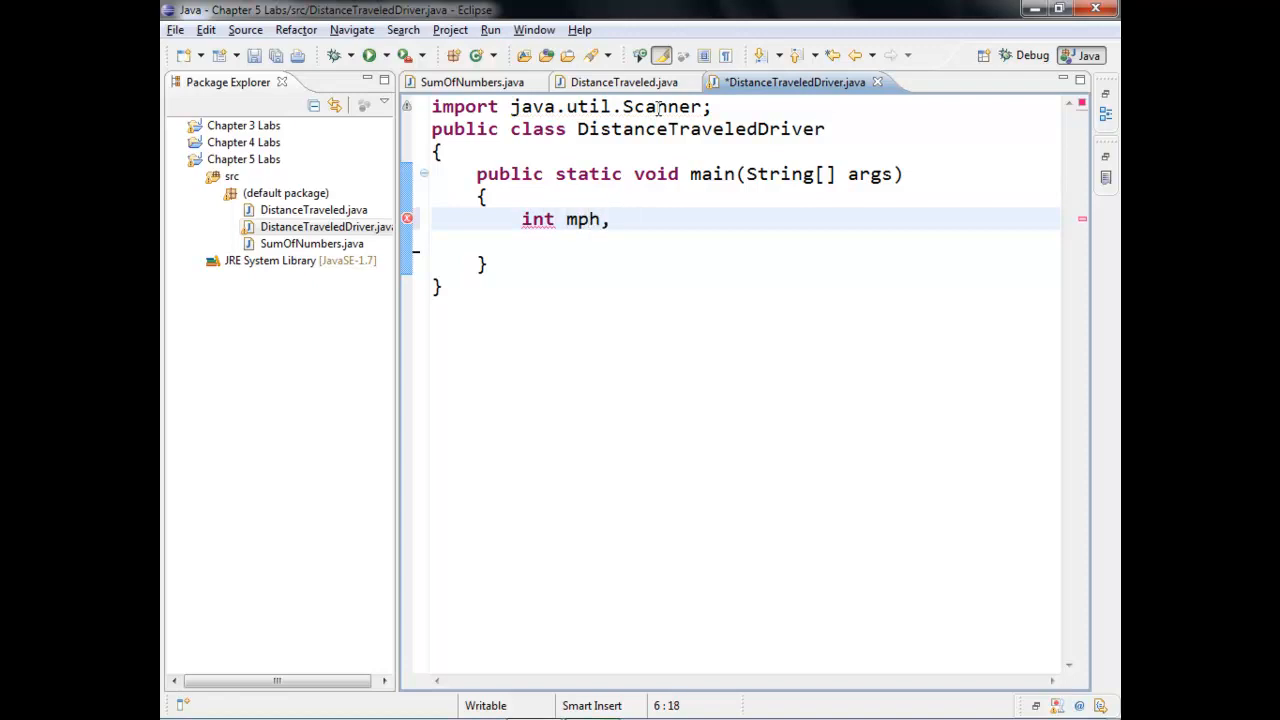
{"action": "type", "text": "numHours;"}
{"action": "type", "text": "Scanner"}
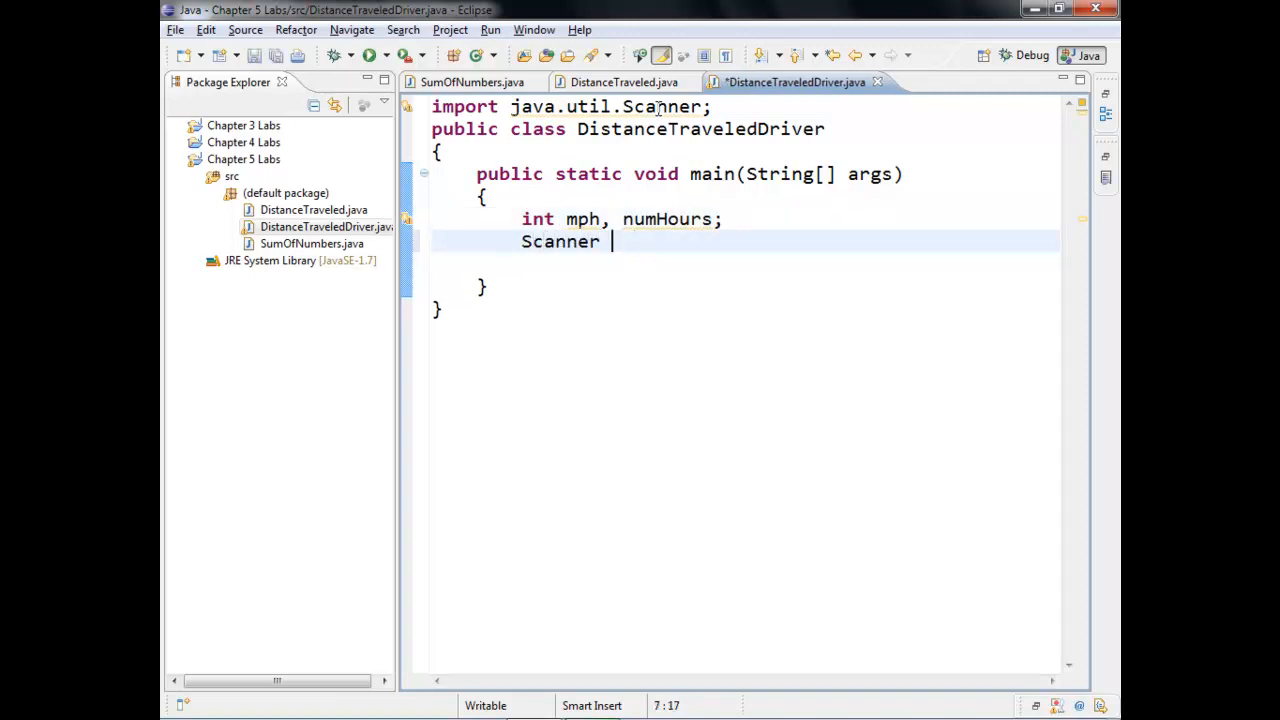
{"action": "type", "text": "keyboard = new S"}
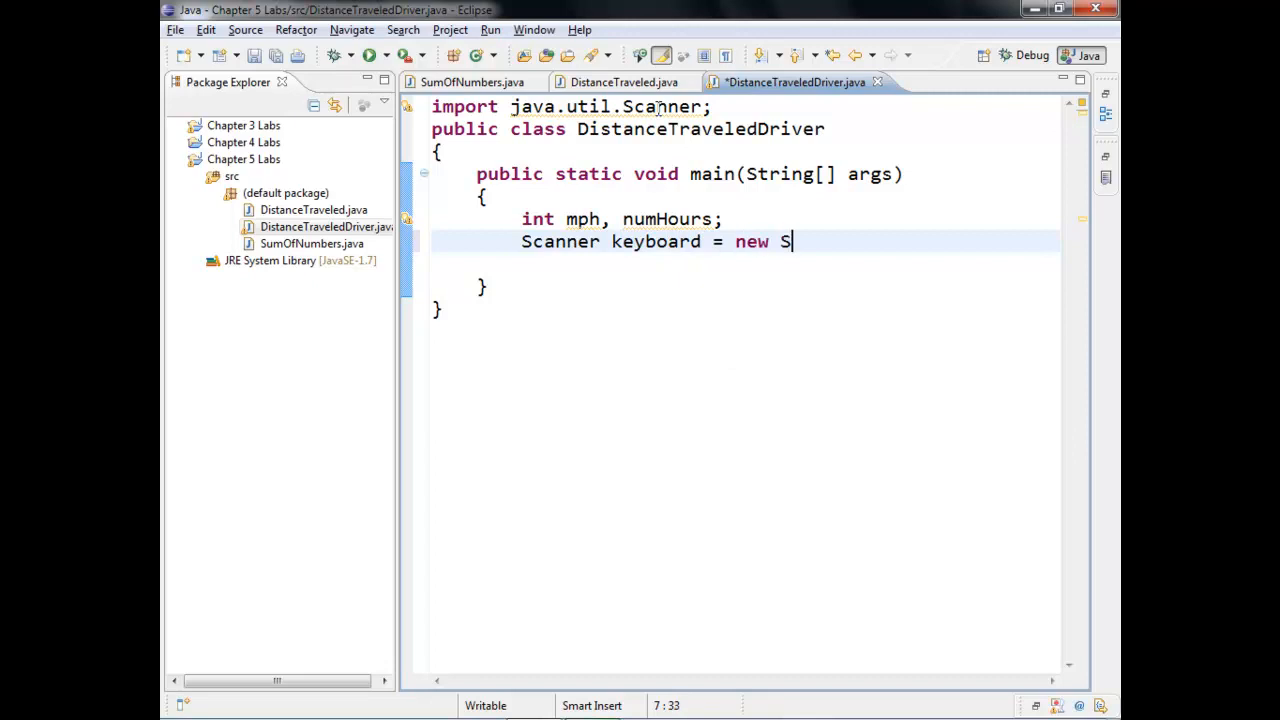
{"action": "type", "text": "canner(System."}
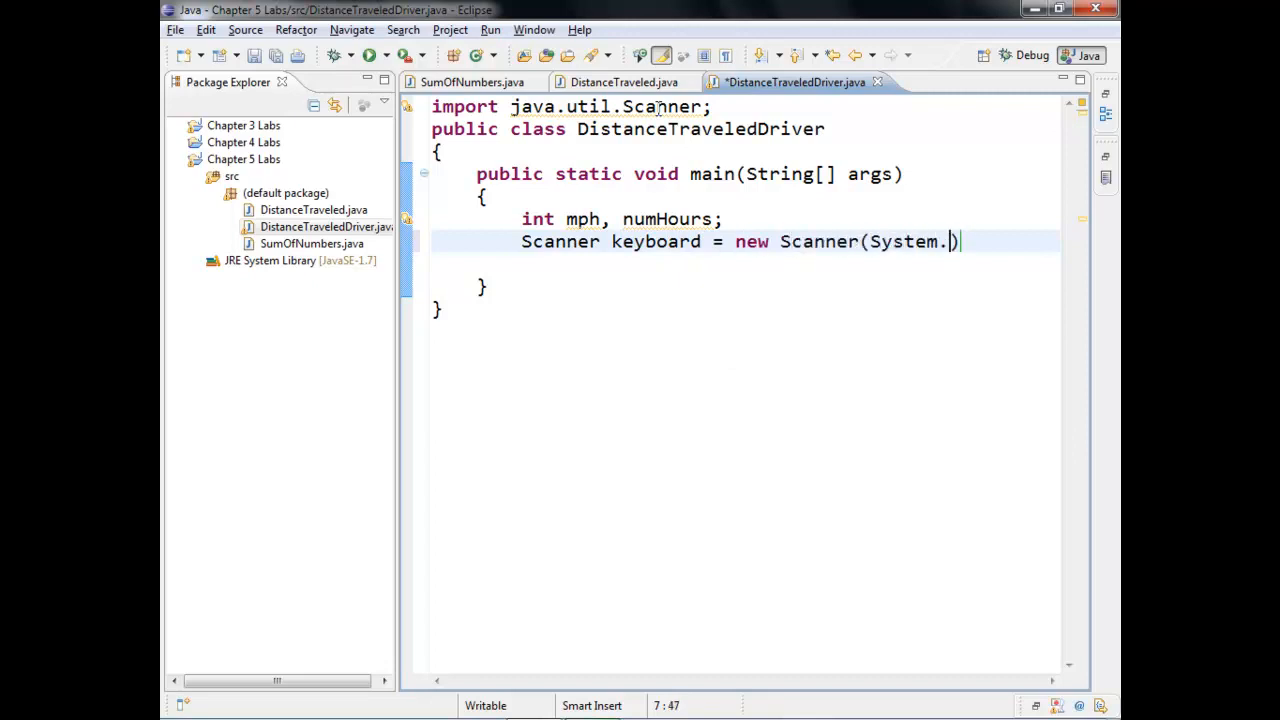
{"action": "type", "text": "in;"}
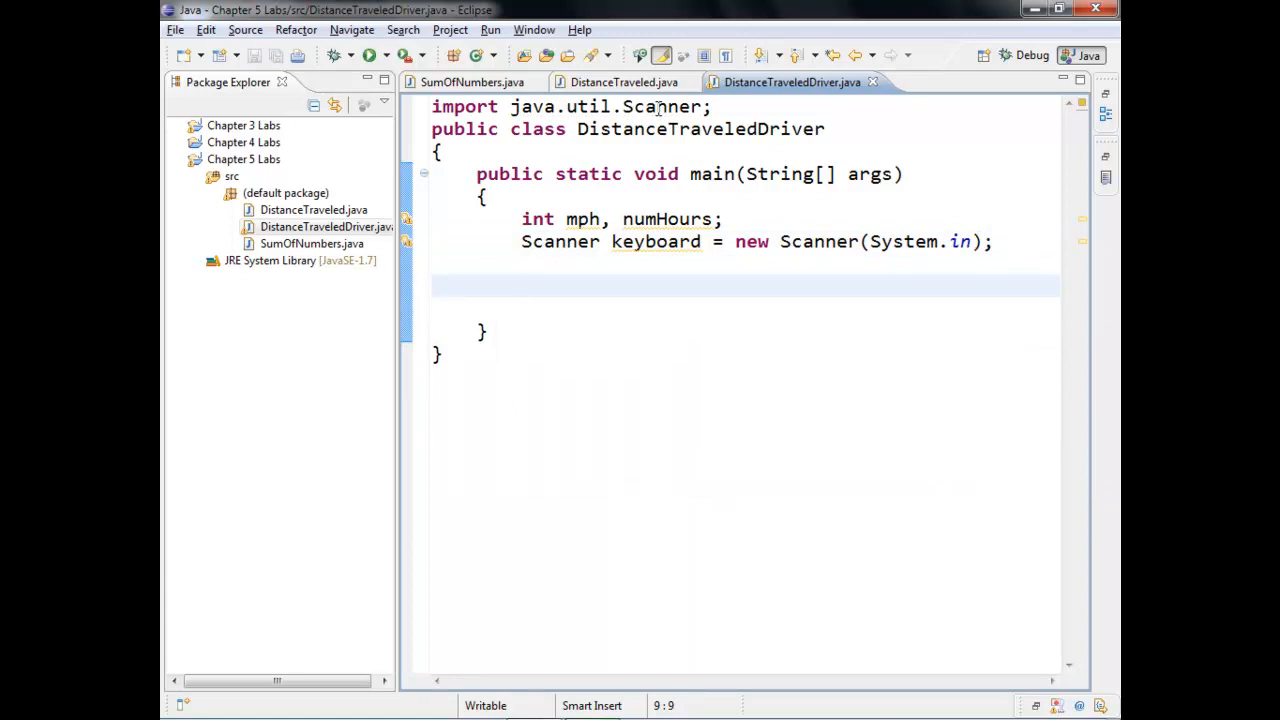
Print the 'How many hours did...' prompt and read numHours with keyboard.nextInt().
{"action": "type", "text": "System.out.r"}
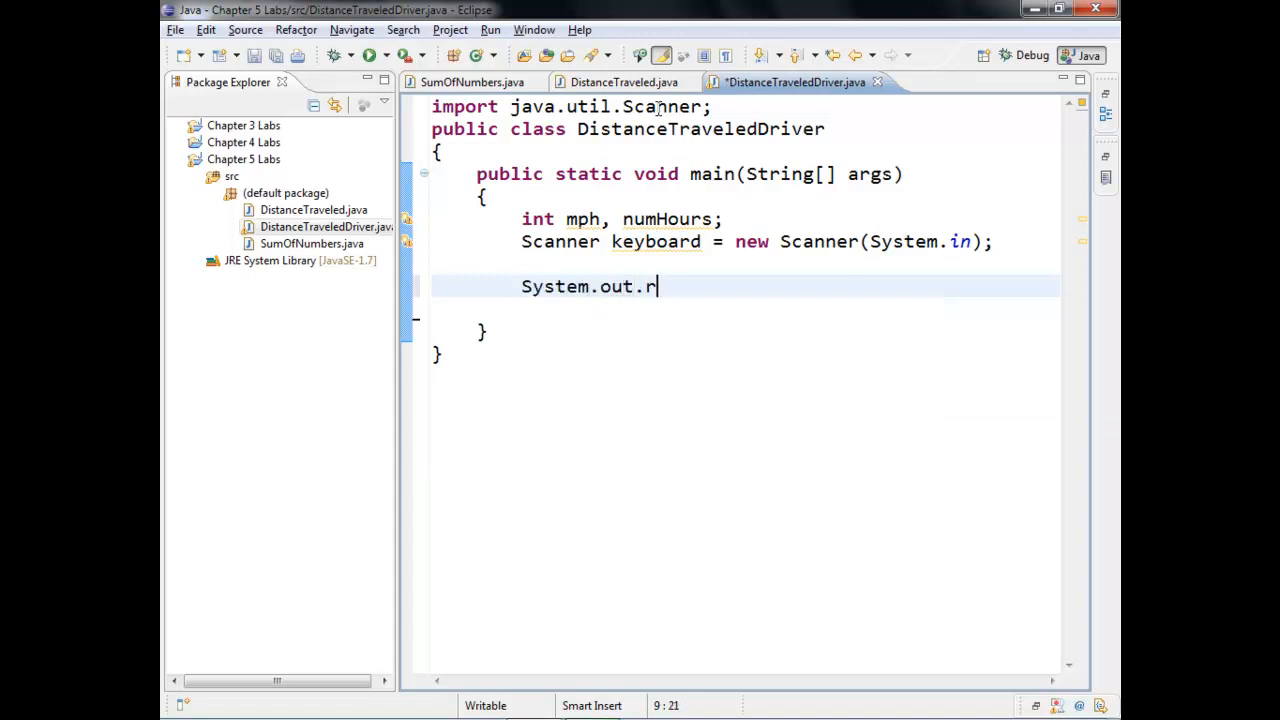
{"action": "type", "text": "println(\"H\""}
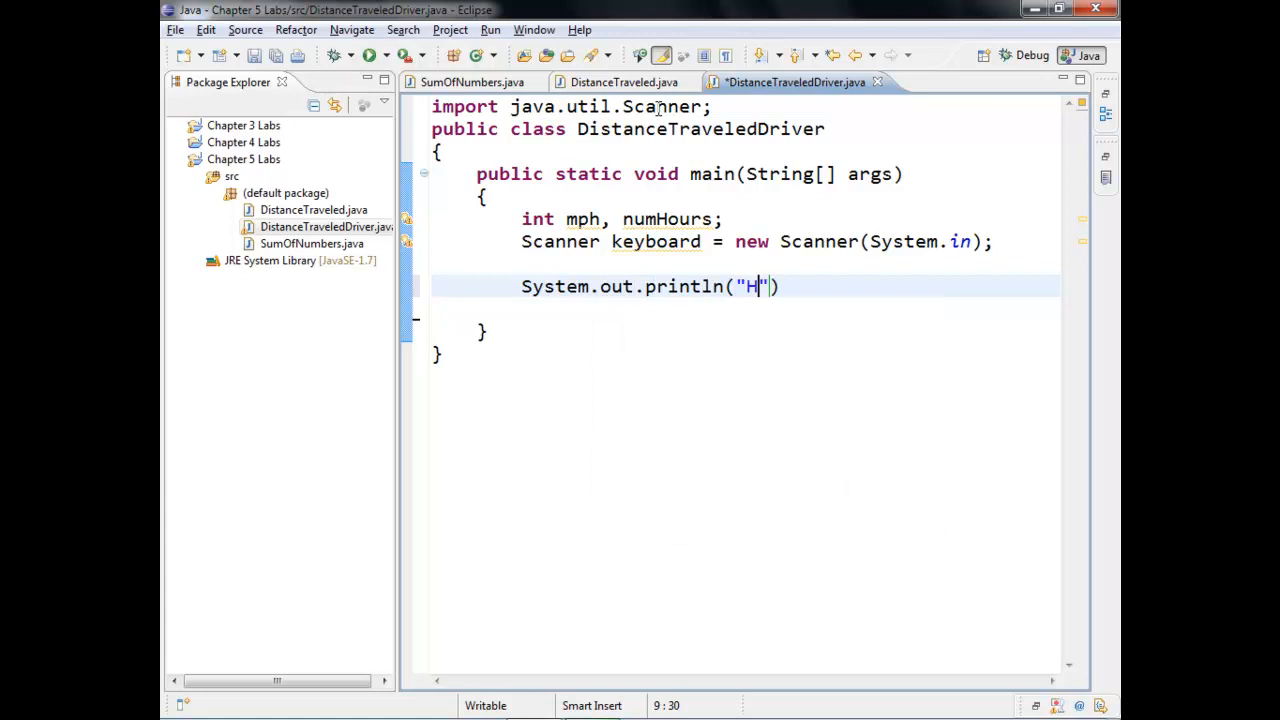
{"action": "type", "text": "ow many hours did you travel?"}
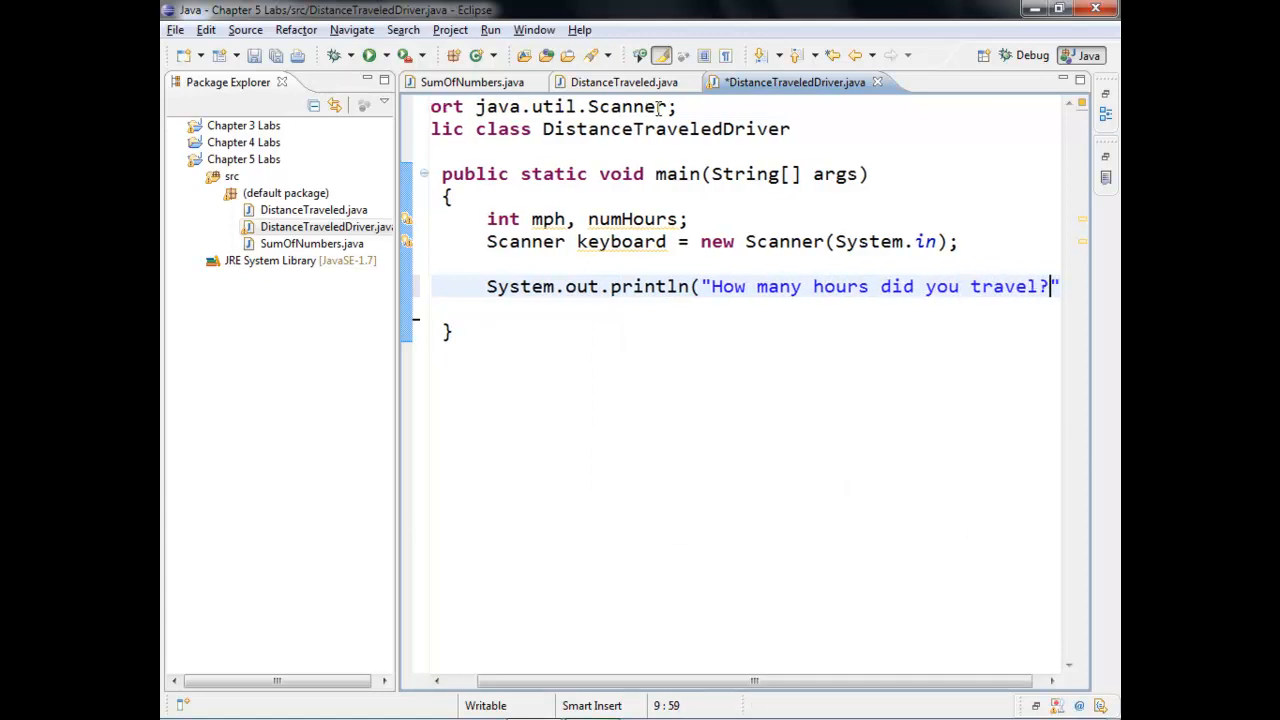
{"action": "type", "text": ");"}
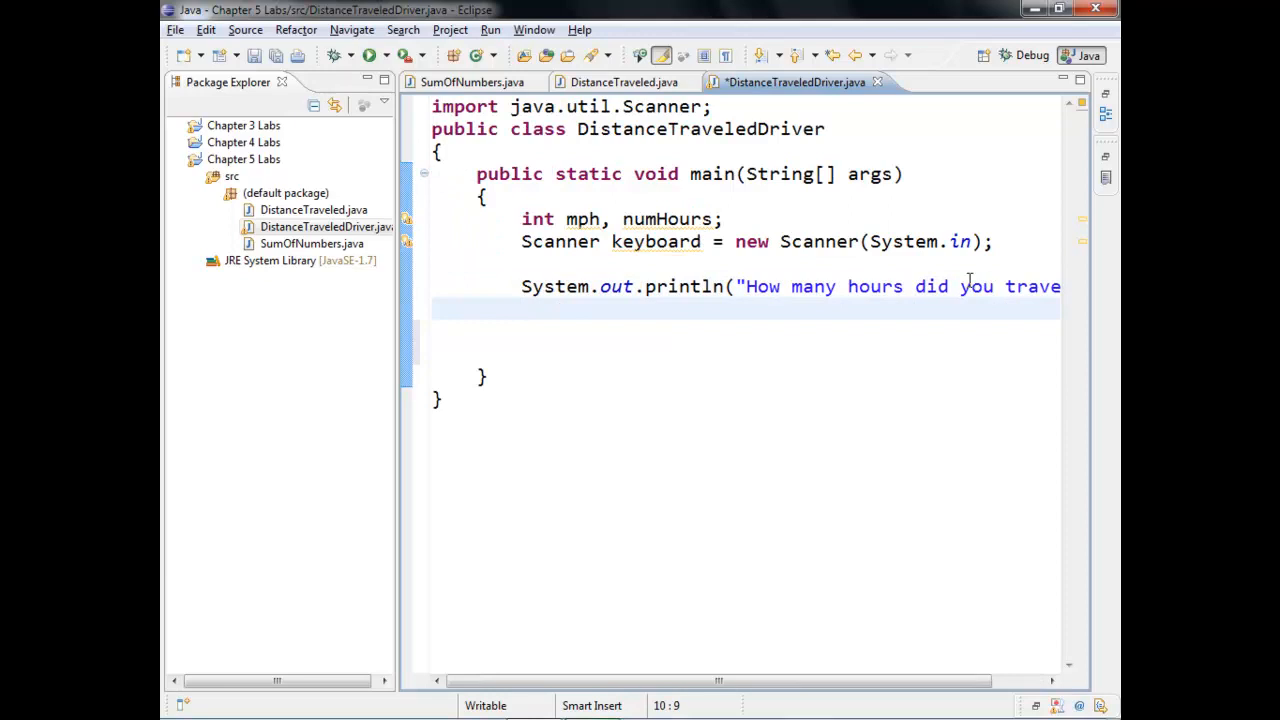
{"action": "type", "text": "numHours ="}
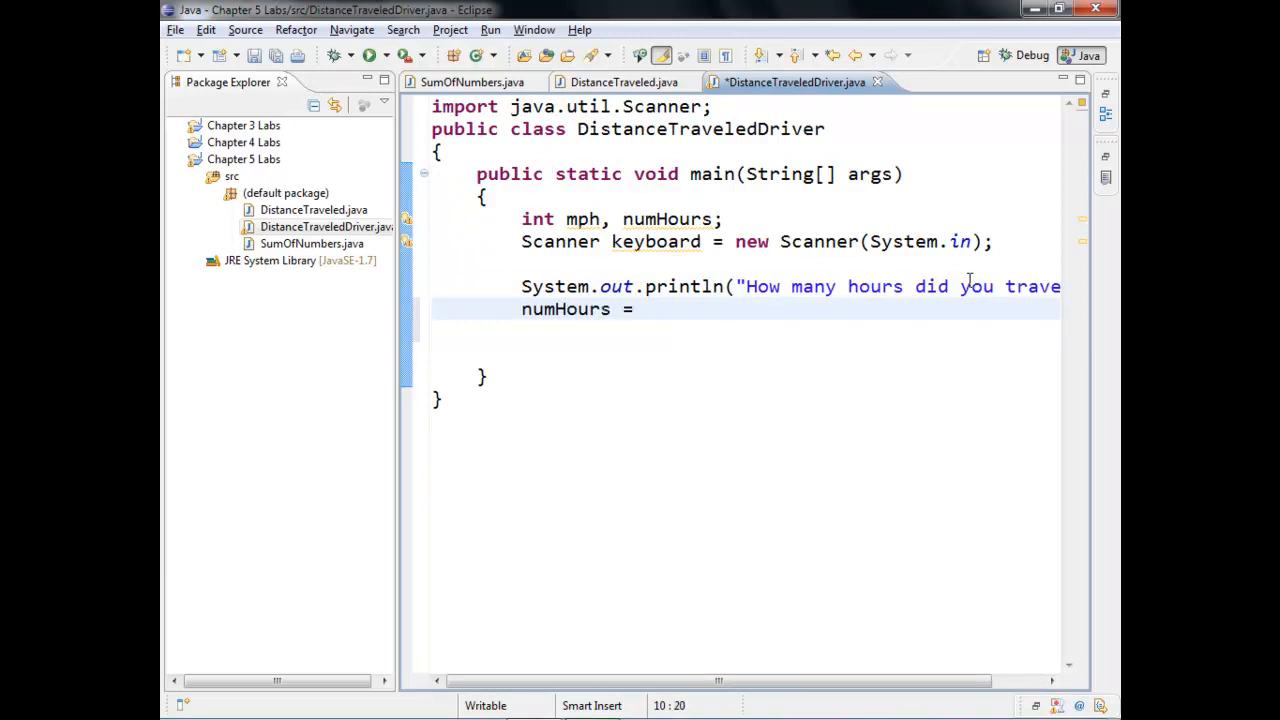
{"action": "type", "text": "keyboard.next"}
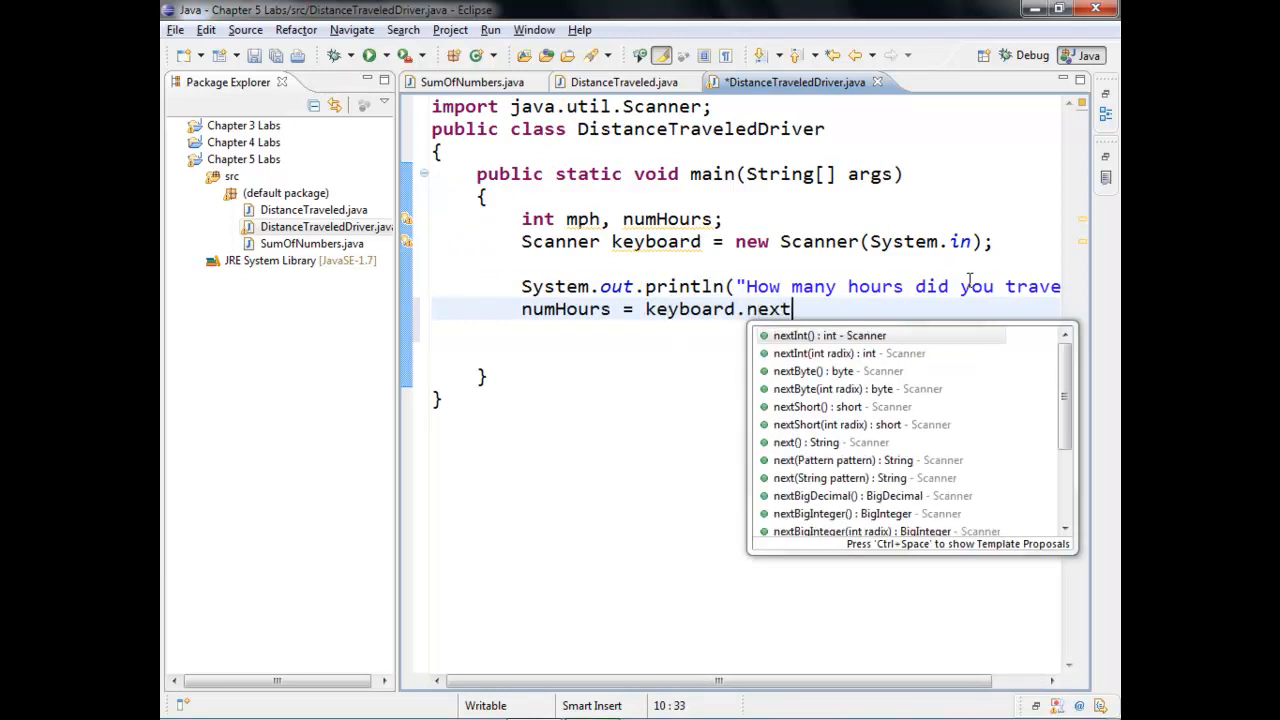
{"action": "left_click", "coordinate": [828, 335]}
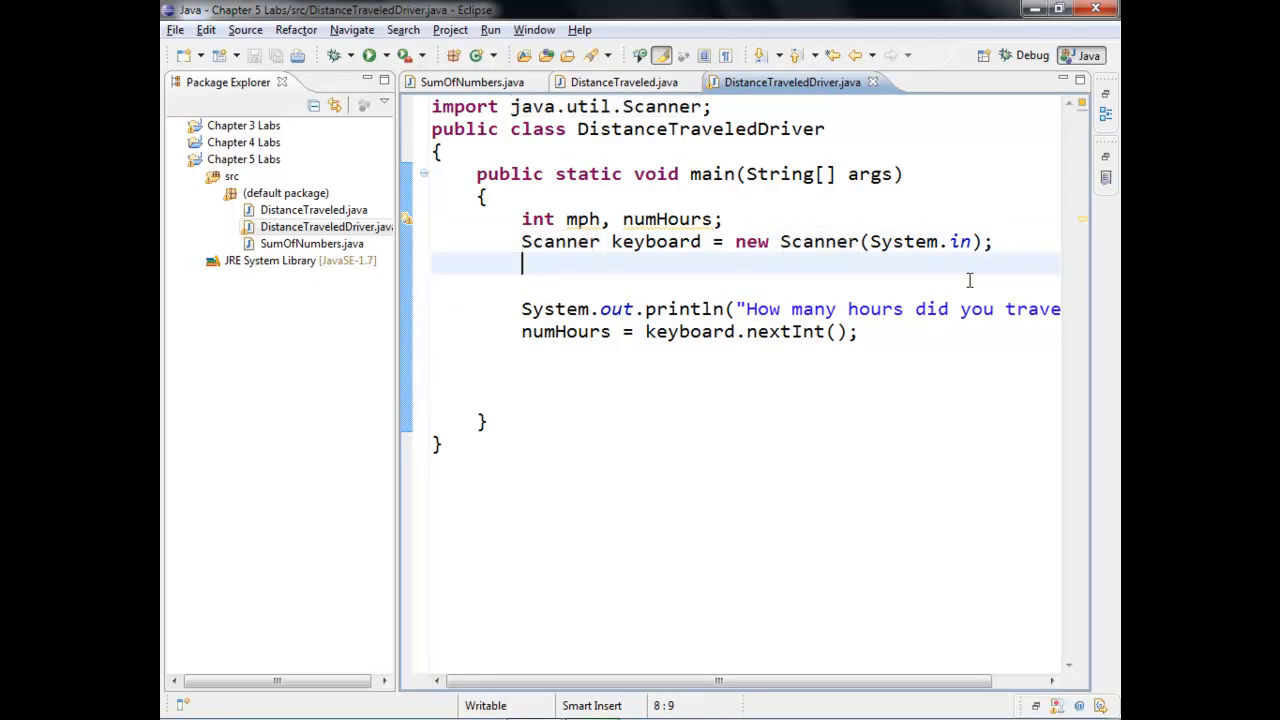
Create a DistanceTraveled object named toWork.
{"action": "type", "text": "Distance"}
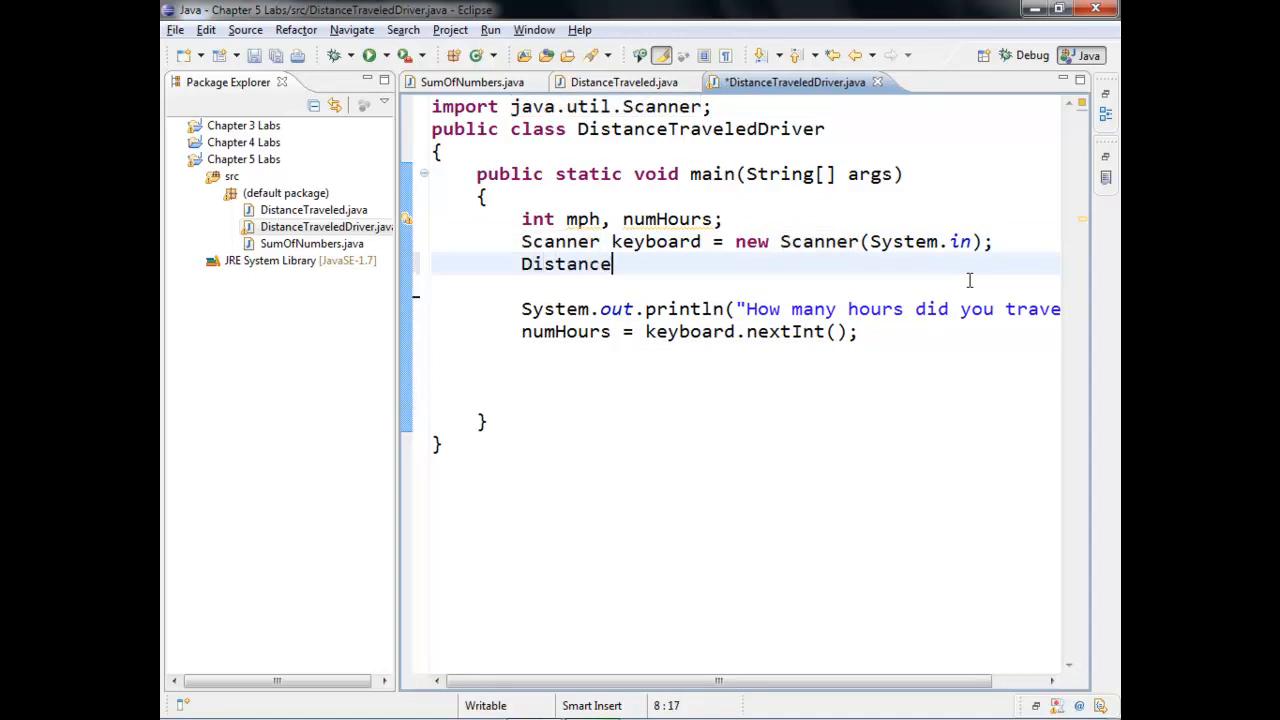
{"action": "type", "text": "Traveled"}
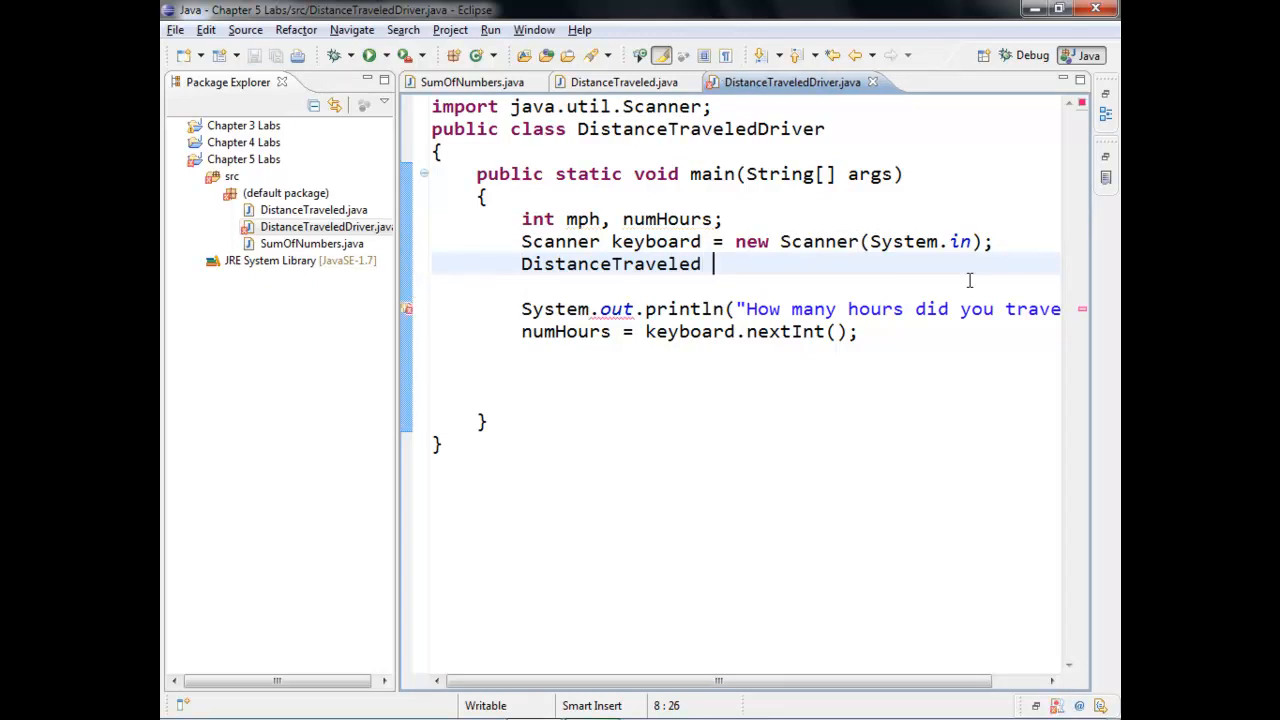
{"action": "type", "text": "tow"}
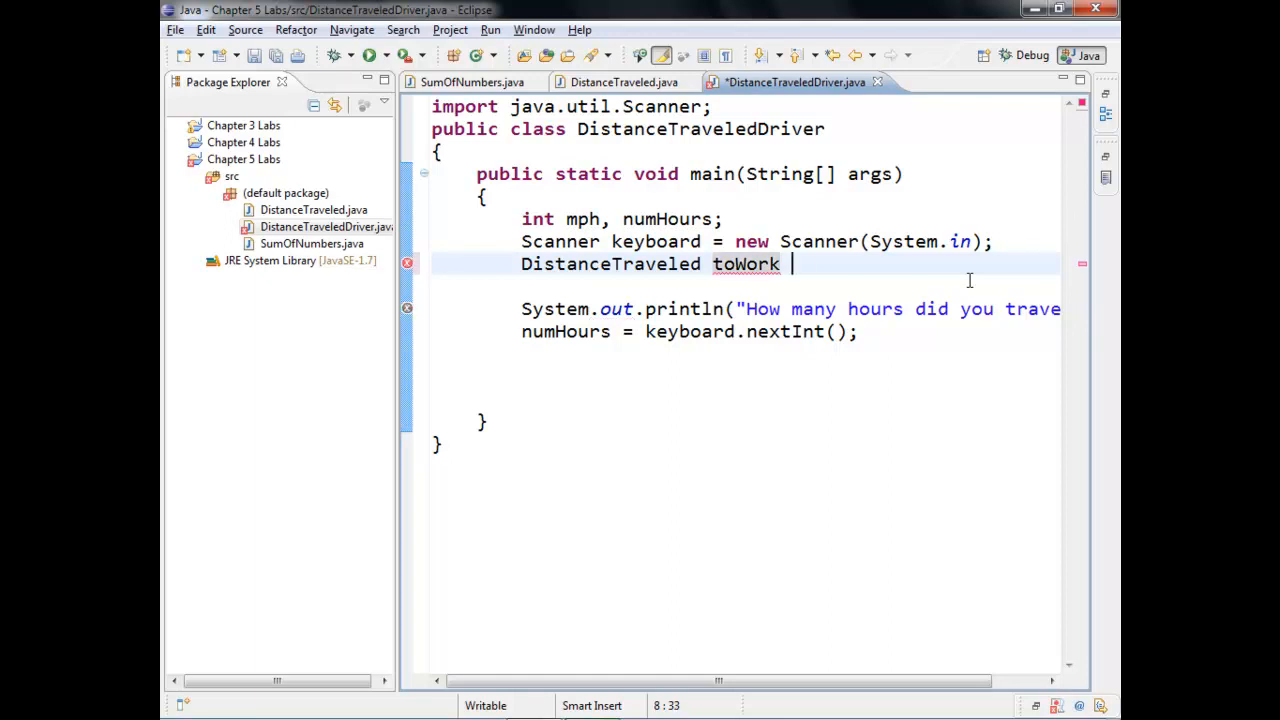
{"action": "type", "text": "= new Distan"}
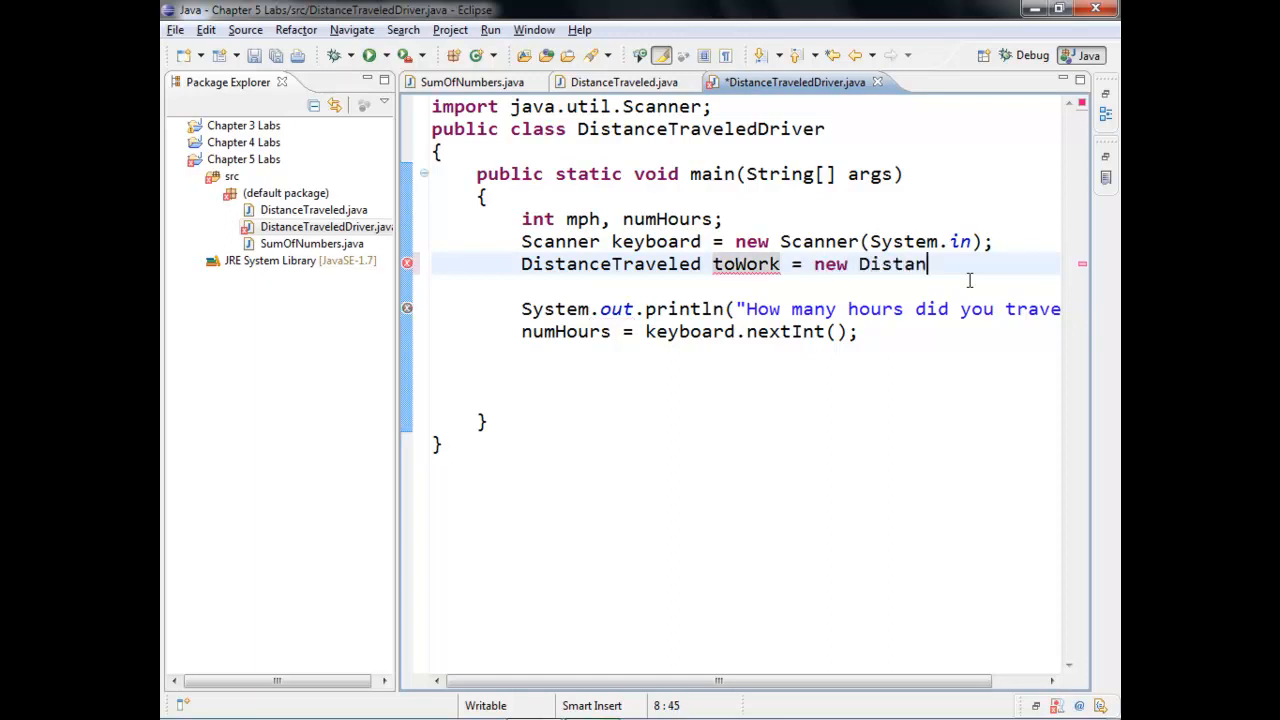
{"action": "type", "text": "ceTraveled();"}
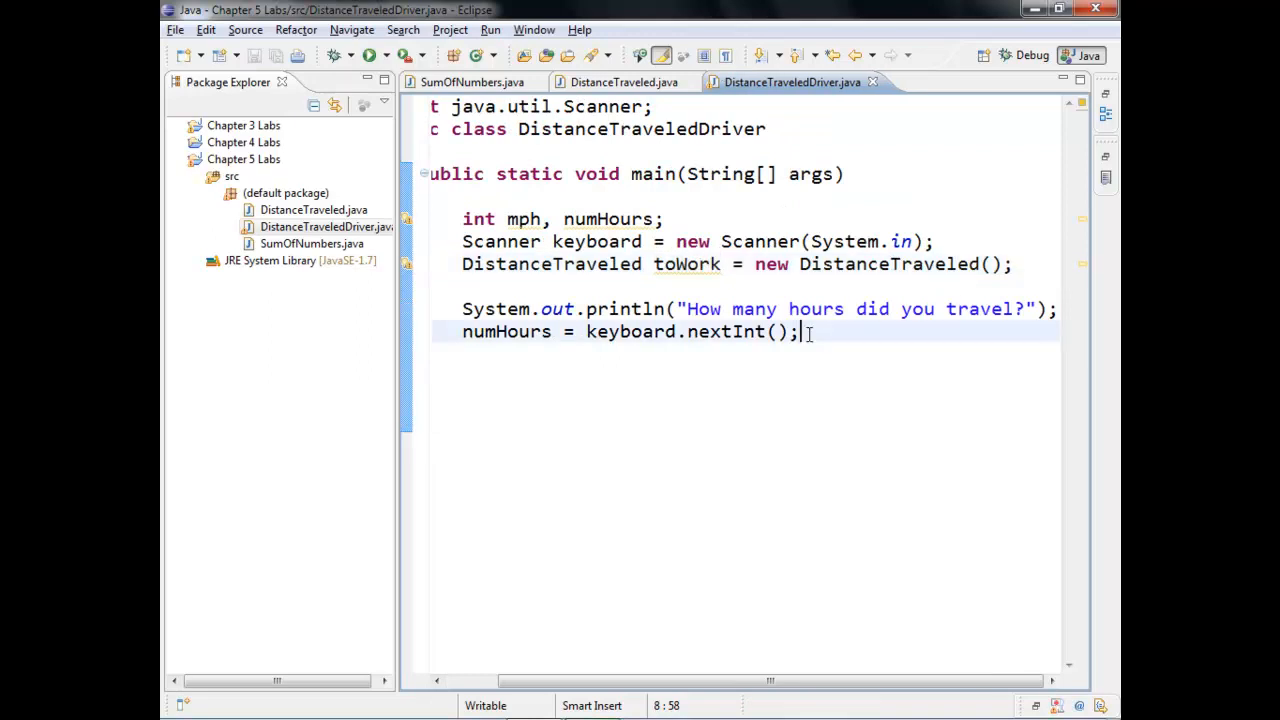
Pass the hours to toWork with setHour and start a new line.
{"action": "type", "text": "to"}
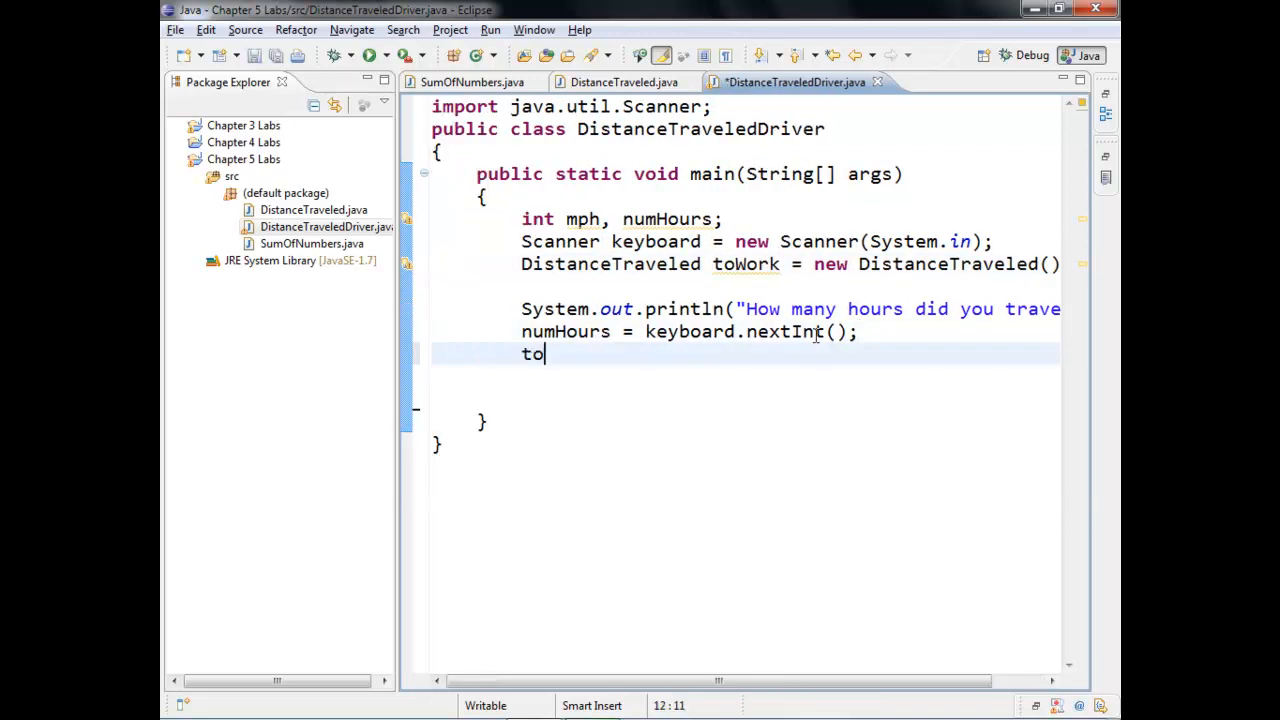
{"action": "type", "text": "Work.set"}
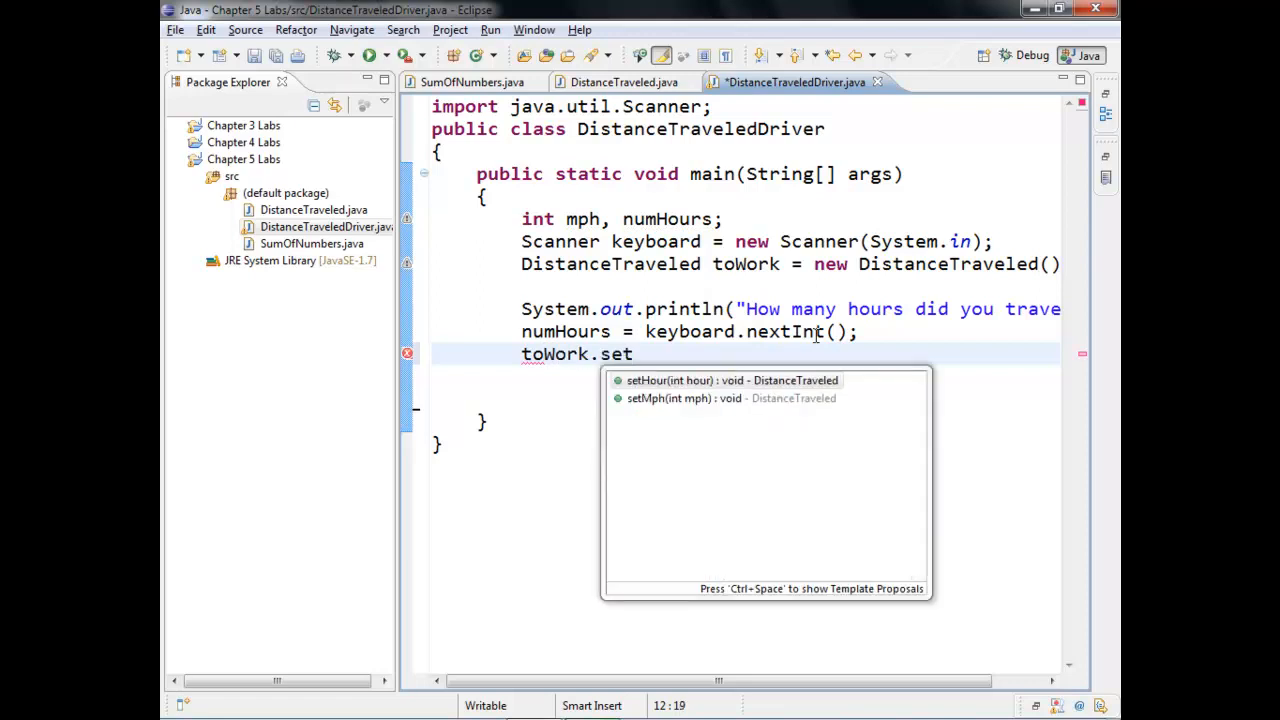
{"action": "key", "text": "Escape"}
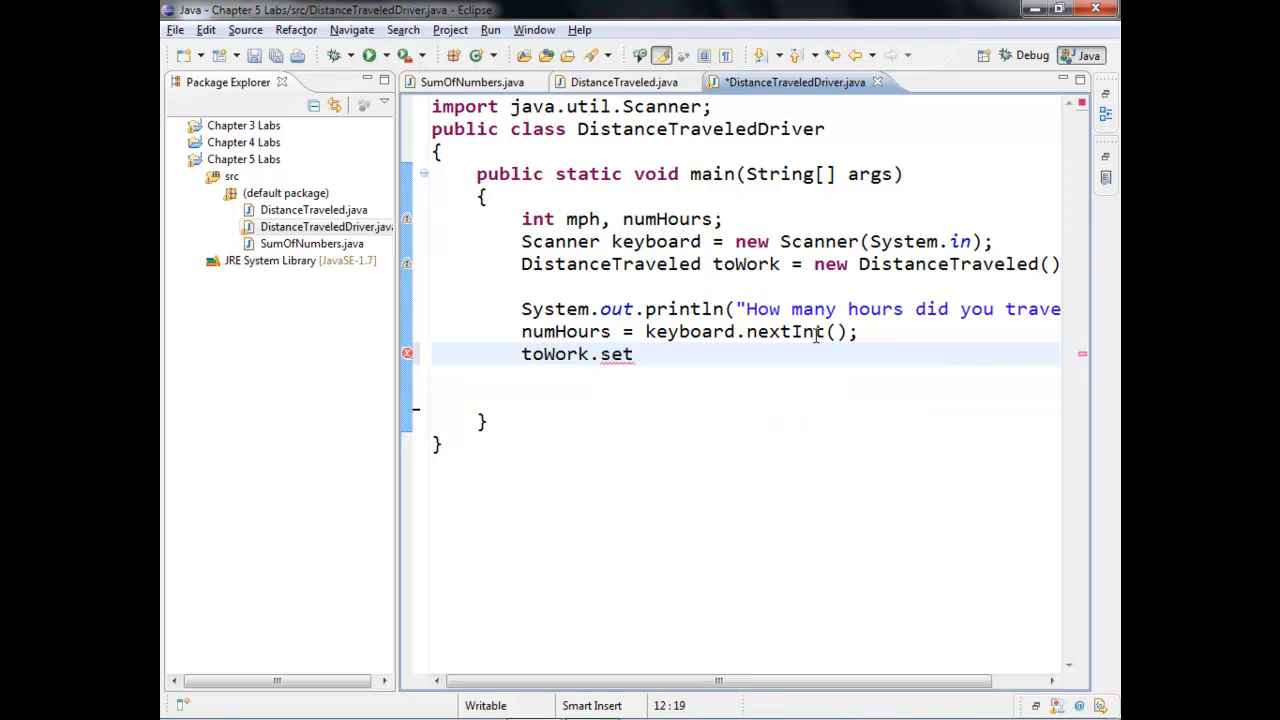
{"action": "type", "text": "Hour(hour"}
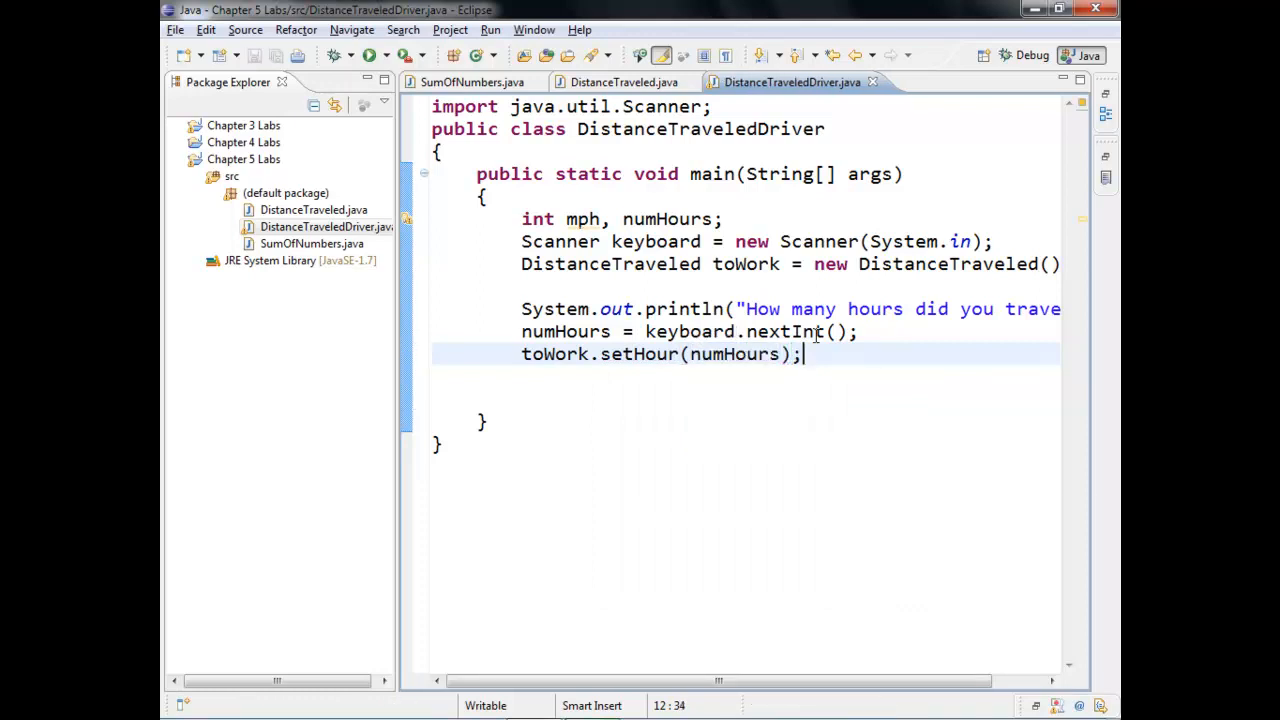
{"action": "key", "text": "Return"}
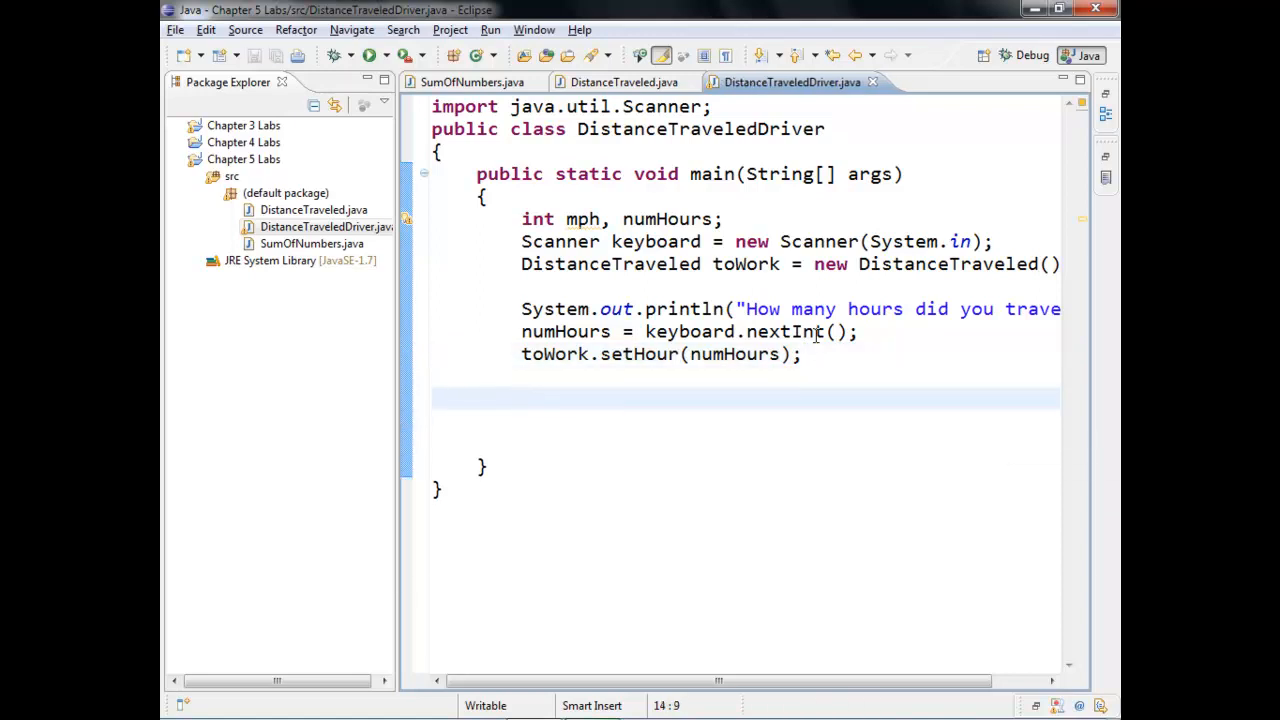
Prompt 'How fast were you driving?', read mph with nextInt, and call toWork.setMph(mph).
{"action": "type", "text": "Sys"}
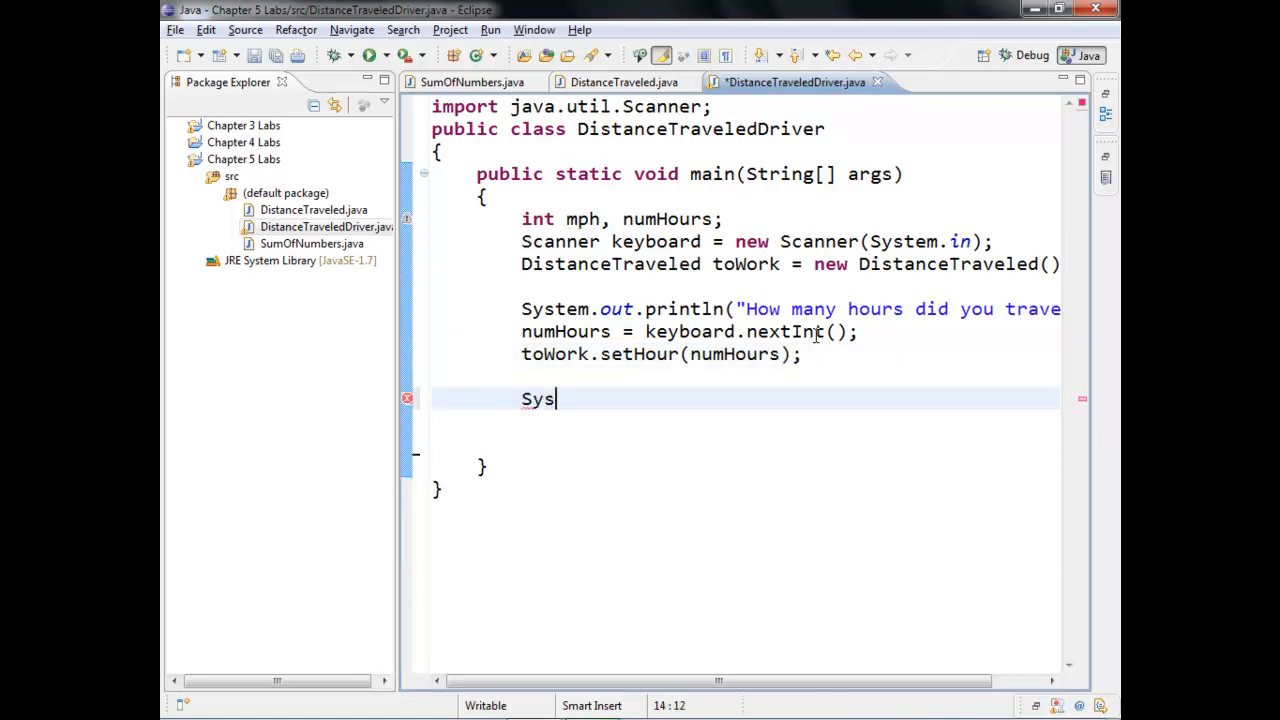
{"action": "type", "text": "tem.out.println(\""}
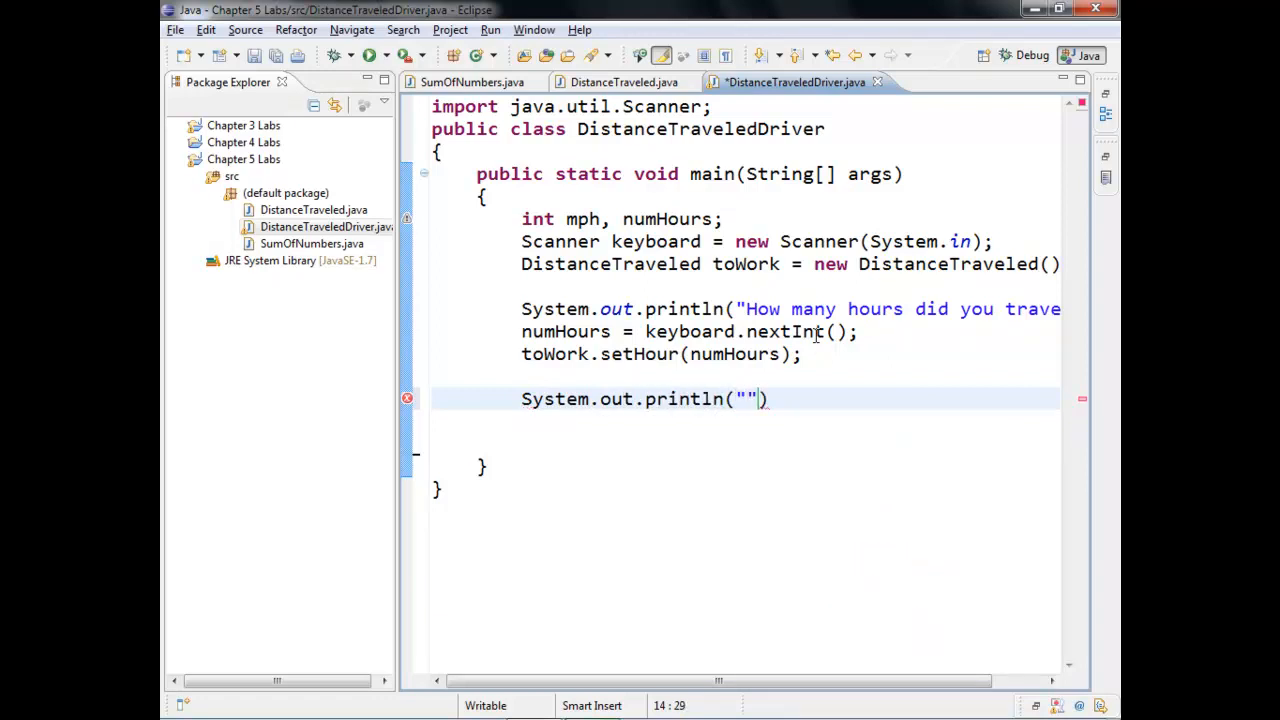
{"action": "type", "text": "How fast were you driving?"}
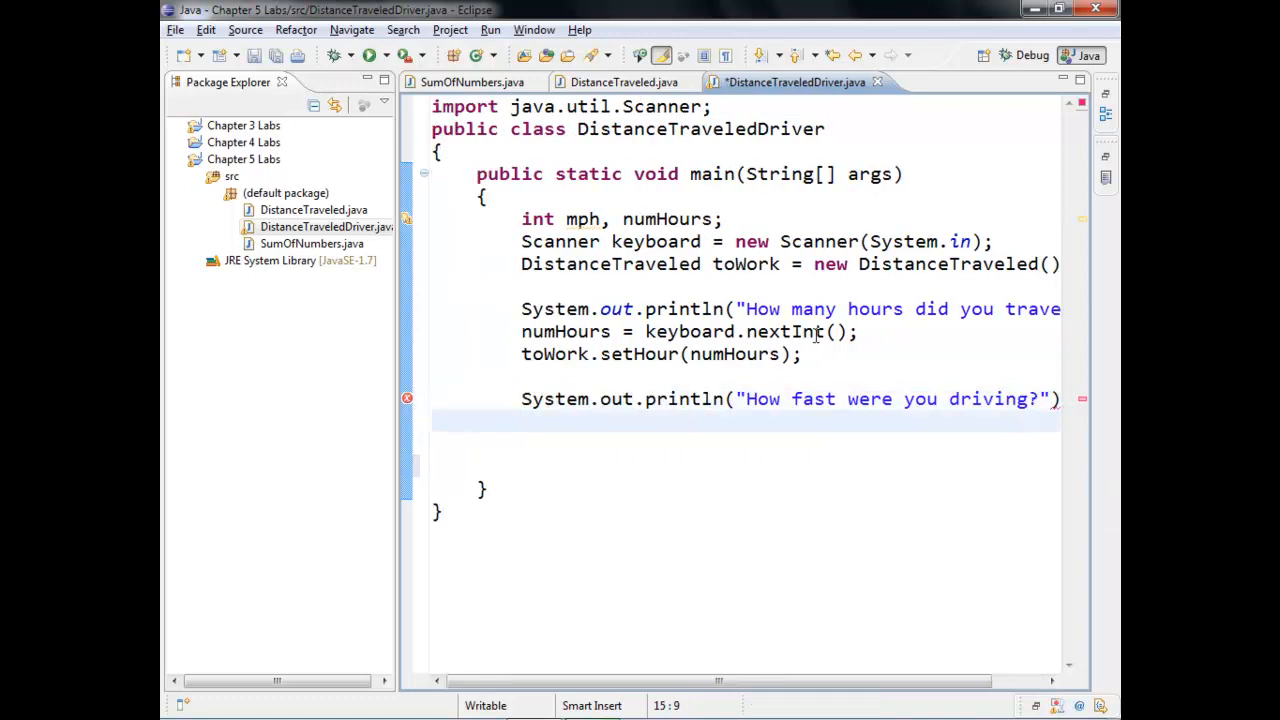
{"action": "type", "text": "mph ="}
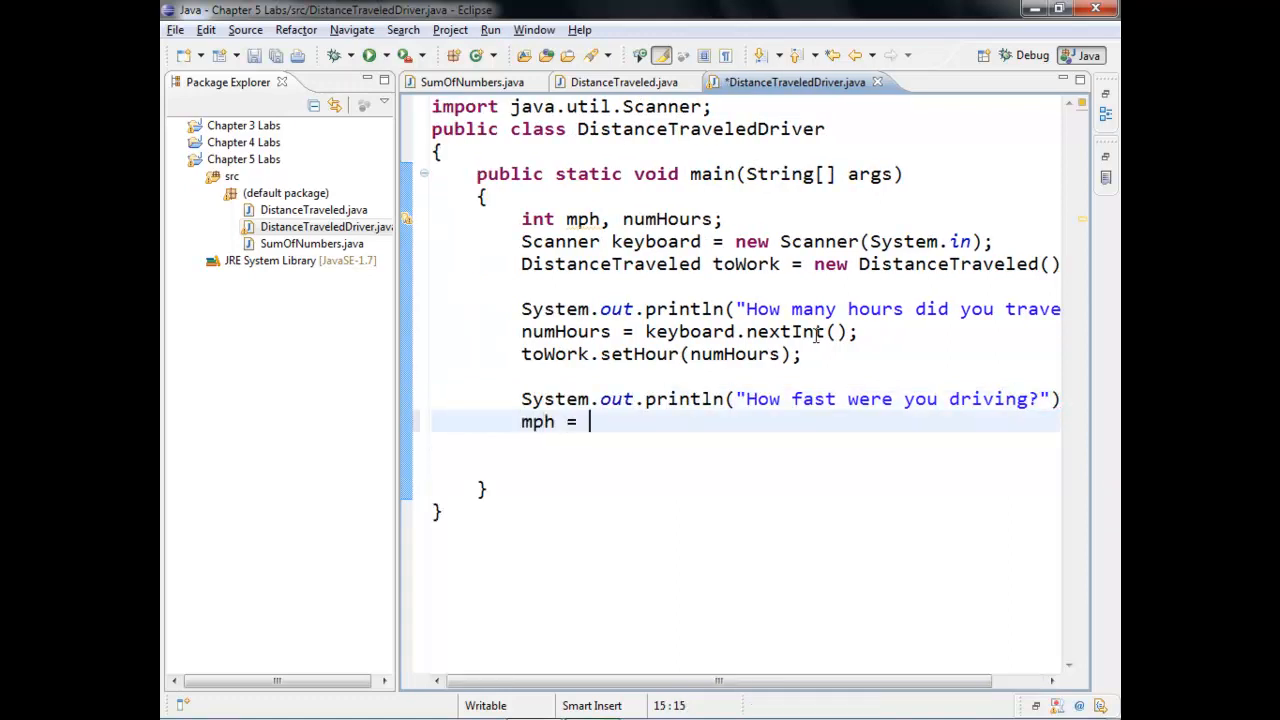
{"action": "type", "text": "keyboard.nextInt();"}
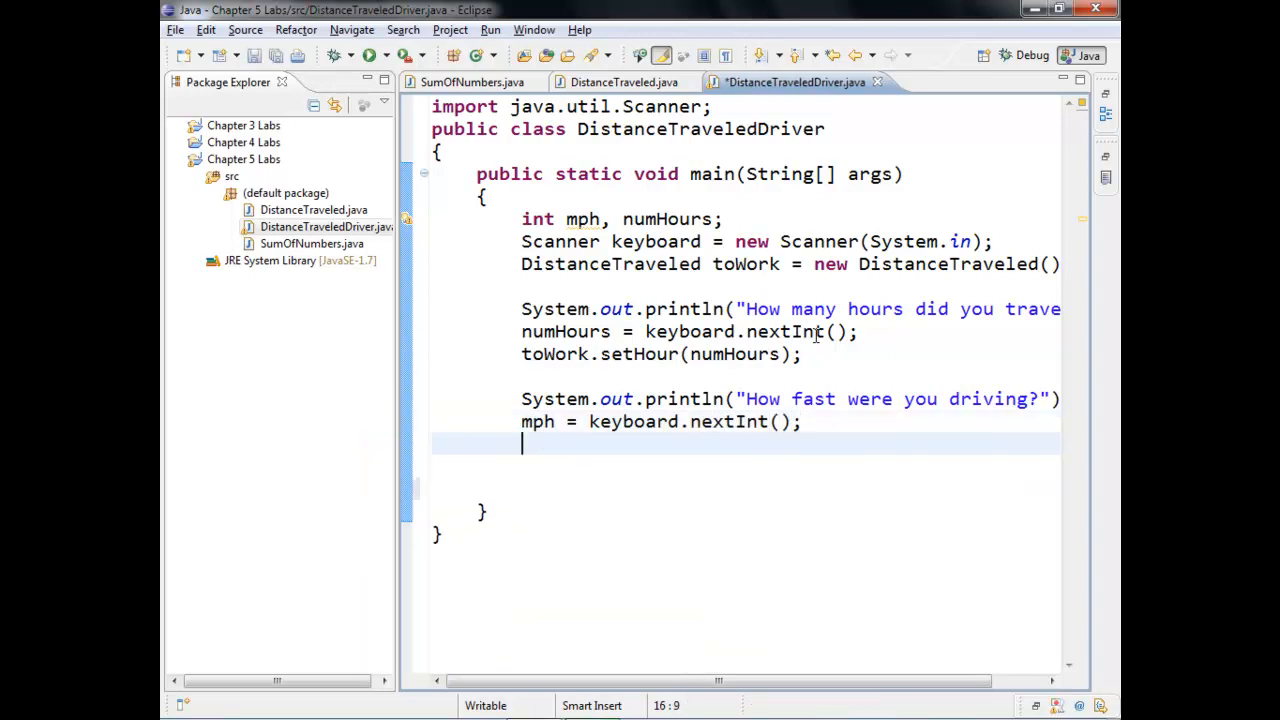
{"action": "type", "text": "to"}
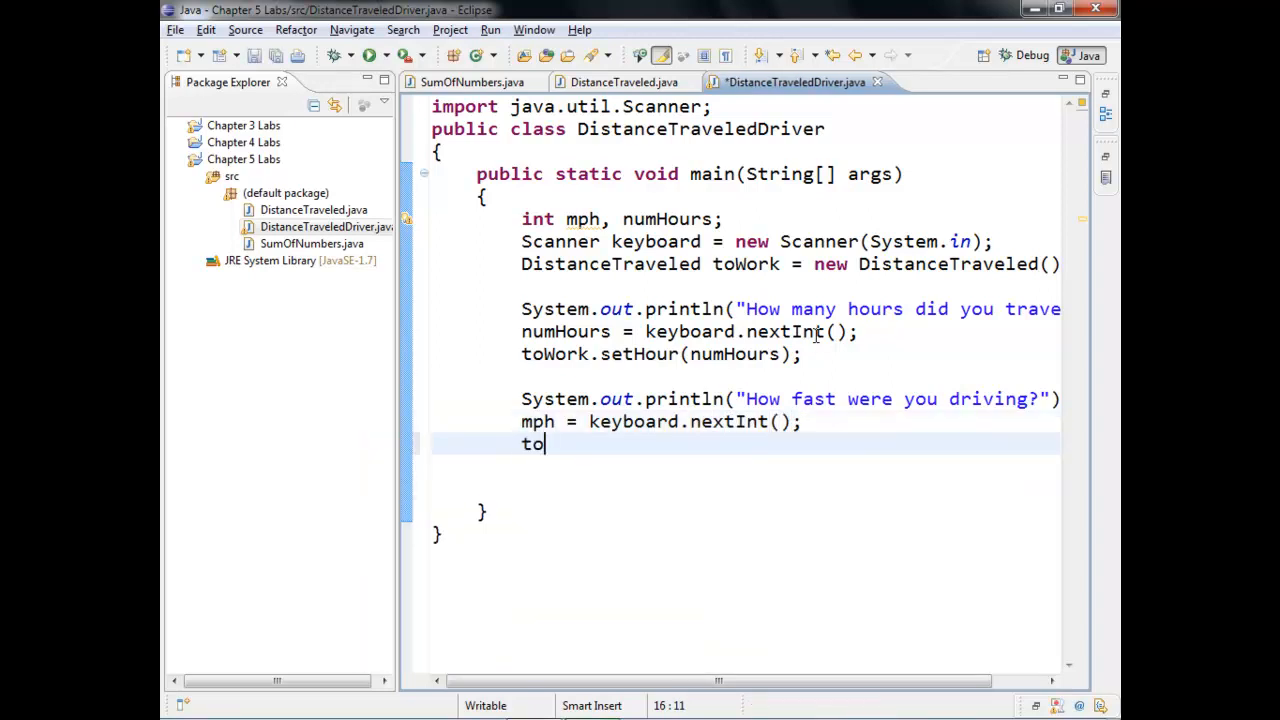
{"action": "type", "text": "Work."}
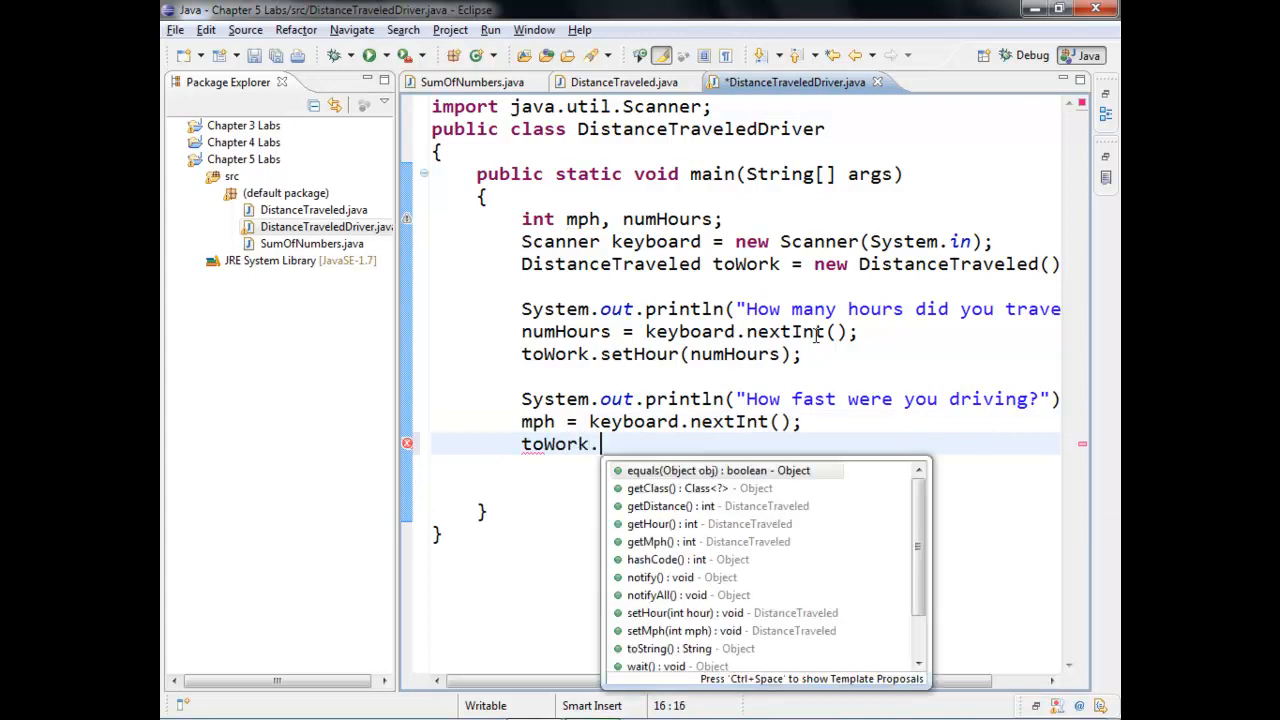
{"action": "type", "text": "setMph(mph"}
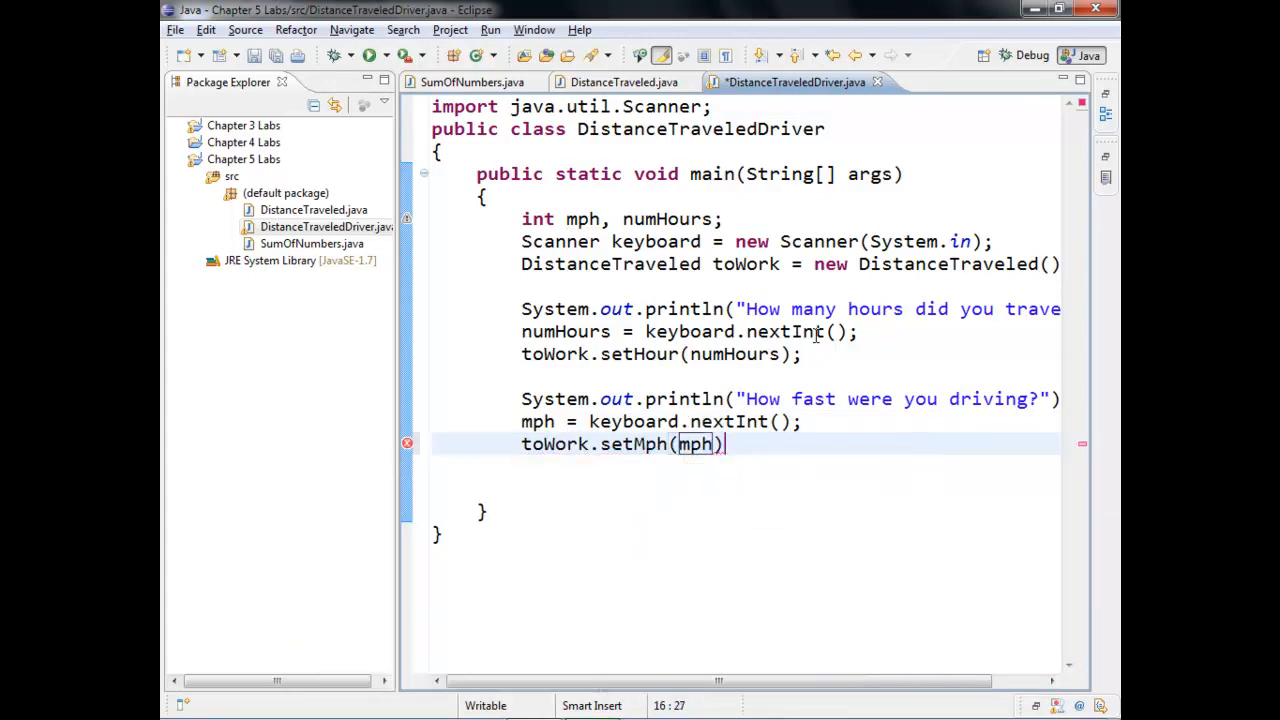
{"action": "type", "text": ";"}
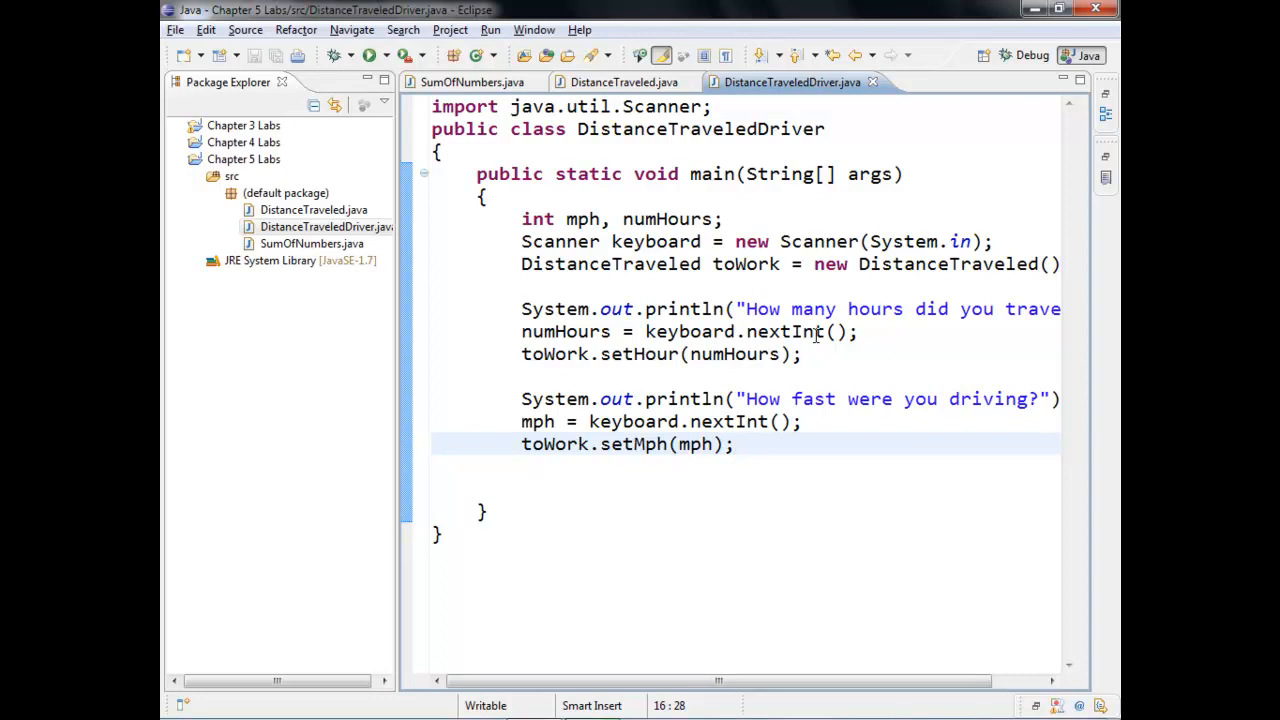
{"action": "left_click", "coordinate": [735, 444]}
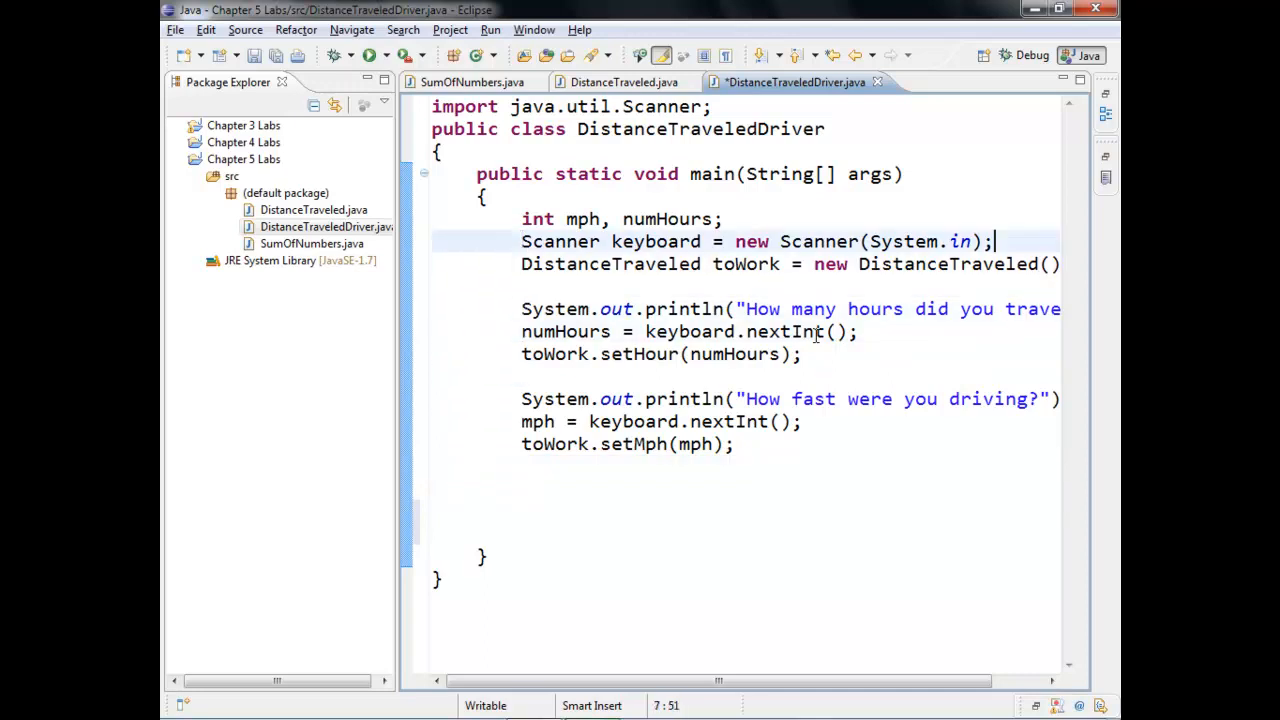
Declare control = 1 and open a while loop running while control <= numHours.
{"action": "type", "text": ", con"}
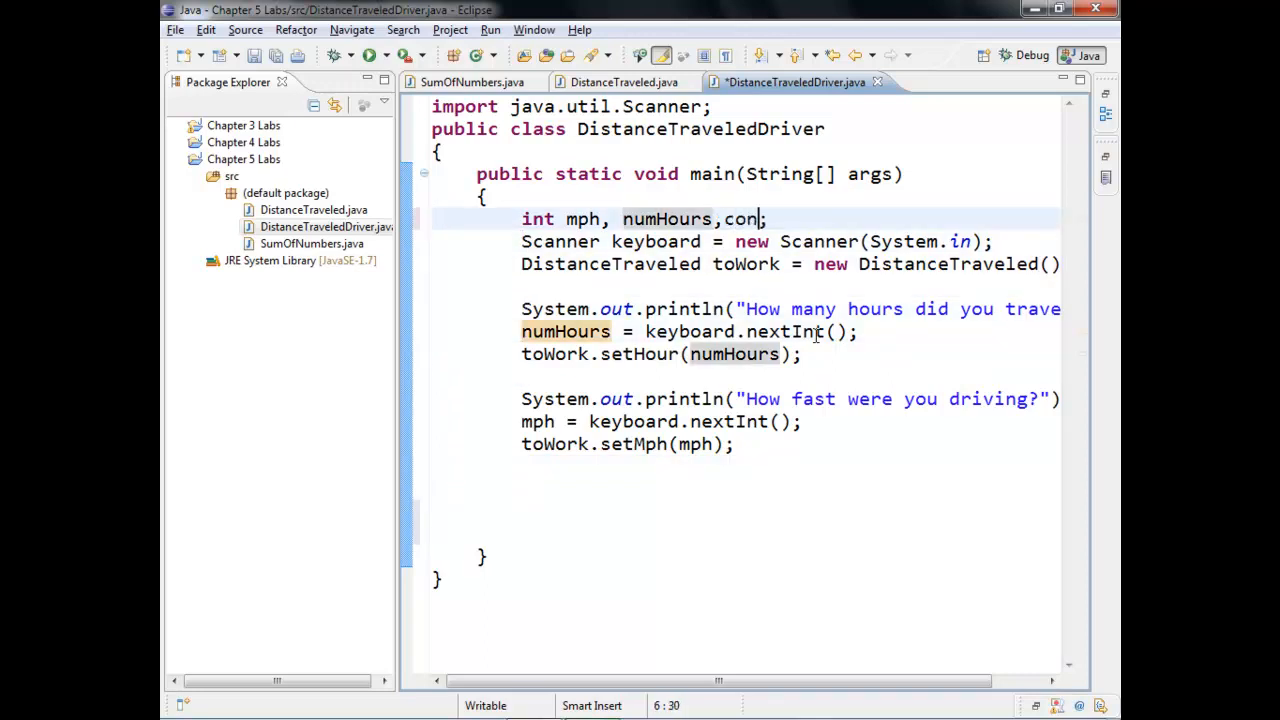
{"action": "type", "text": "trol"}
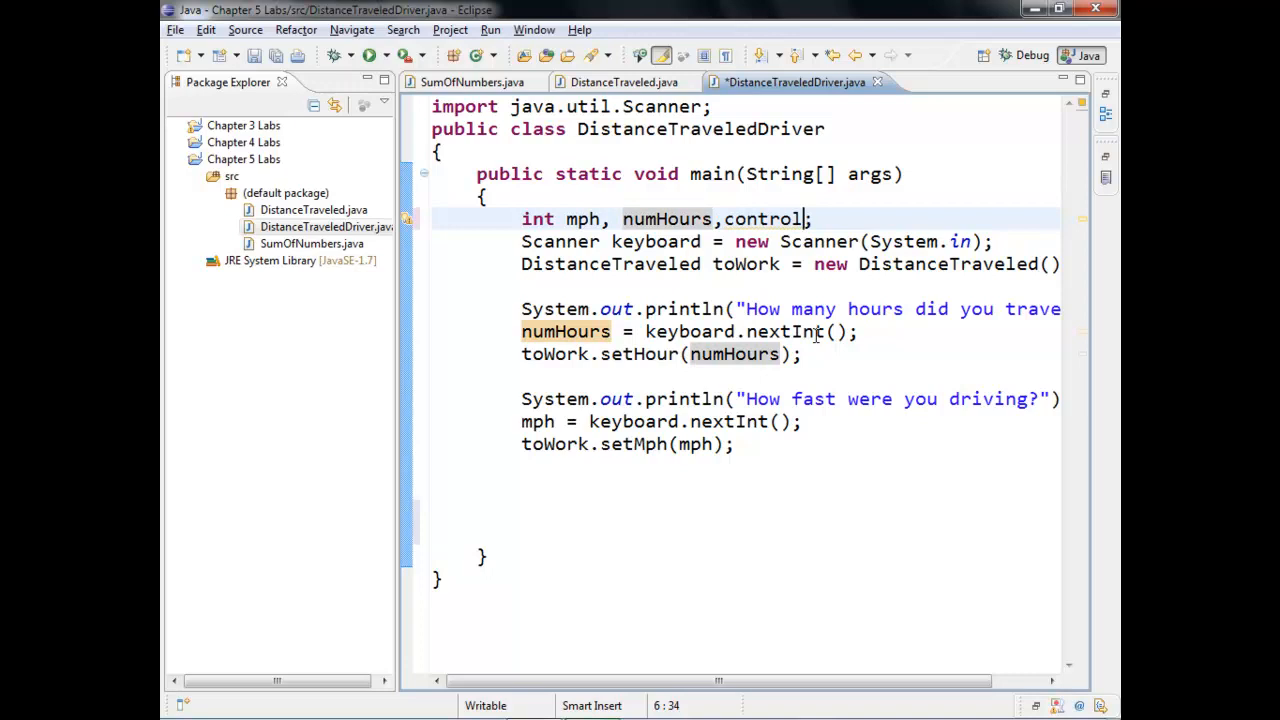
{"action": "type", "text": "=1"}
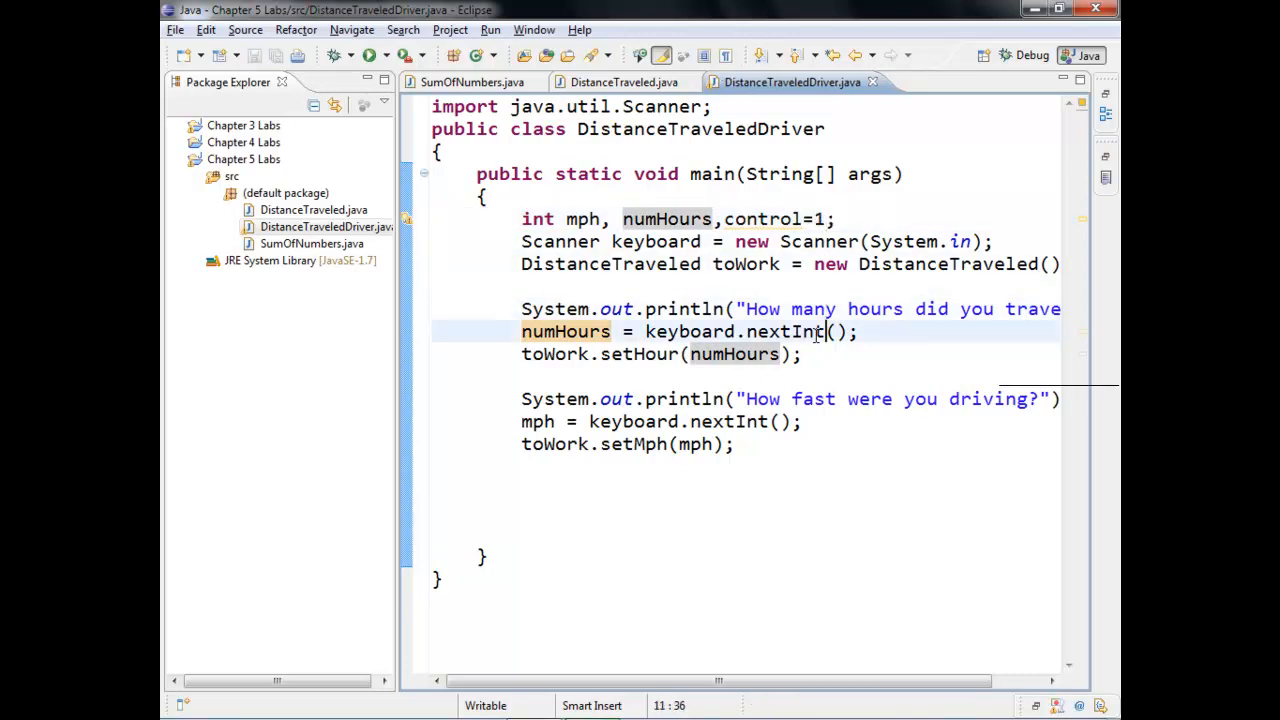
{"action": "type", "text": "wh"}
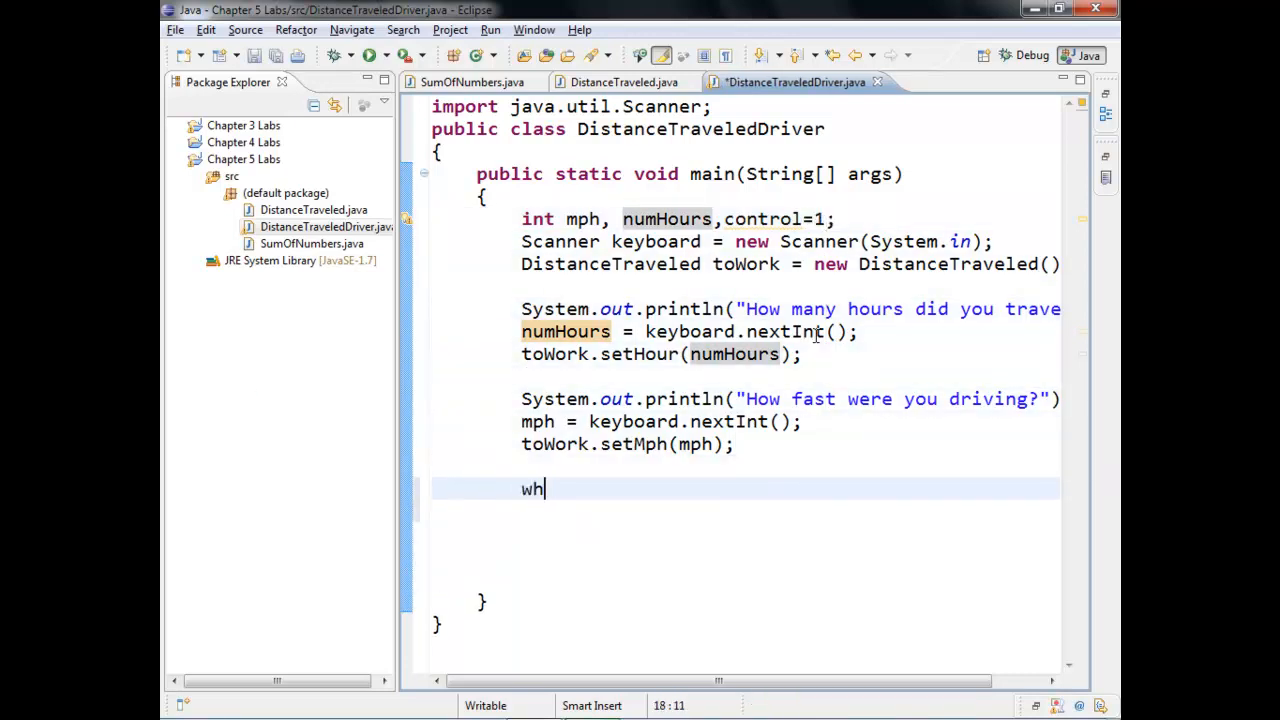
{"action": "type", "text": "ile("}
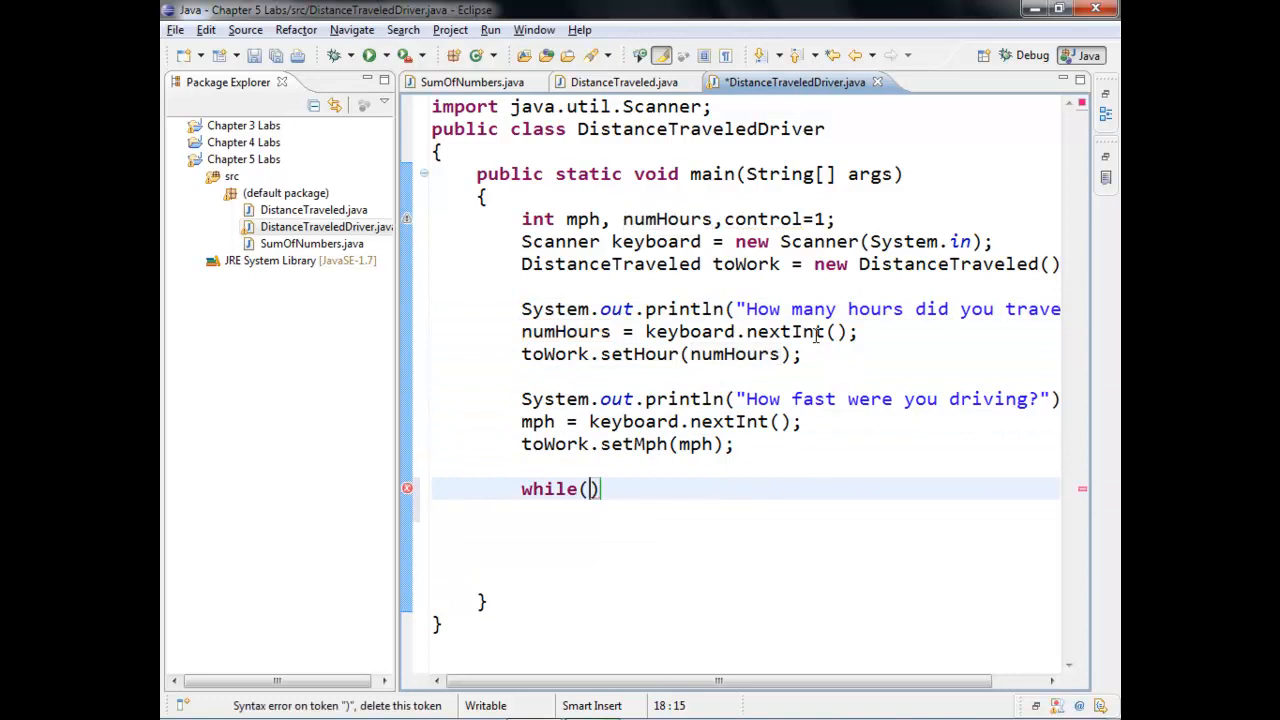
{"action": "type", "text": "control"}
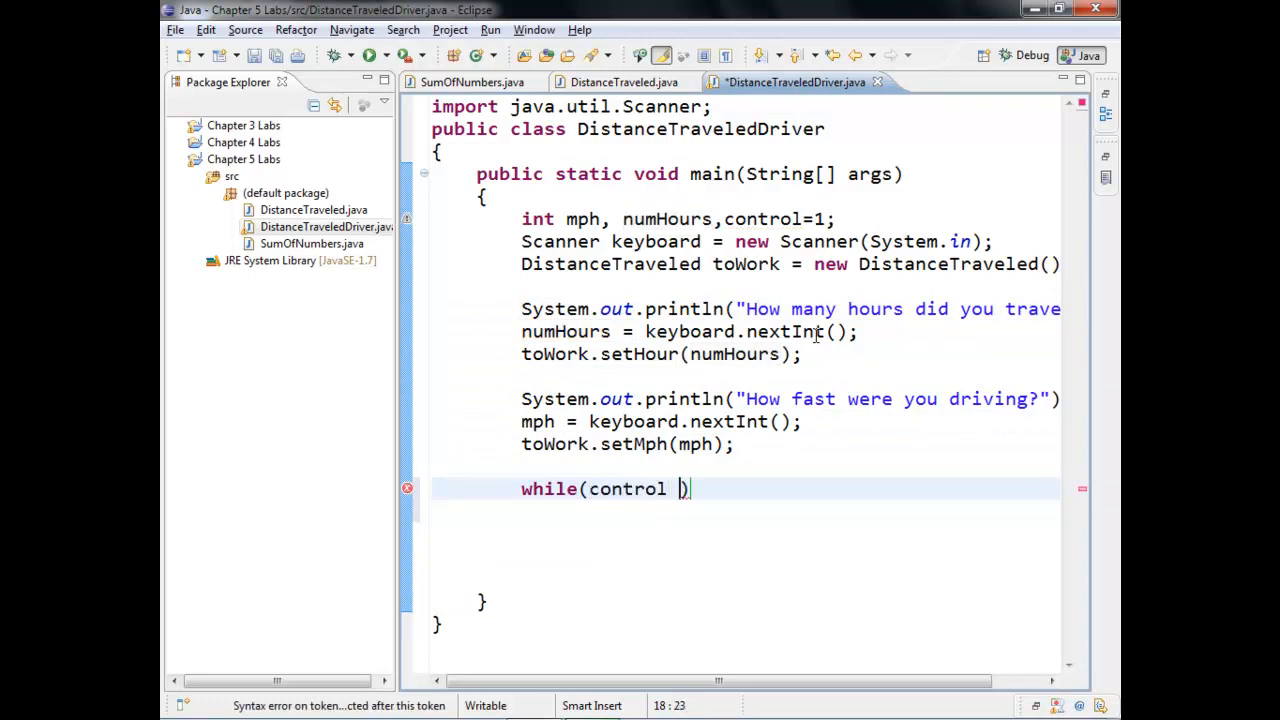
{"action": "type", "text": "<"}
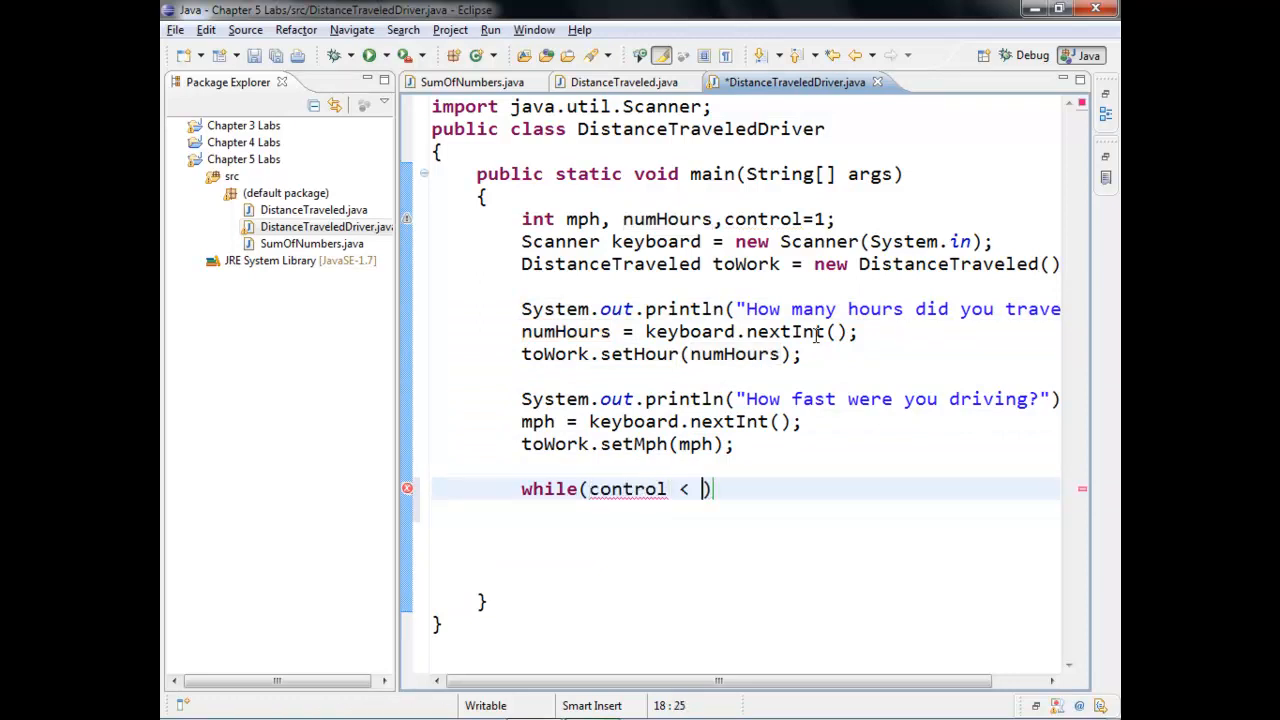
{"action": "type", "text": "= Num"}
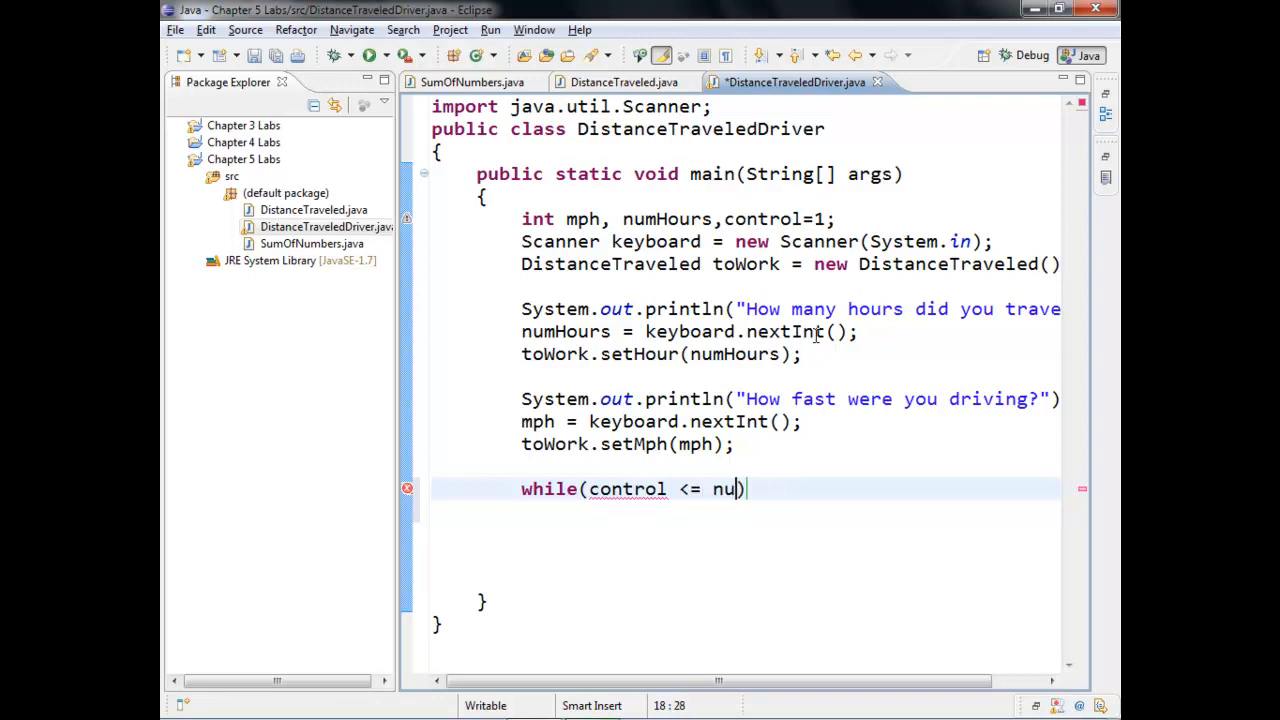
{"action": "type", "text": "mHour"}
{"action": "type", "text": "{"}
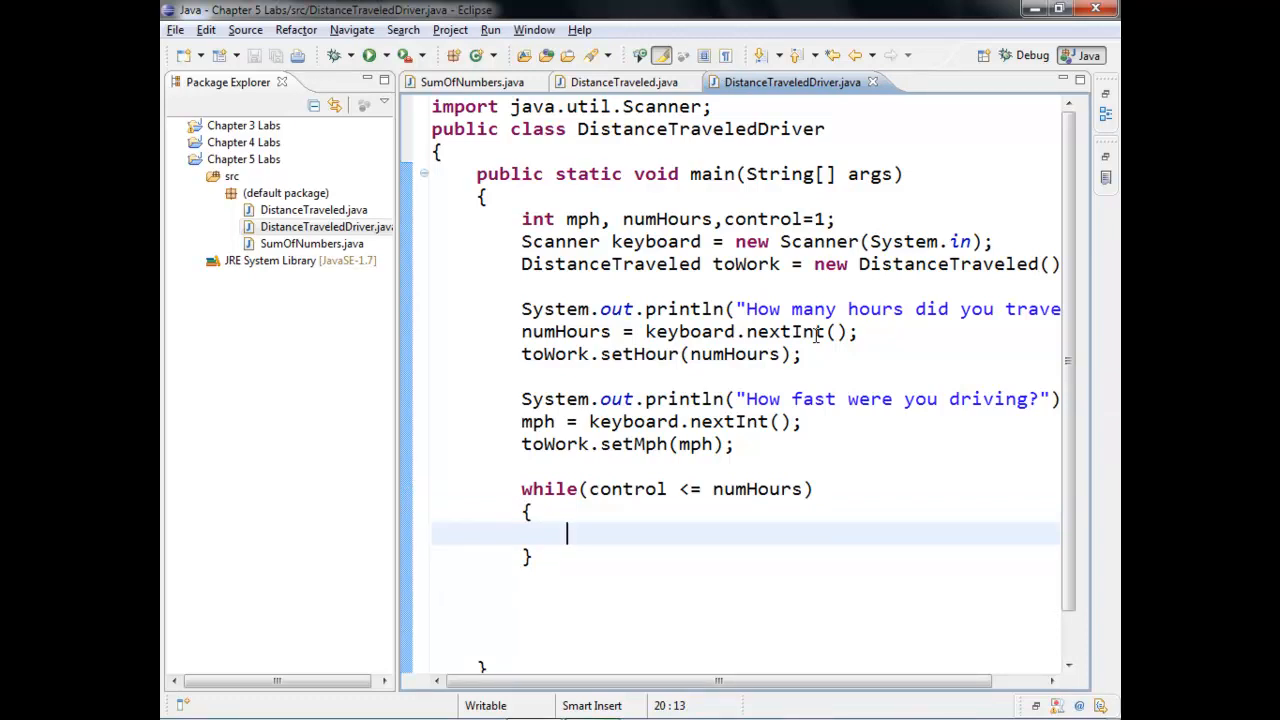
Inside the loop, print the 'Hour\t Distance Traveled' heading and the control value.
{"action": "type", "text": "s"}
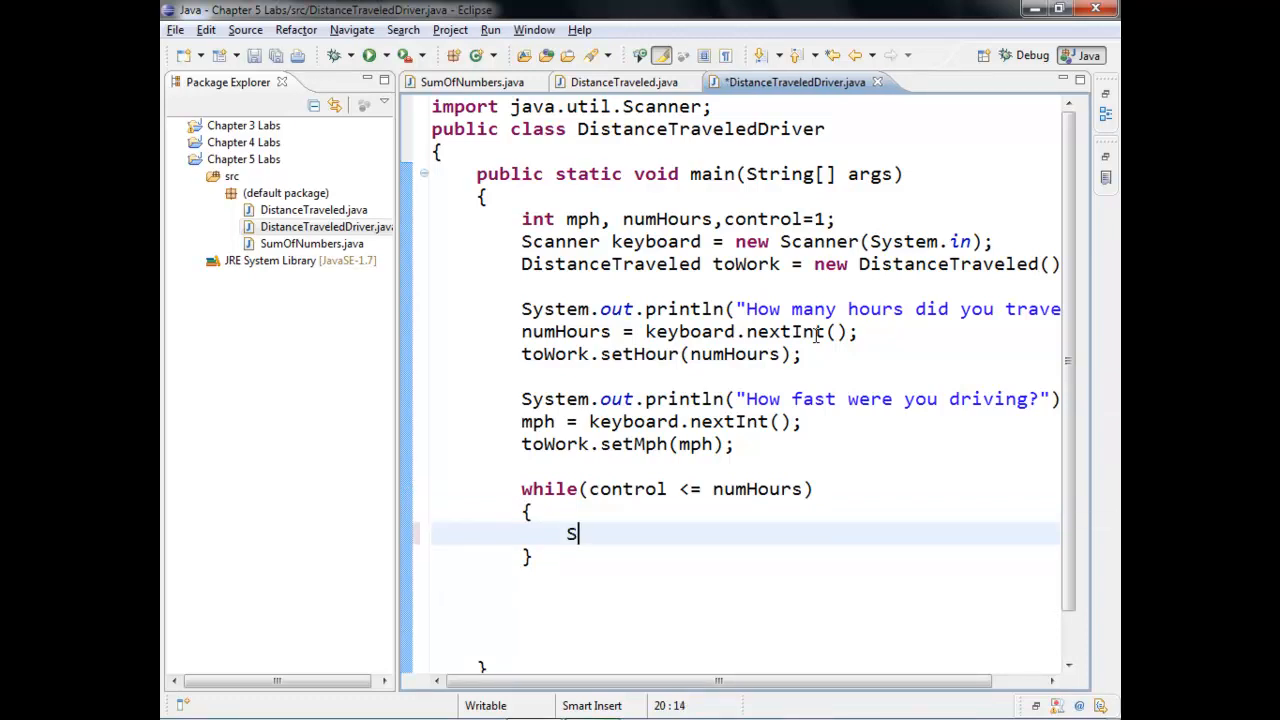
{"action": "type", "text": "ystem.out.prin"}
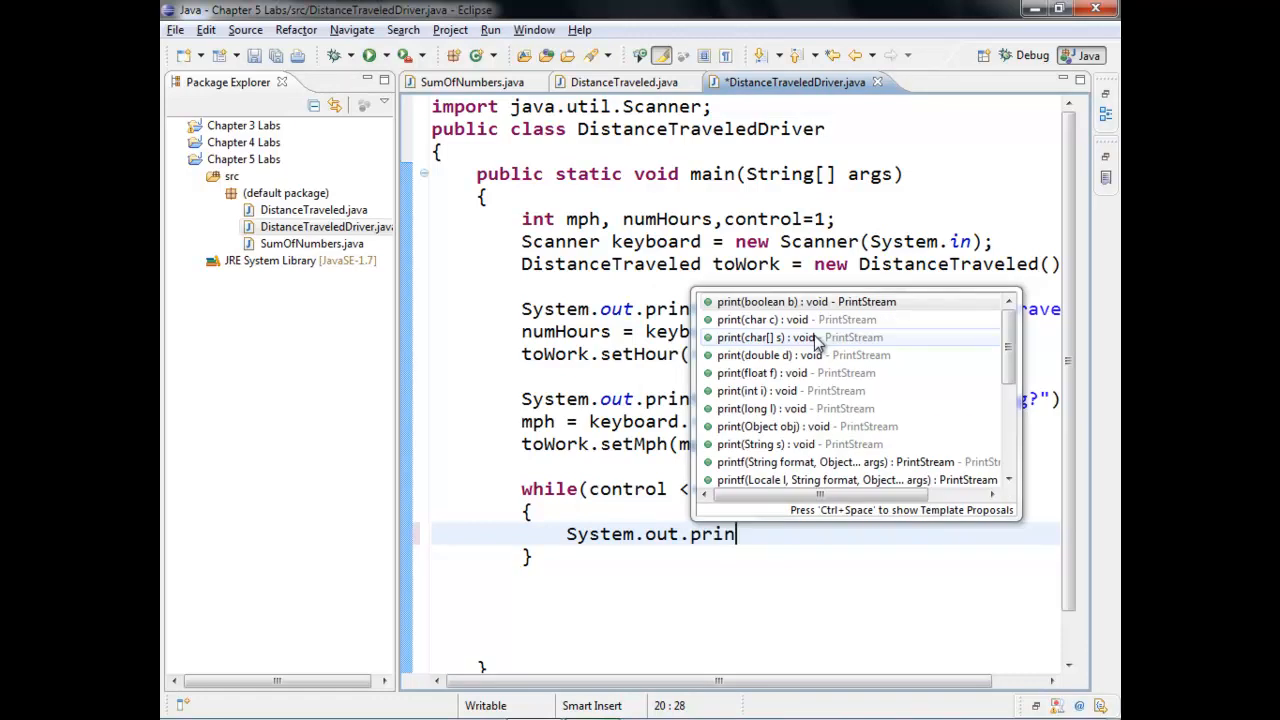
{"action": "type", "text": "tln()"}
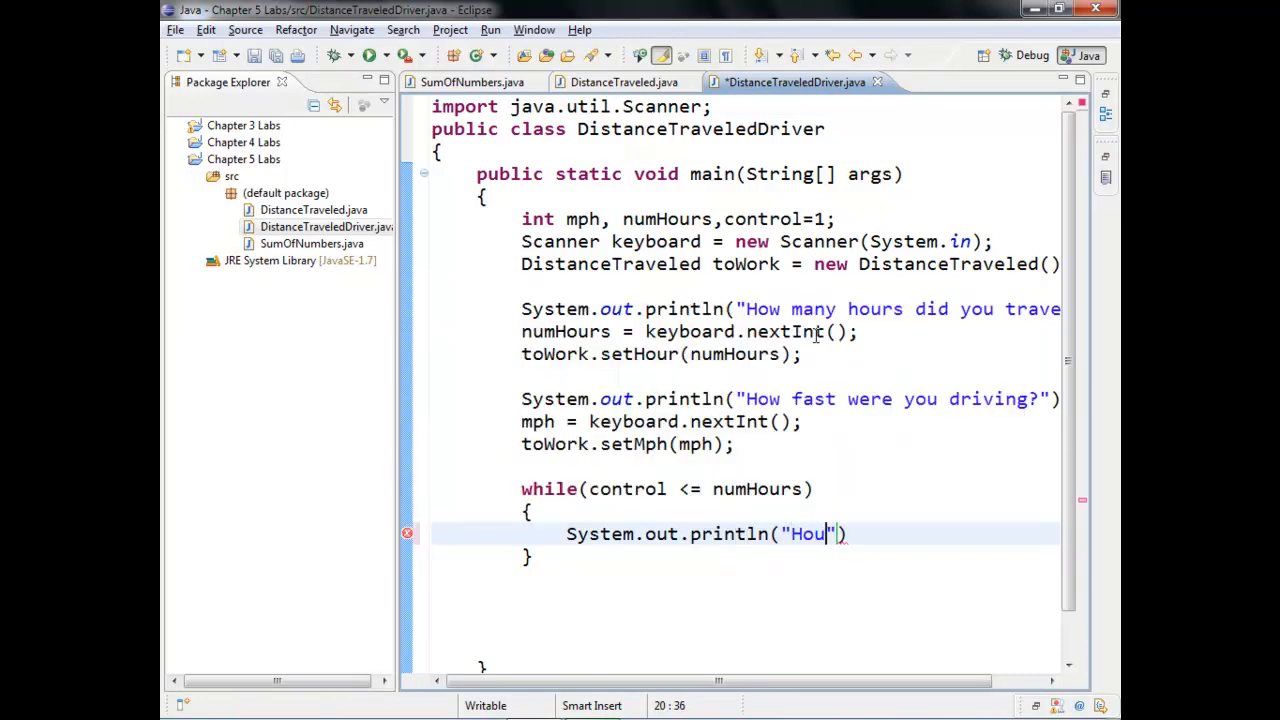
{"action": "type", "text": "r"}
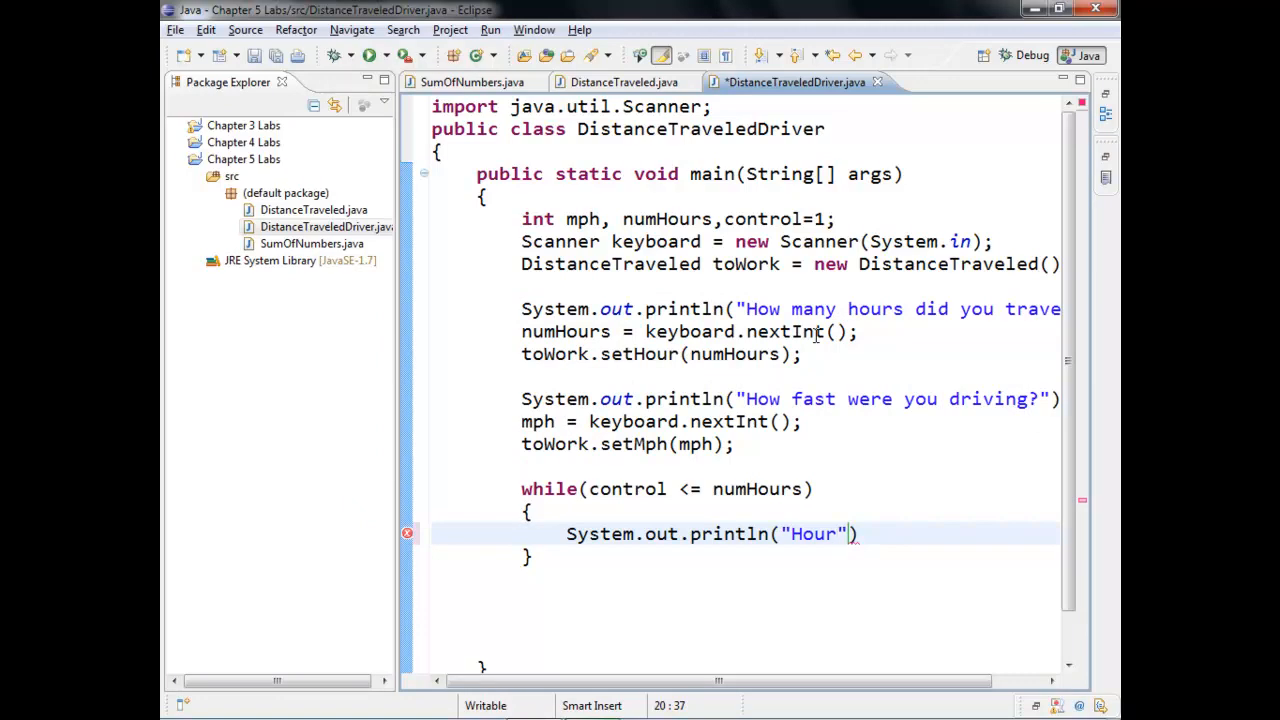
{"action": "type", "text": "\\t Distance T"}
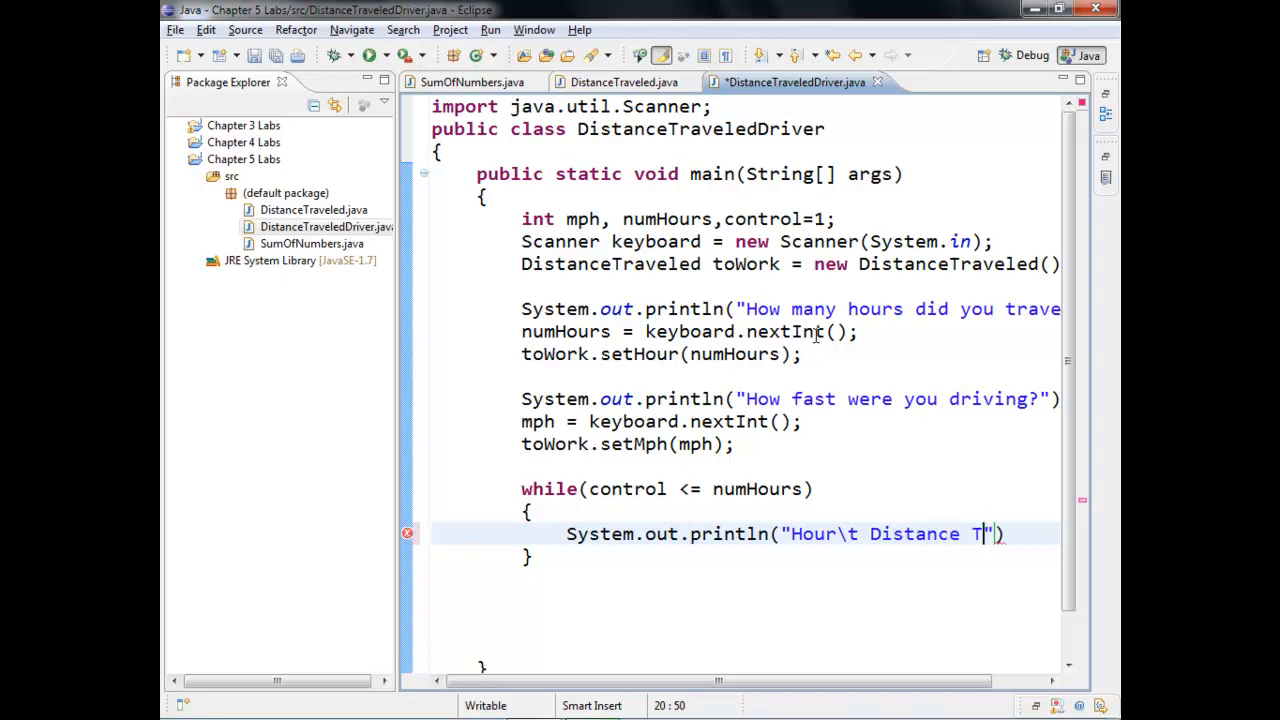
{"action": "type", "text": "raveled"}
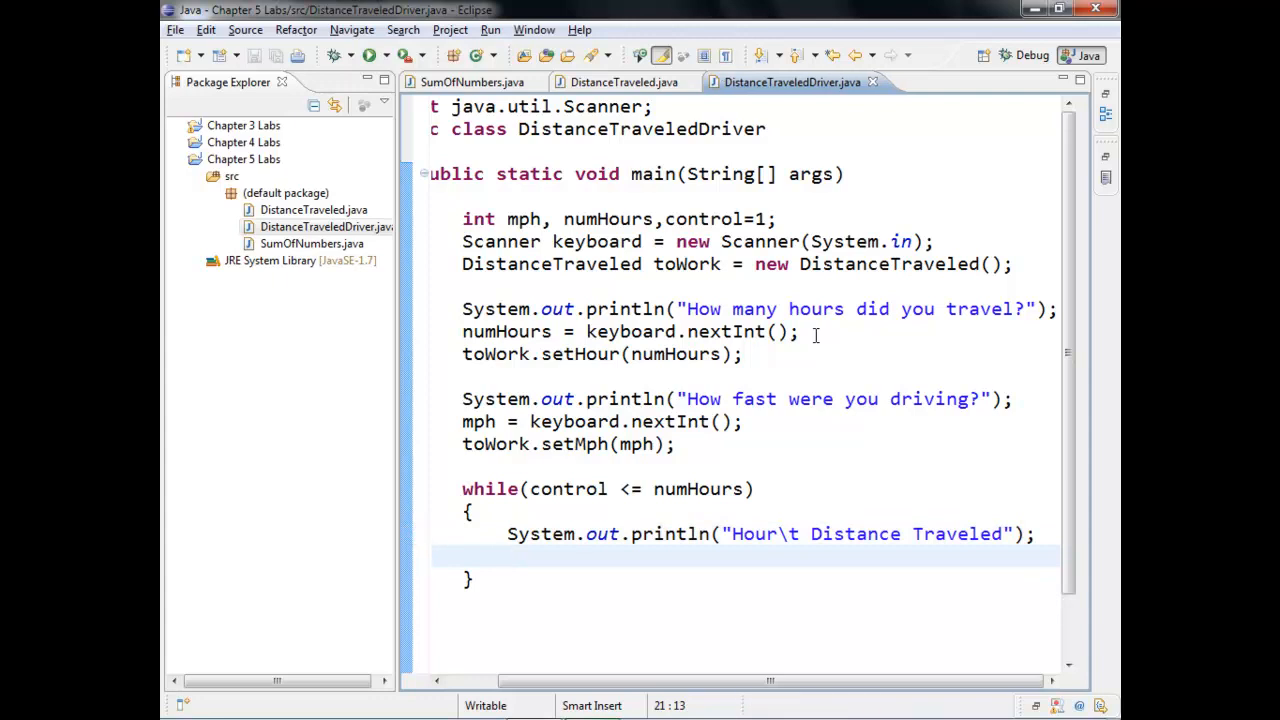
{"action": "type", "text": "System.out.println("}
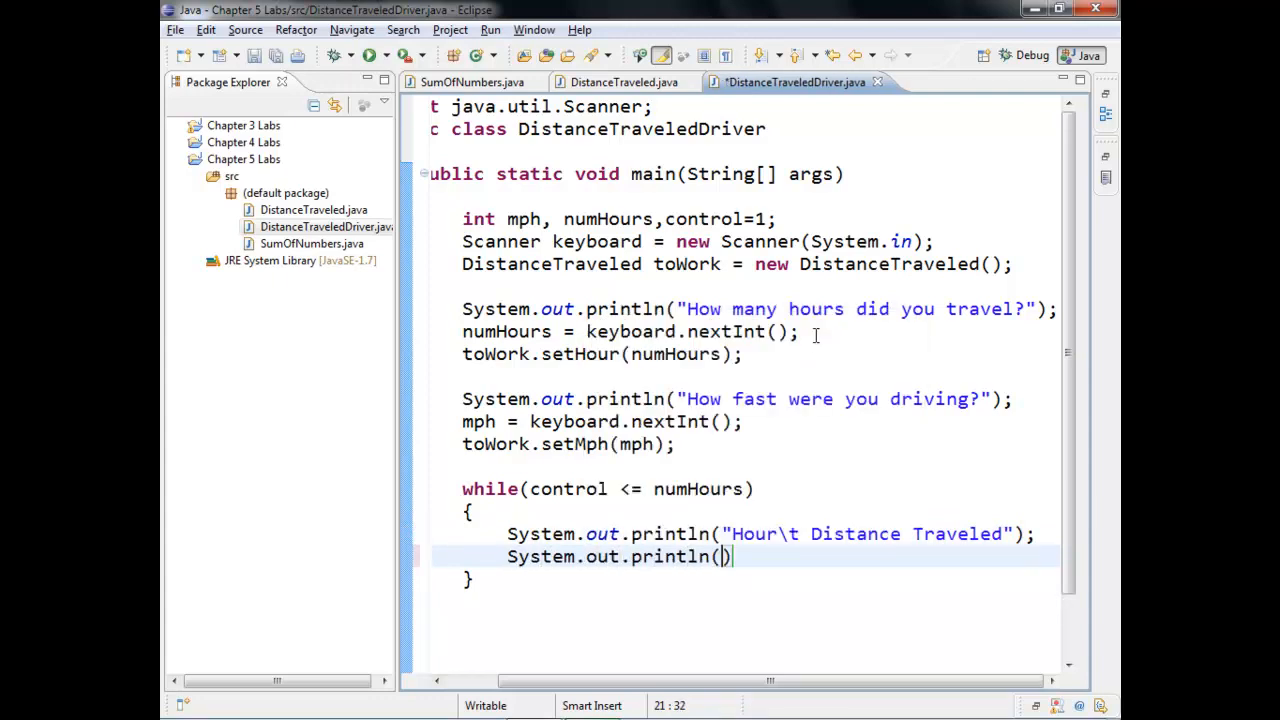
{"action": "type", "text": "control"}
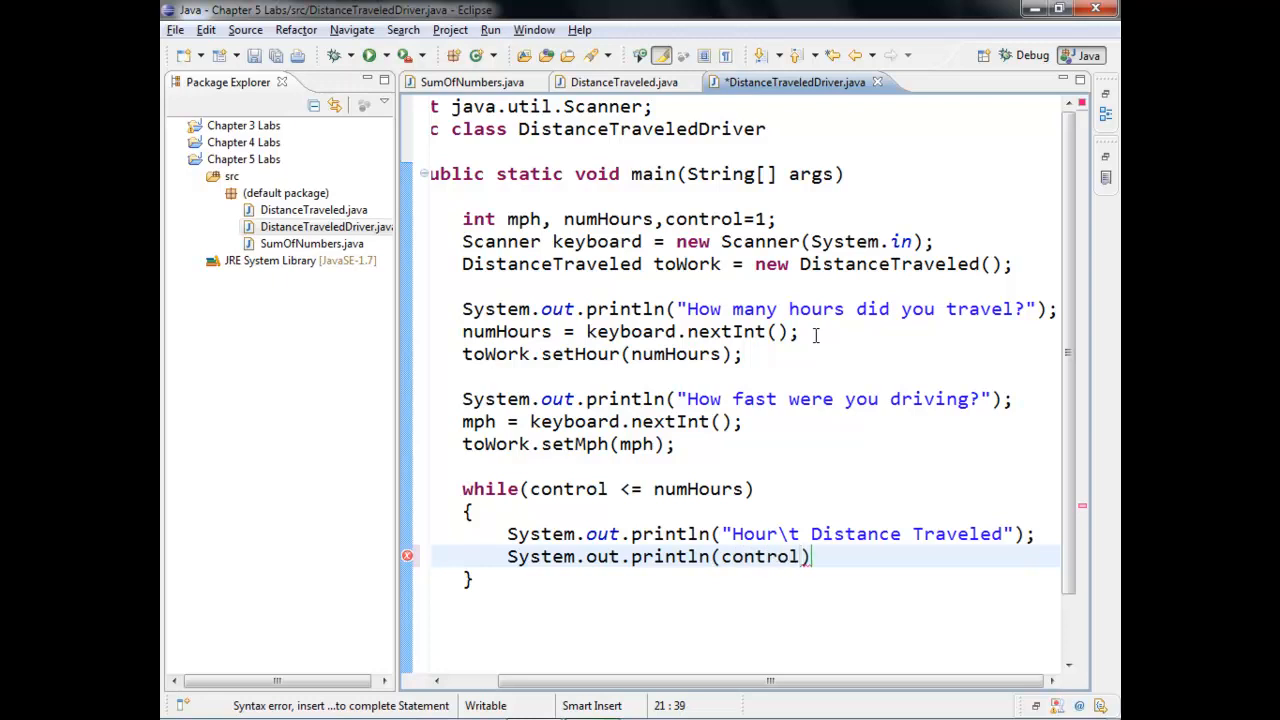
{"action": "double_click", "coordinate": [762, 557]}
{"action": "type", "text": "toWork.setHour(control"}
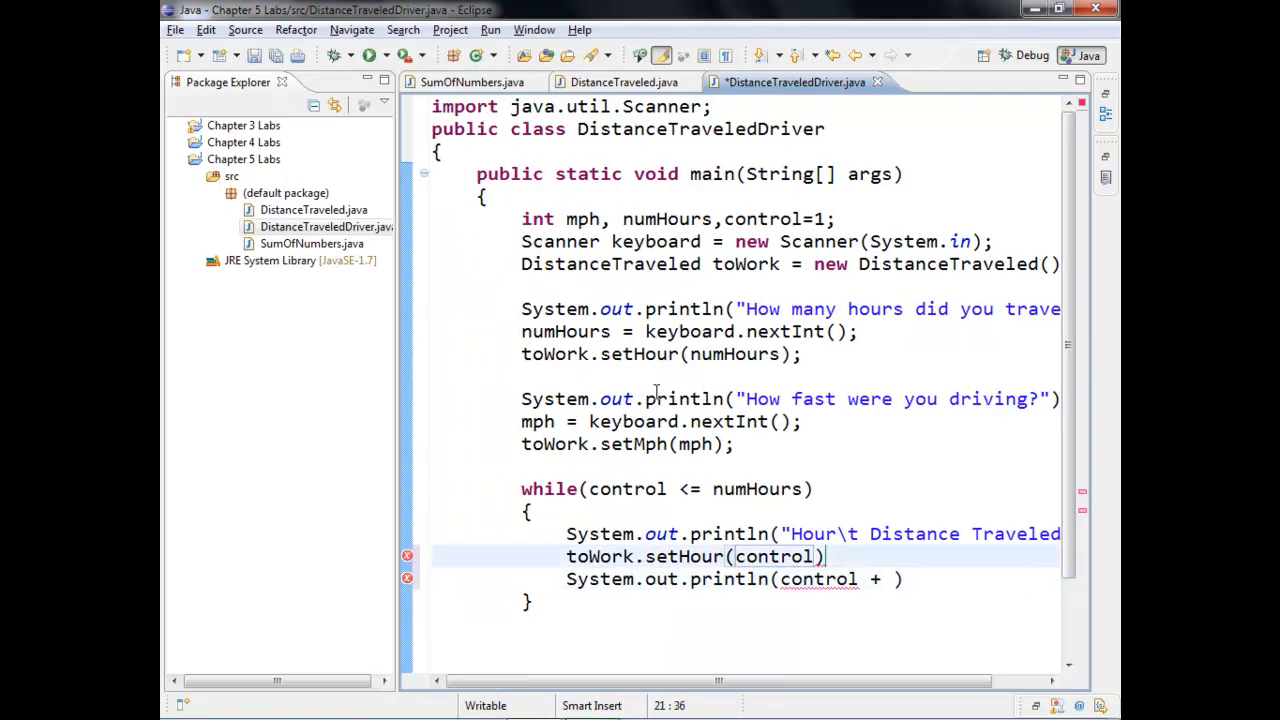
Print control with a tab and toWork.getDistance(), then increment it with control++.
{"action": "type", "text": ";"}
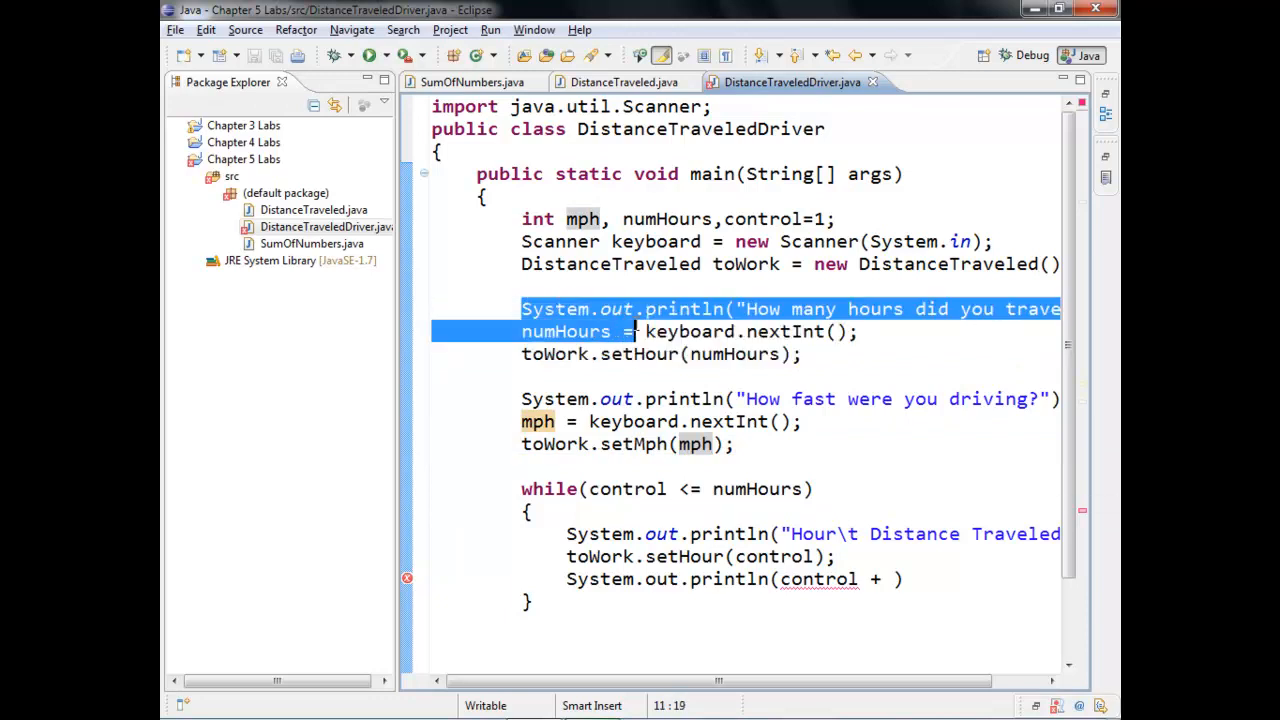
{"action": "left_click", "coordinate": [800, 354]}
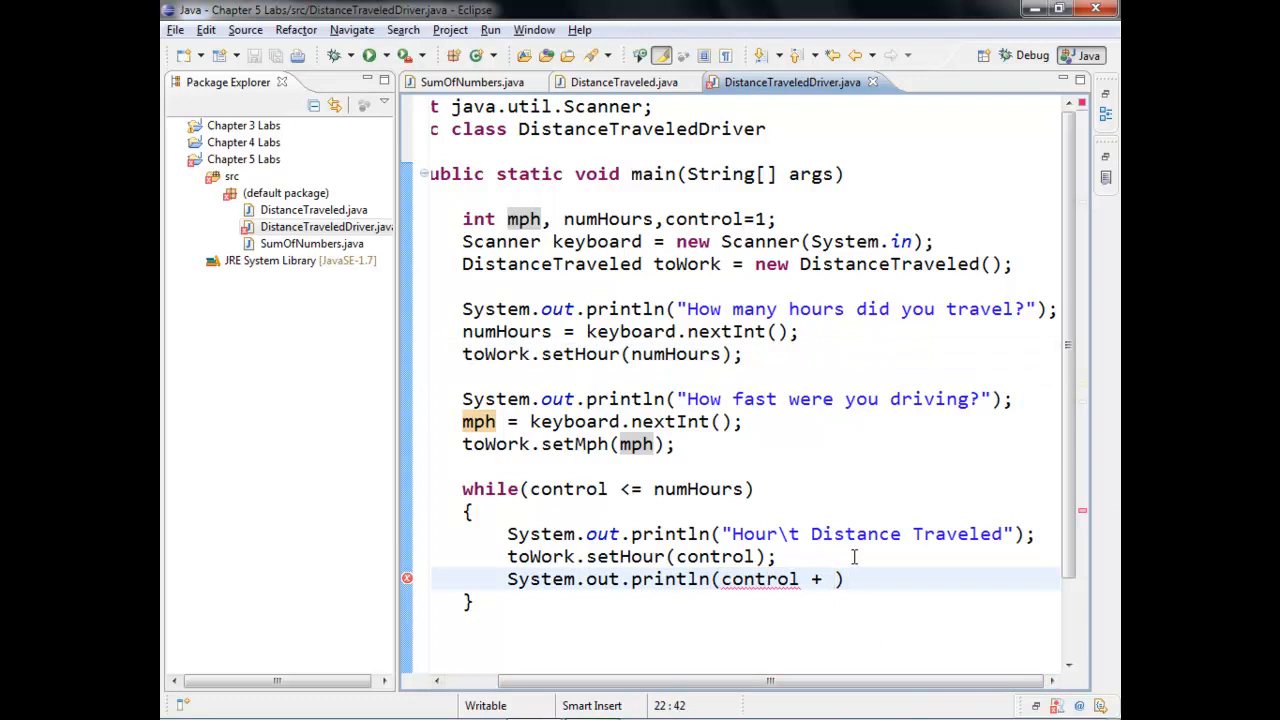
{"action": "type", "text": "\"\""}
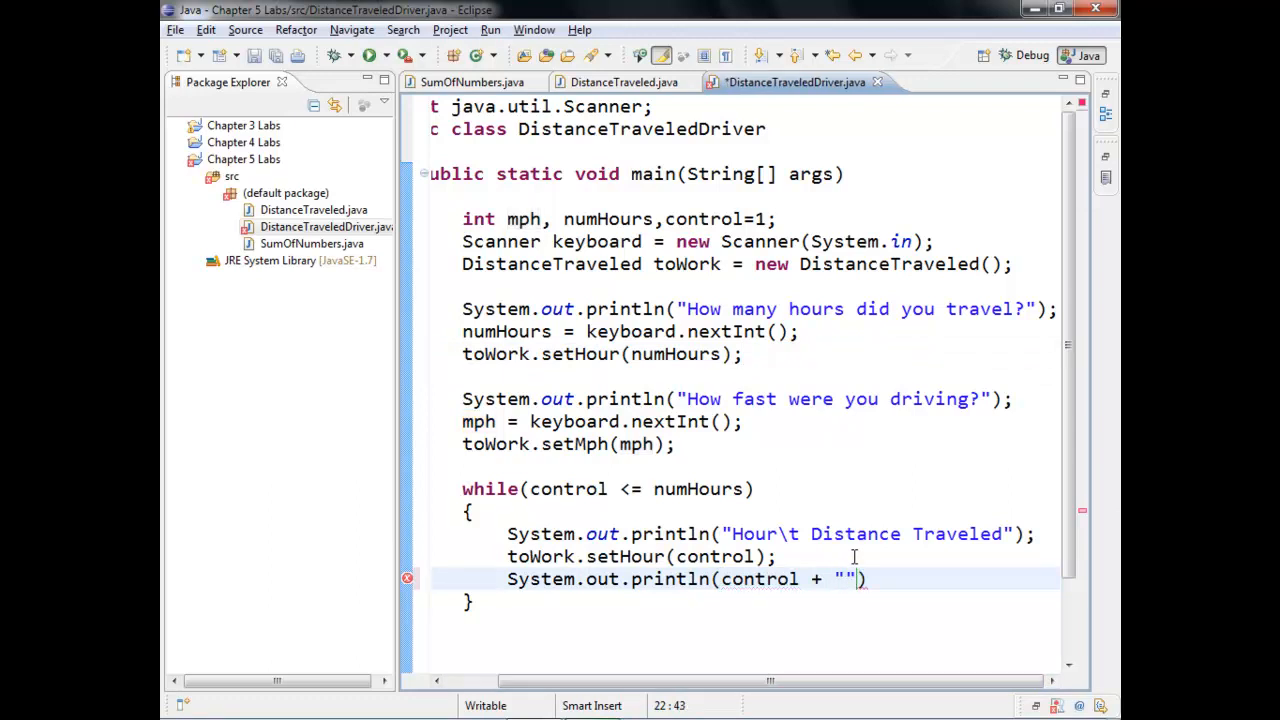
{"action": "type", "text": "\\t"}
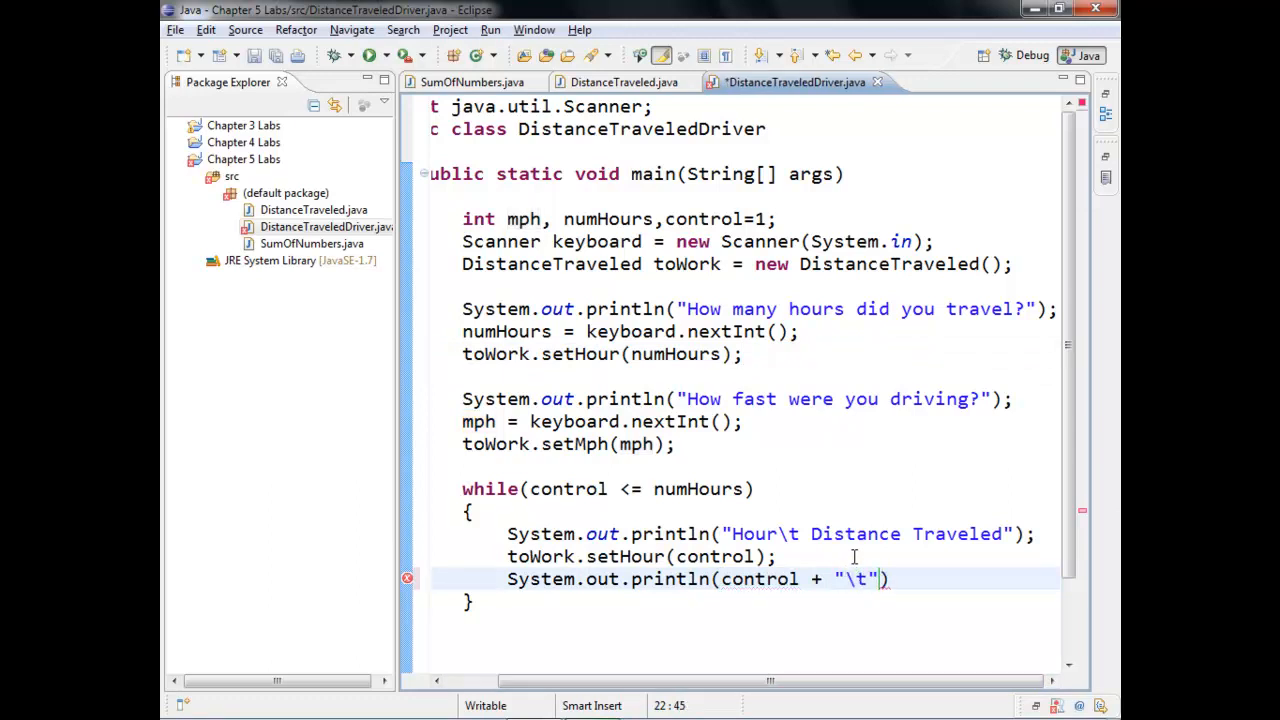
{"action": "type", "text": "+"}
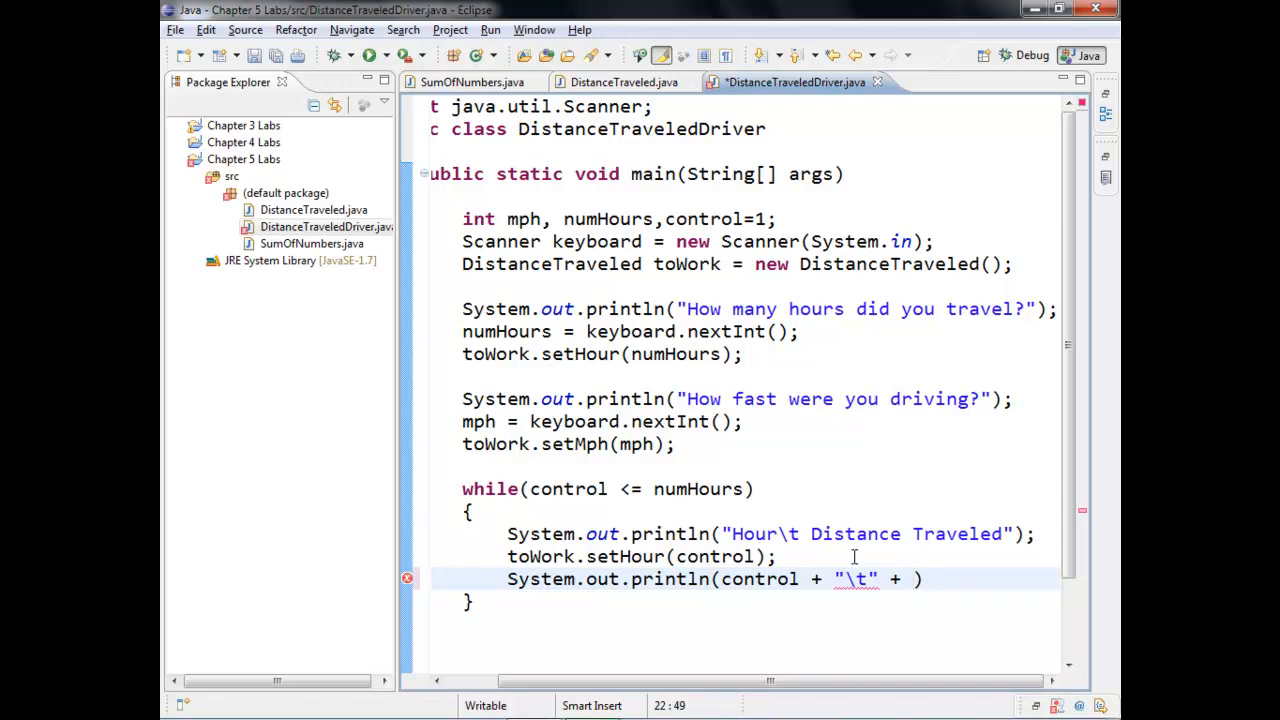
{"action": "type", "text": "toWork."}
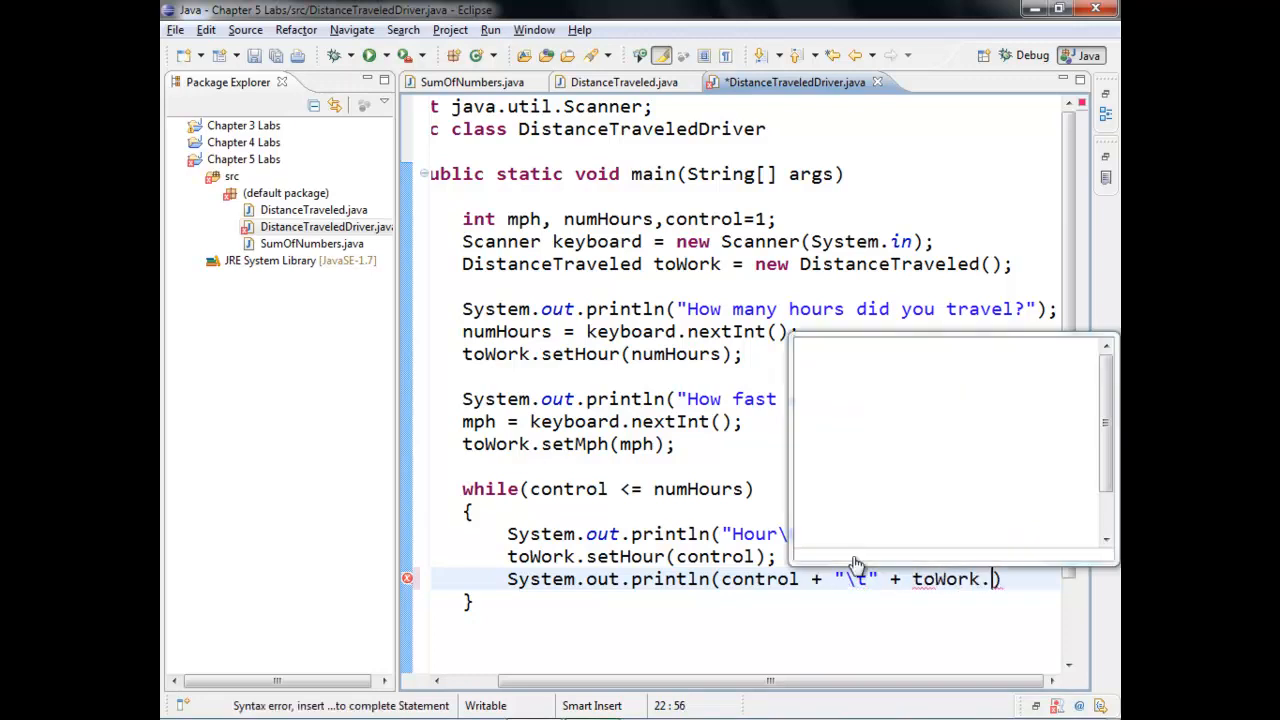
{"action": "type", "text": "get"}
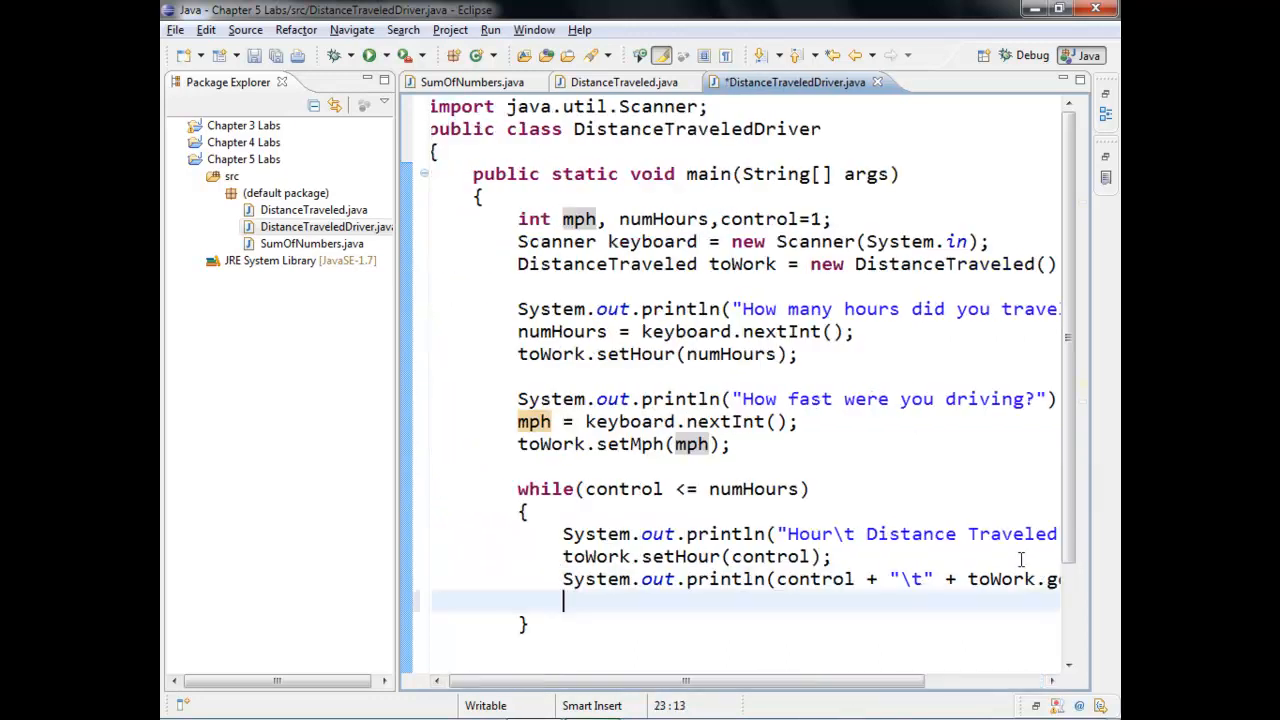
{"action": "type", "text": "control+"}
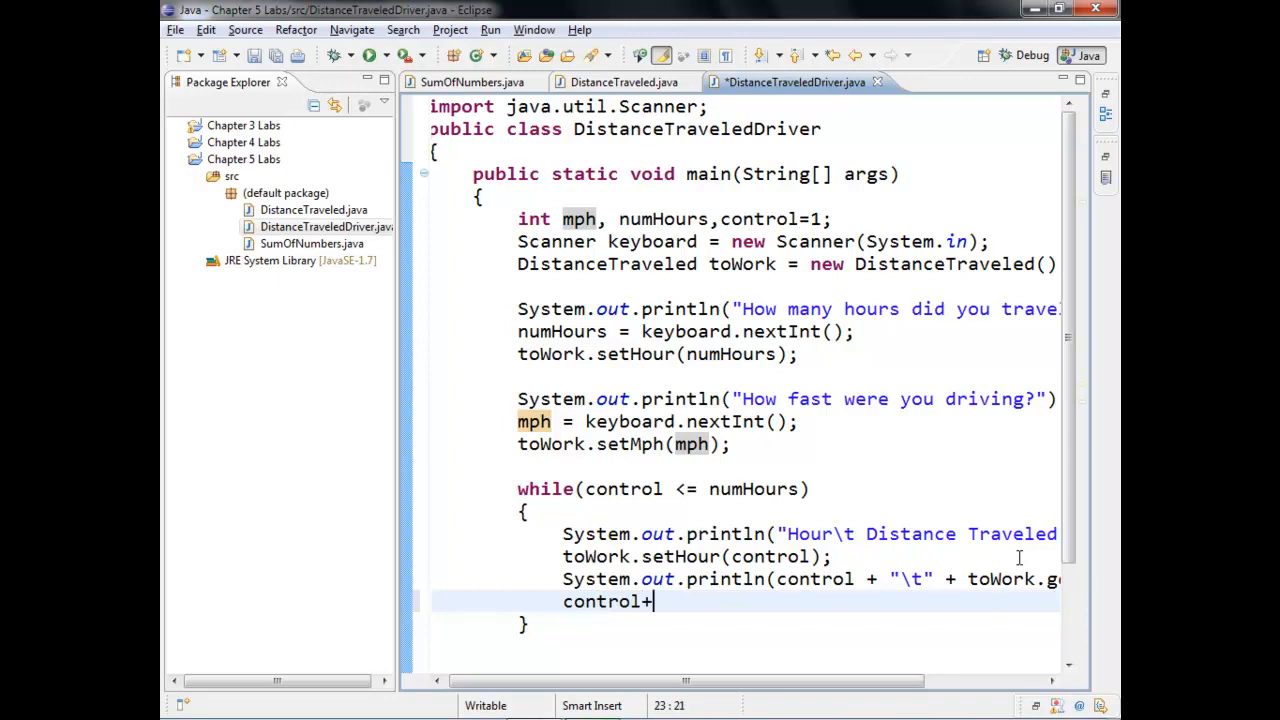
{"action": "type", "text": "+"}
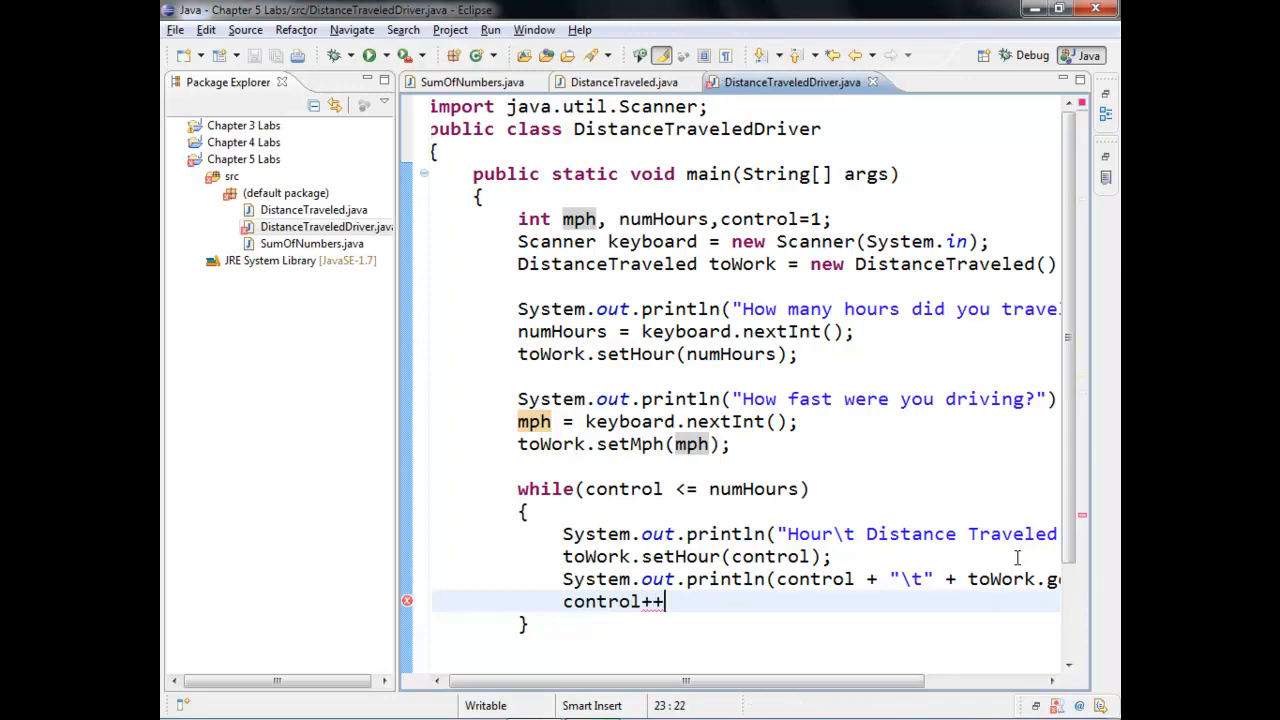
{"action": "type", "text": ";"}
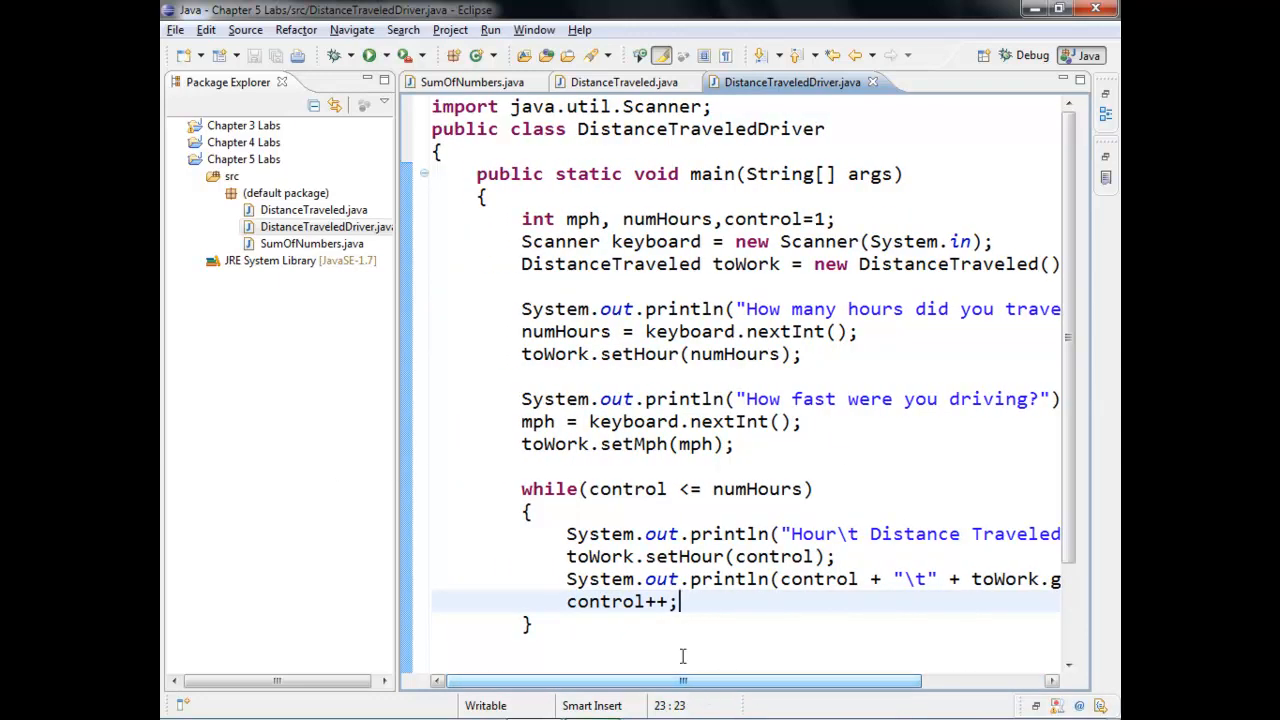
Run DistanceTraveledDriver with 3 hours at 40 mph, showing rows 1 40 and 2 80.
{"action": "left_click", "coordinate": [351, 55]}
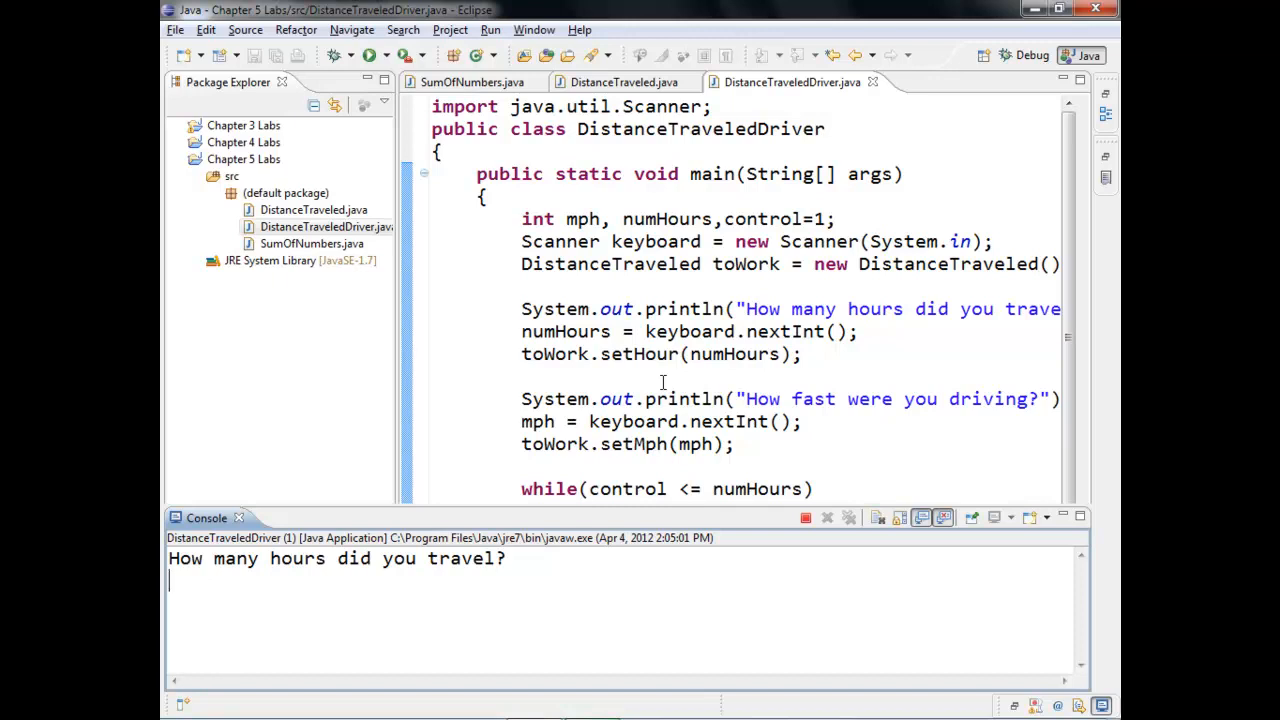
{"action": "type", "text": "3"}
{"action": "type", "text": "40"}
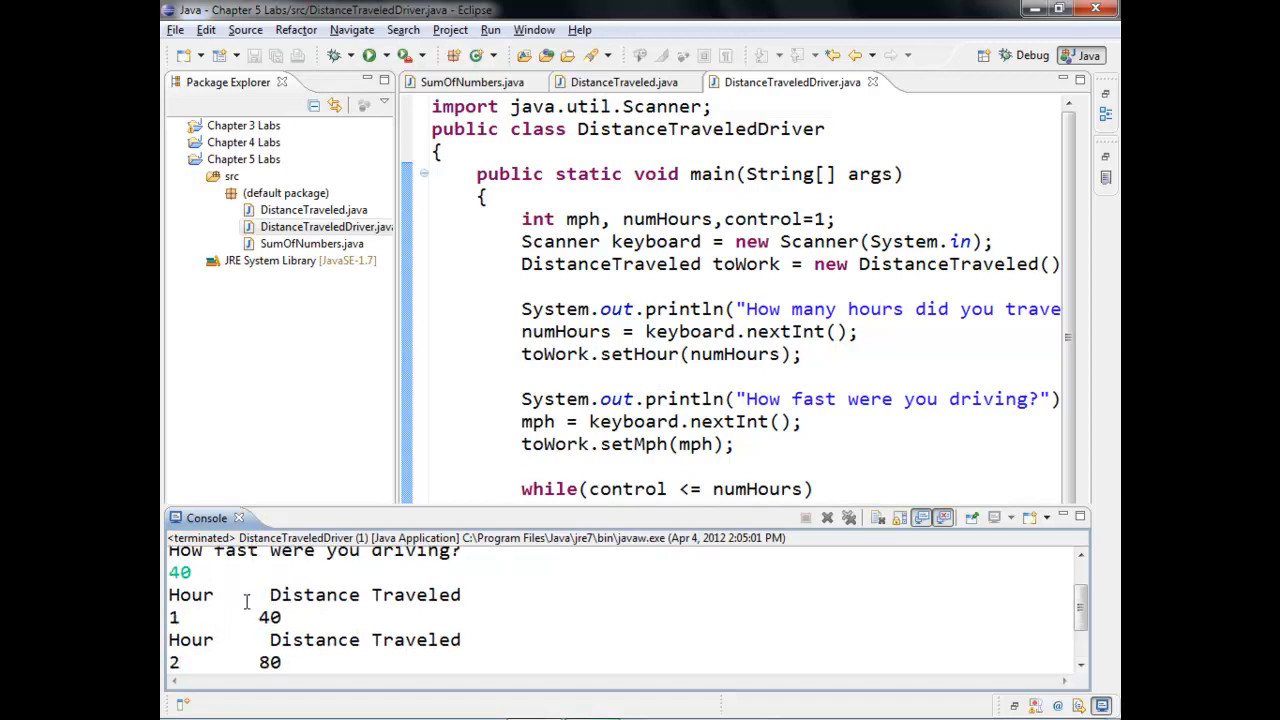
{"action": "scroll", "scroll_direction": "down", "scroll_amount": 3}
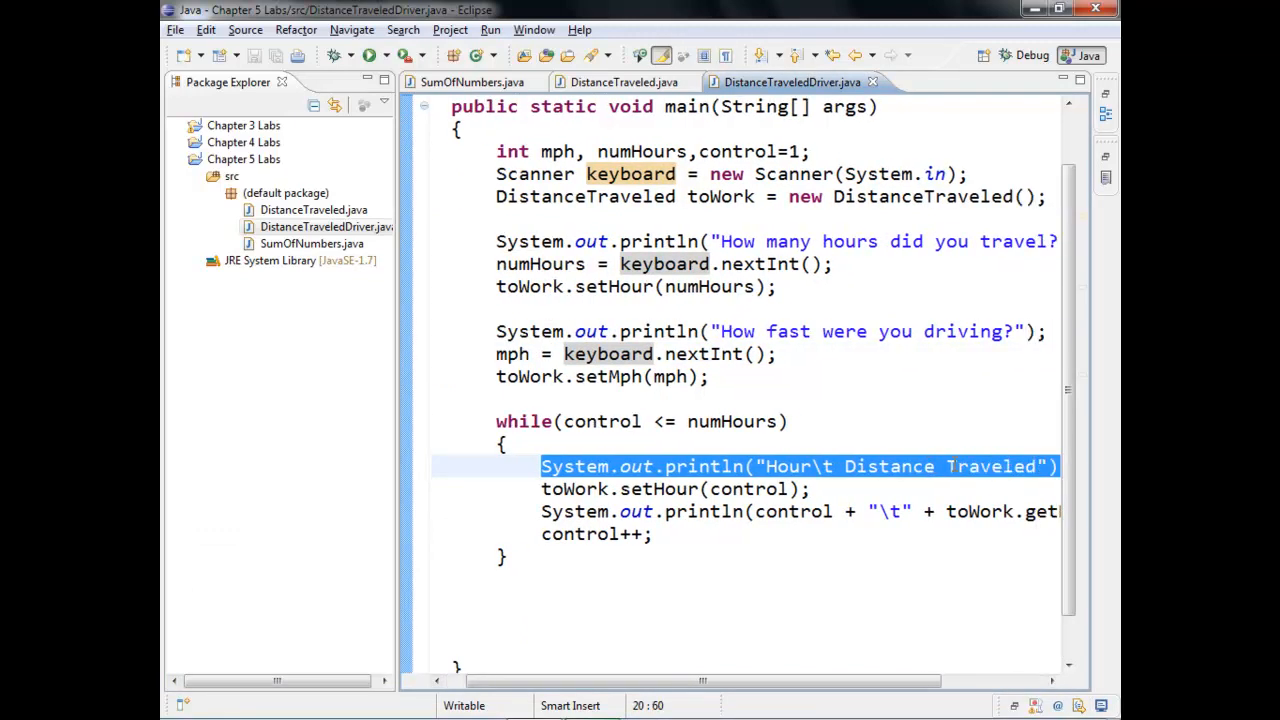
Move the "Hour\t Distance Traveled" header print above the loop and comment out setHour(numHours).
{"action": "key", "text": "Delete"}
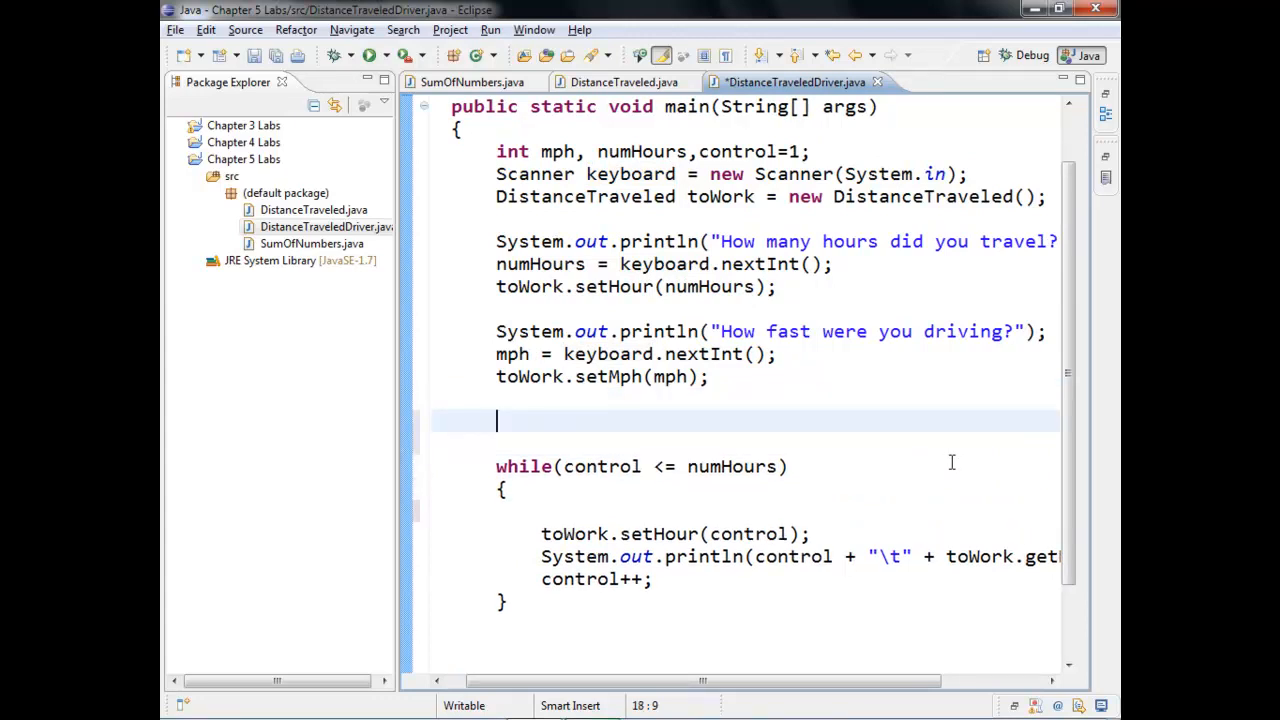
{"action": "type", "text": "System.out.println(\"Hour\\t Distance Traveled\");"}
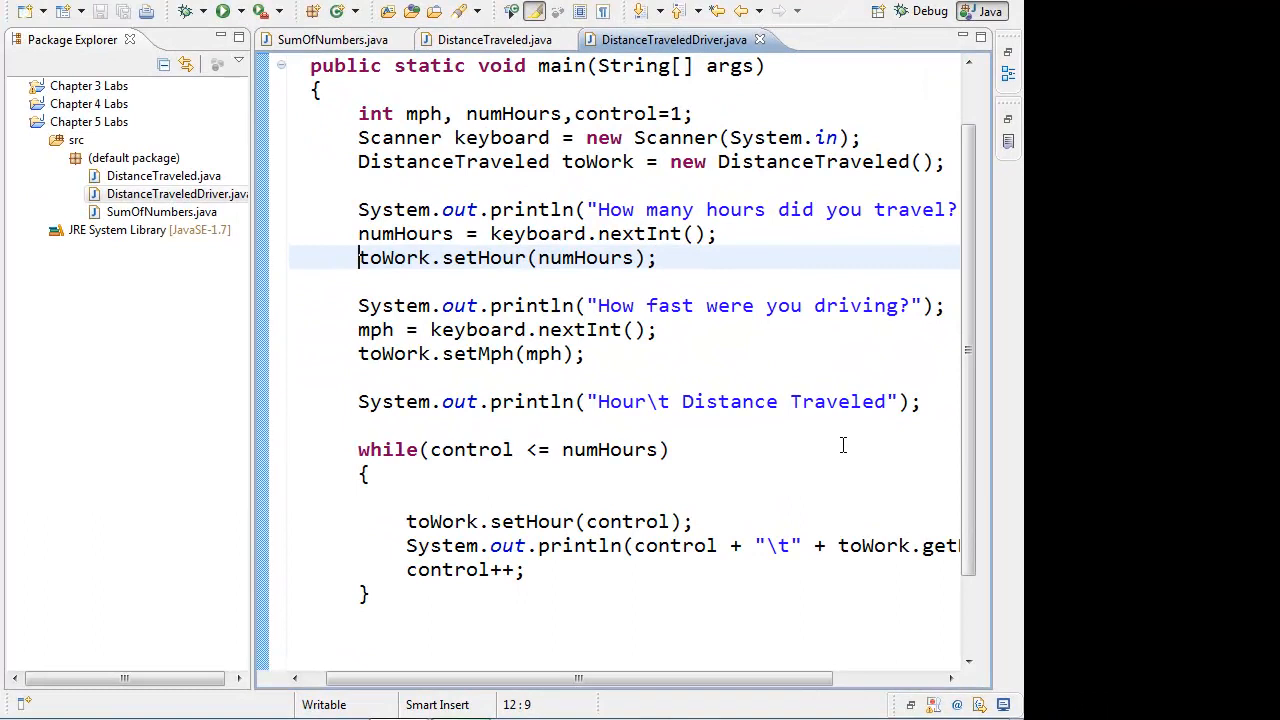
{"action": "type", "text": "/"}
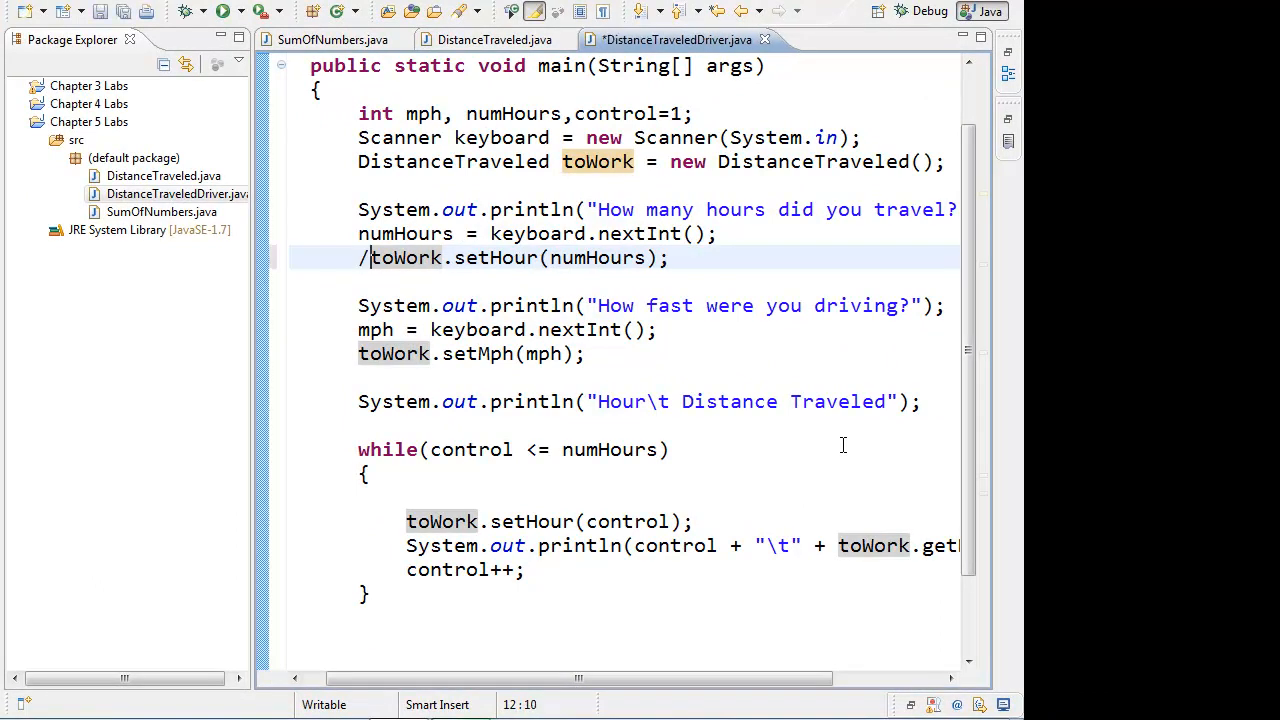
{"action": "type", "text": "/"}
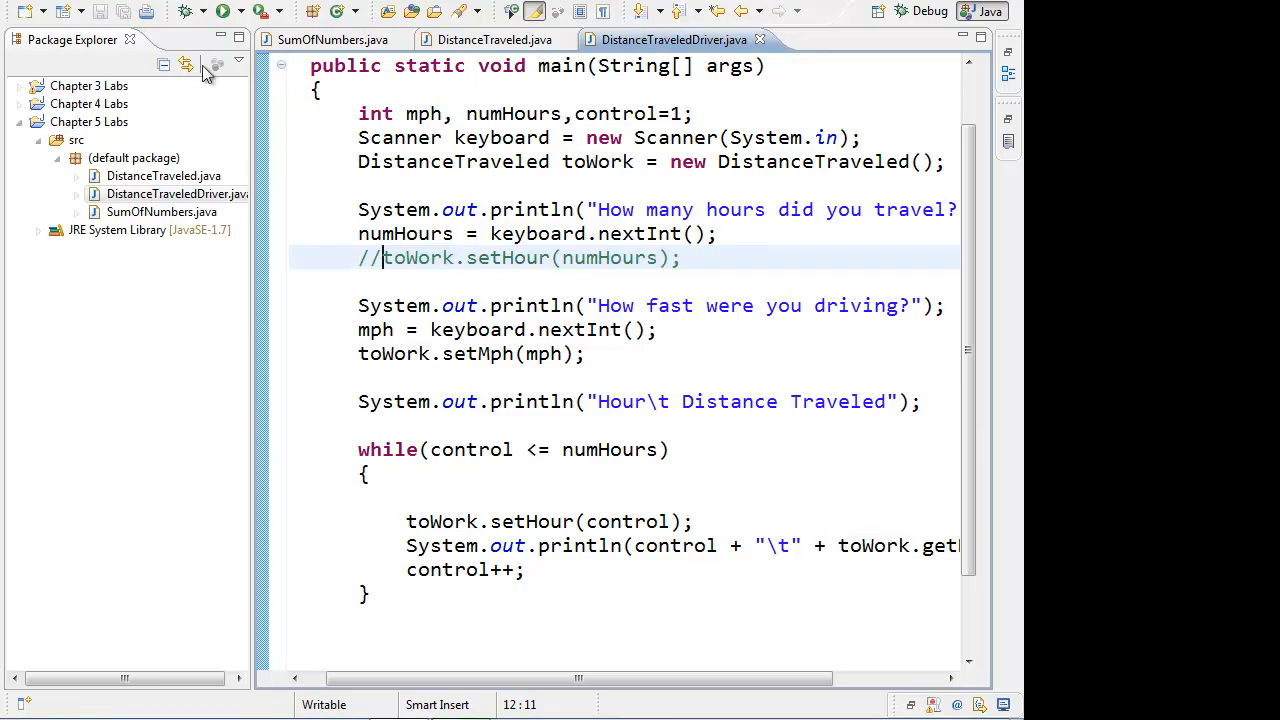
Start a new System.out.println("") statement for the dashed line.
{"action": "type", "text": "S"}
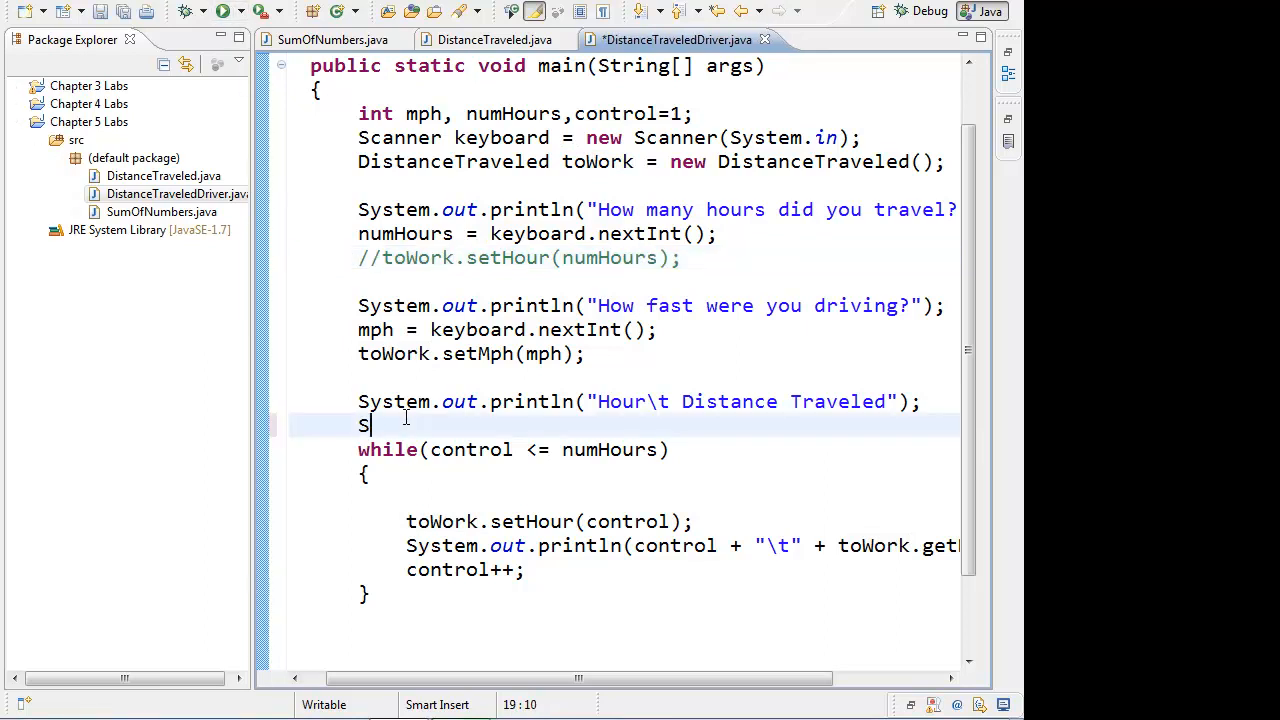
{"action": "type", "text": "ystem.out.p"}
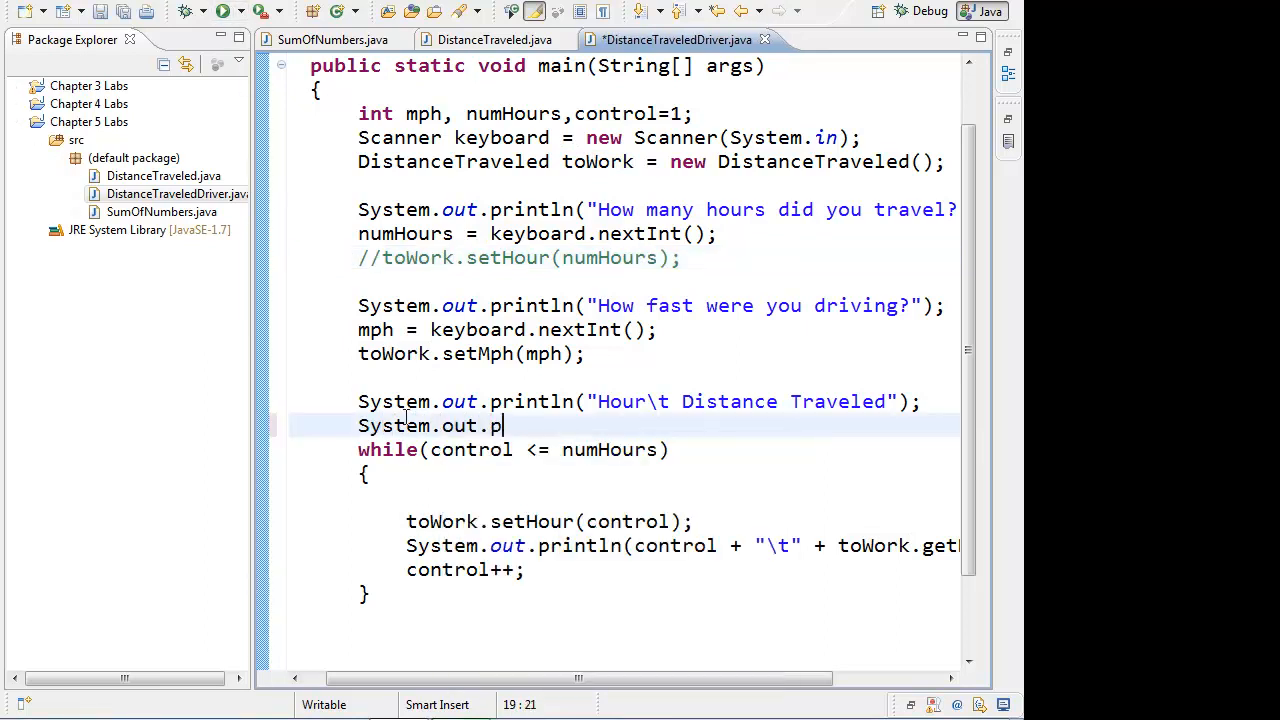
{"action": "type", "text": "rintln(\"\")"}
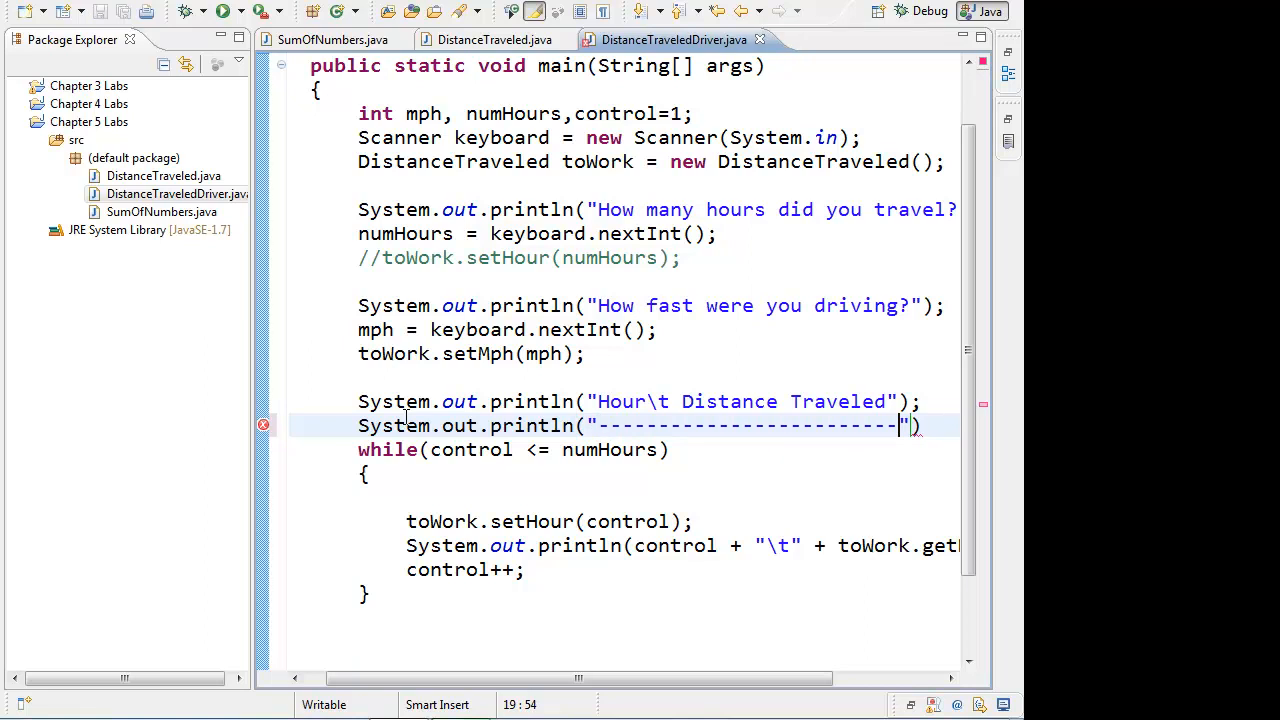
Cancel the error-blocked launch, then highlight the control variable's uses in the code.
{"action": "left_click", "coordinate": [225, 11]}
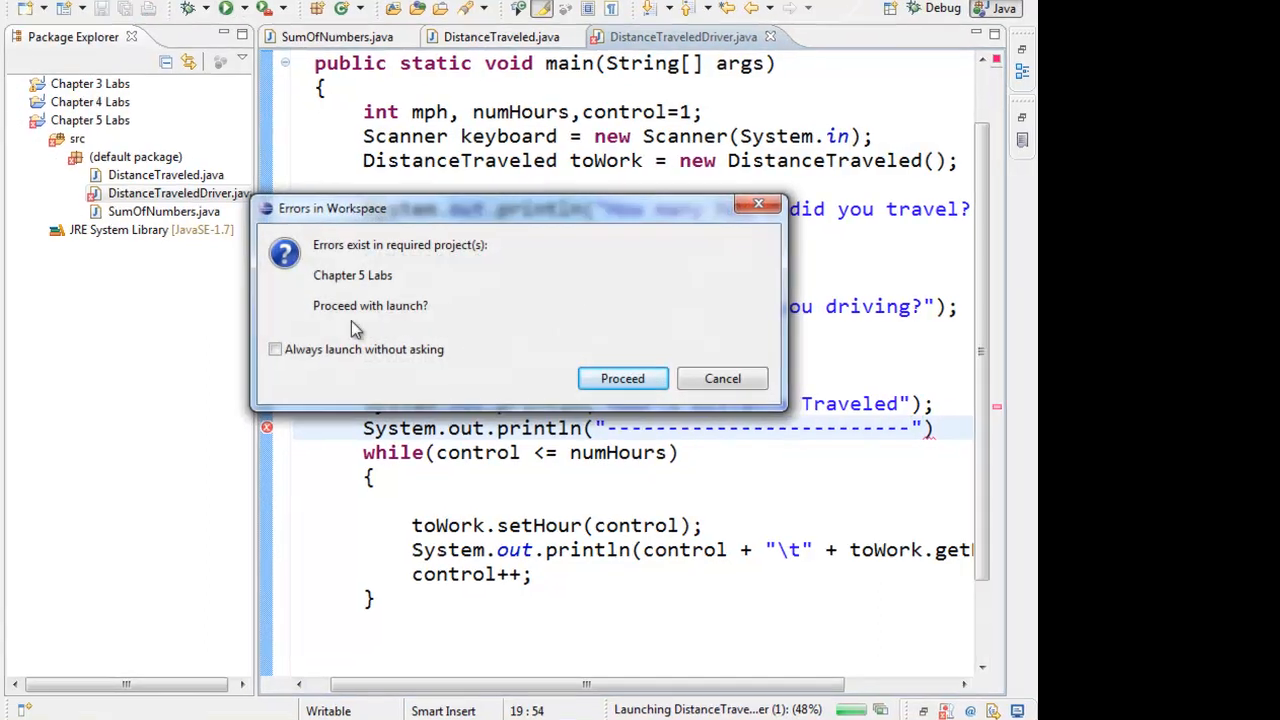
{"action": "left_click", "coordinate": [622, 378]}
{"action": "type", "text": ";"}
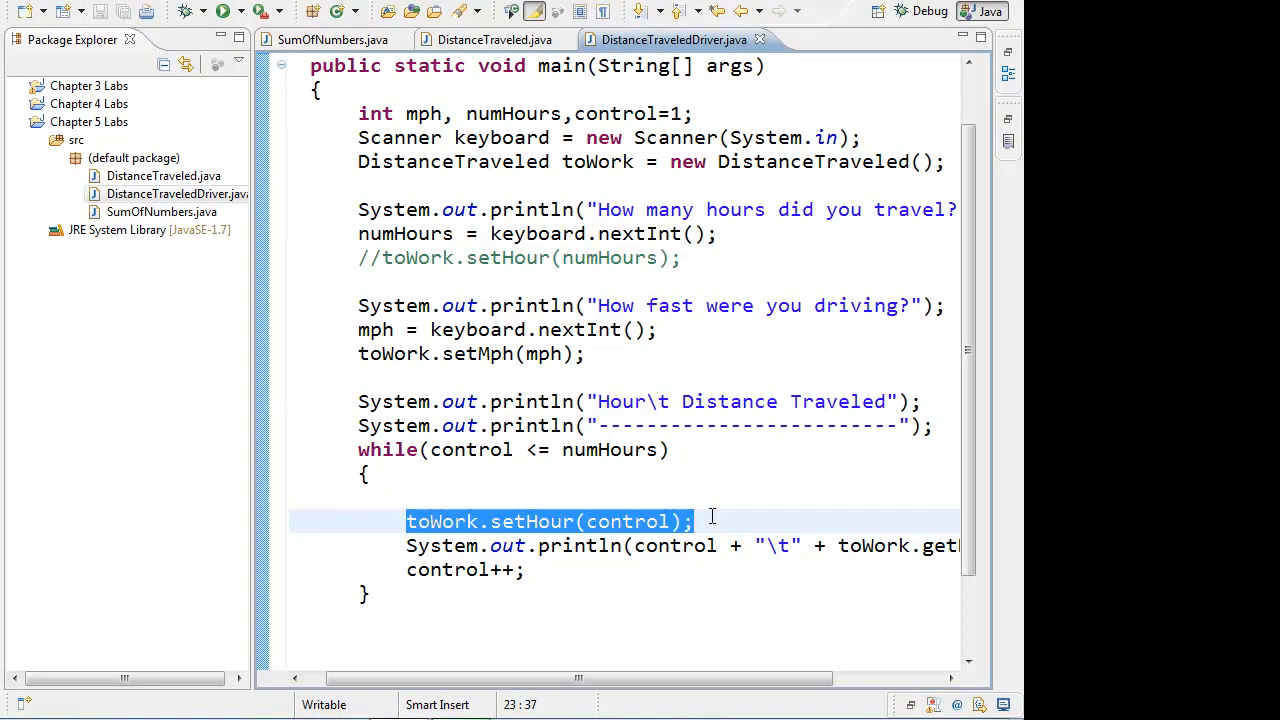
{"action": "double_click", "coordinate": [628, 521]}
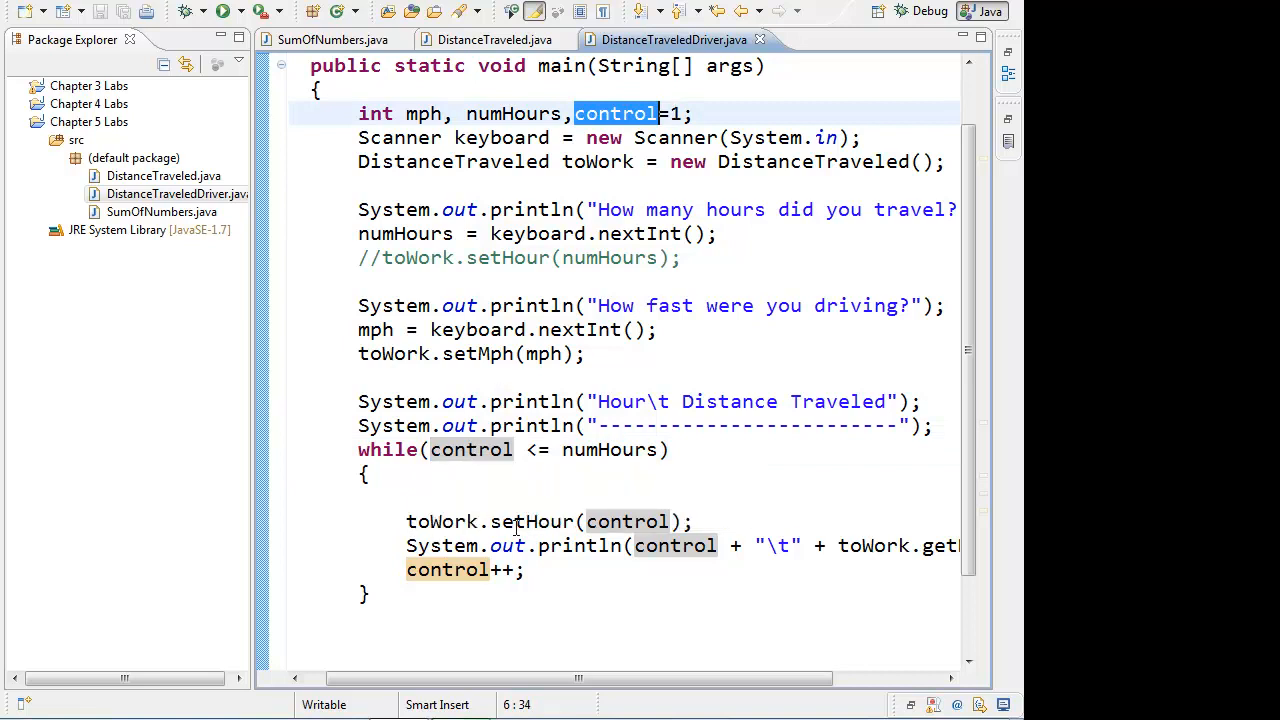
{"action": "double_click", "coordinate": [627, 521]}
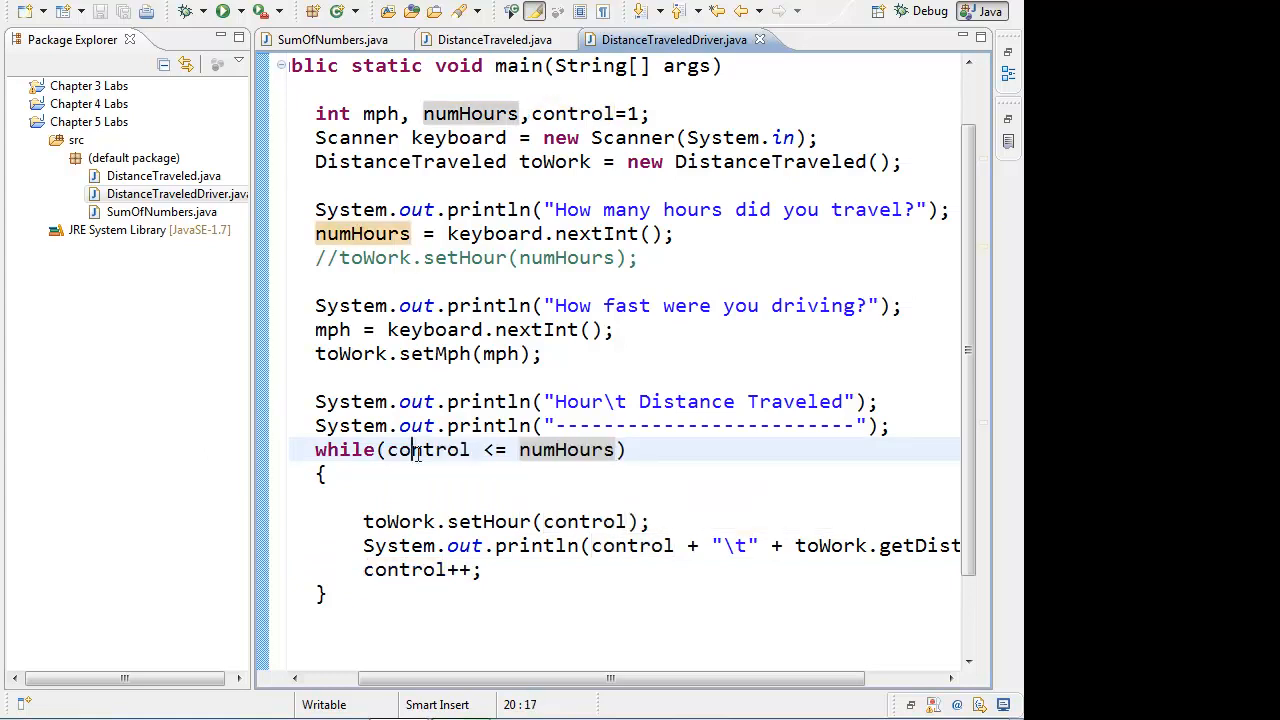
{"action": "double_click", "coordinate": [427, 449]}
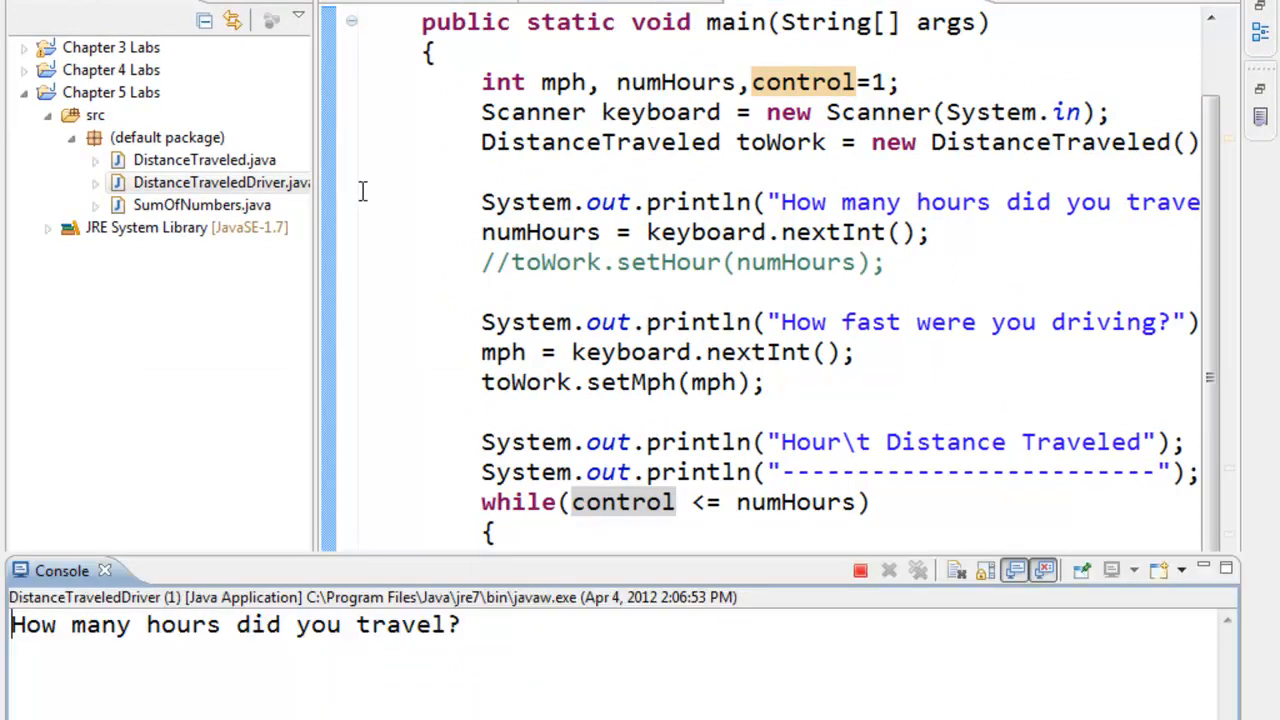
Enter 5 hours in the Console and scroll to see one header, dashes, then row 1 100.
{"action": "left_click", "coordinate": [320, 640]}
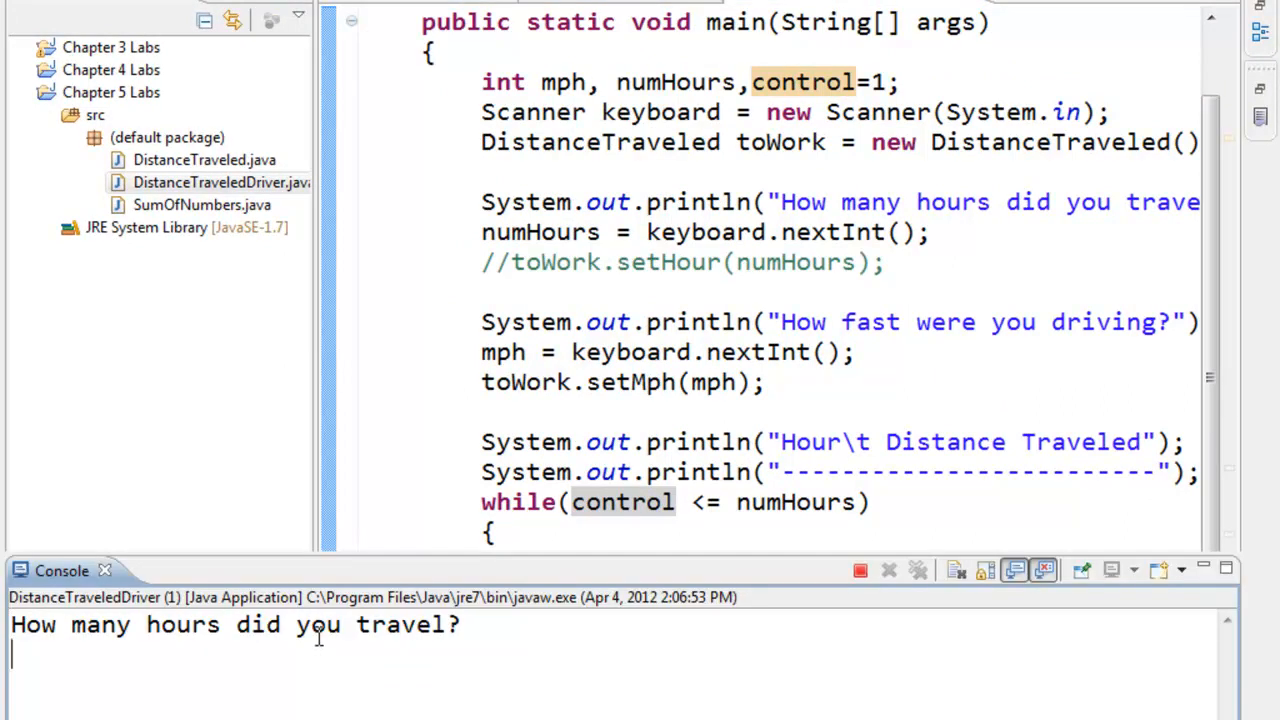
{"action": "type", "text": "5"}
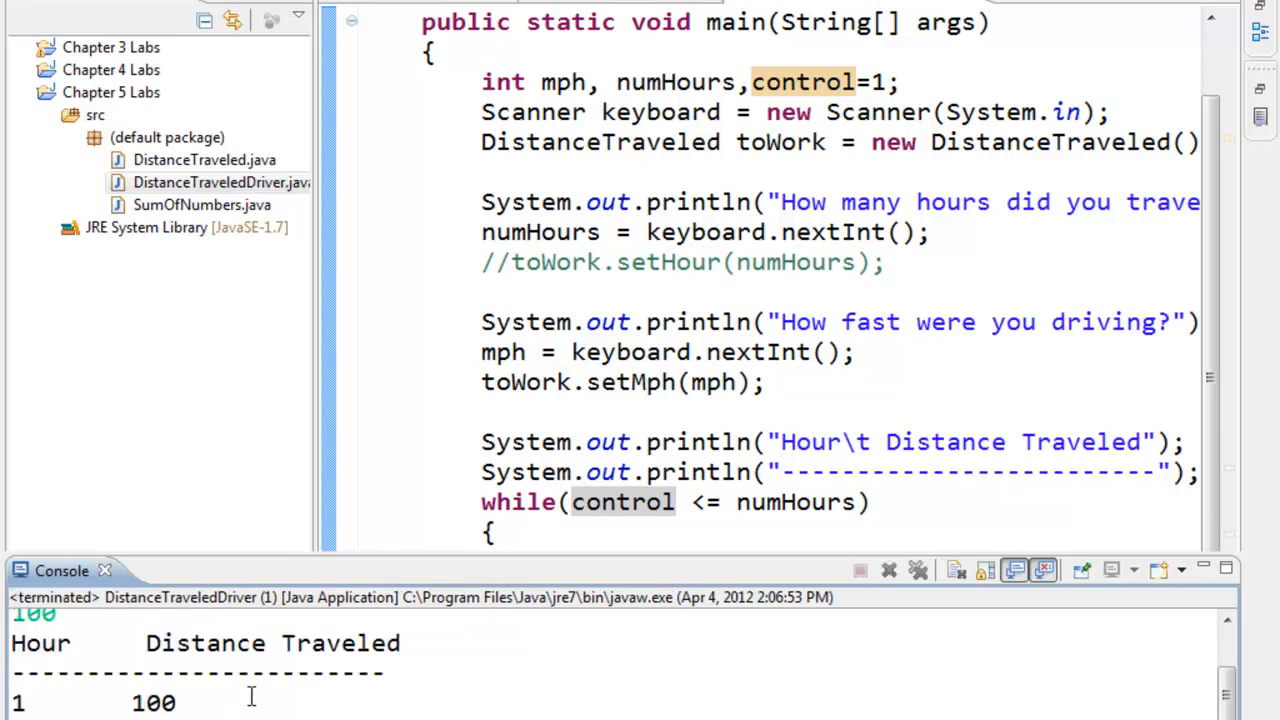
{"action": "scroll", "scroll_direction": "down", "scroll_amount": 3}
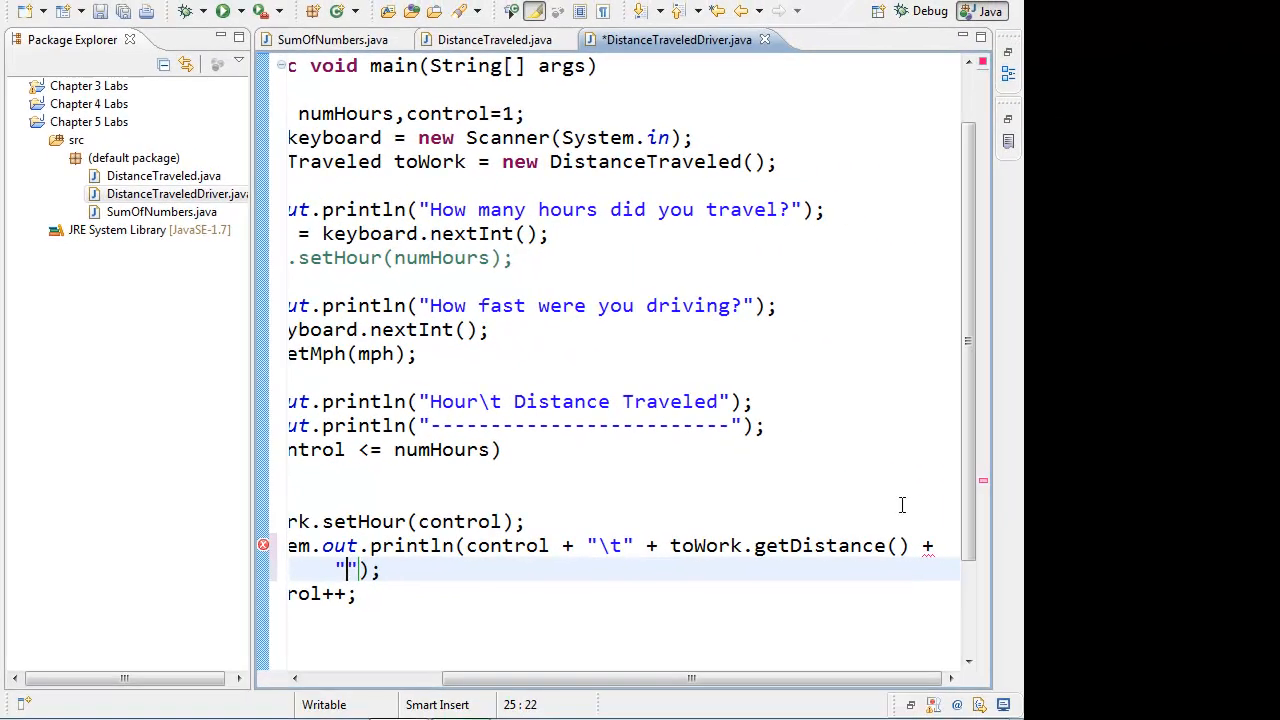
Append " miles" to the distance println and check getDistance in DistanceTraveled.java.
{"action": "type", "text": "miles"}
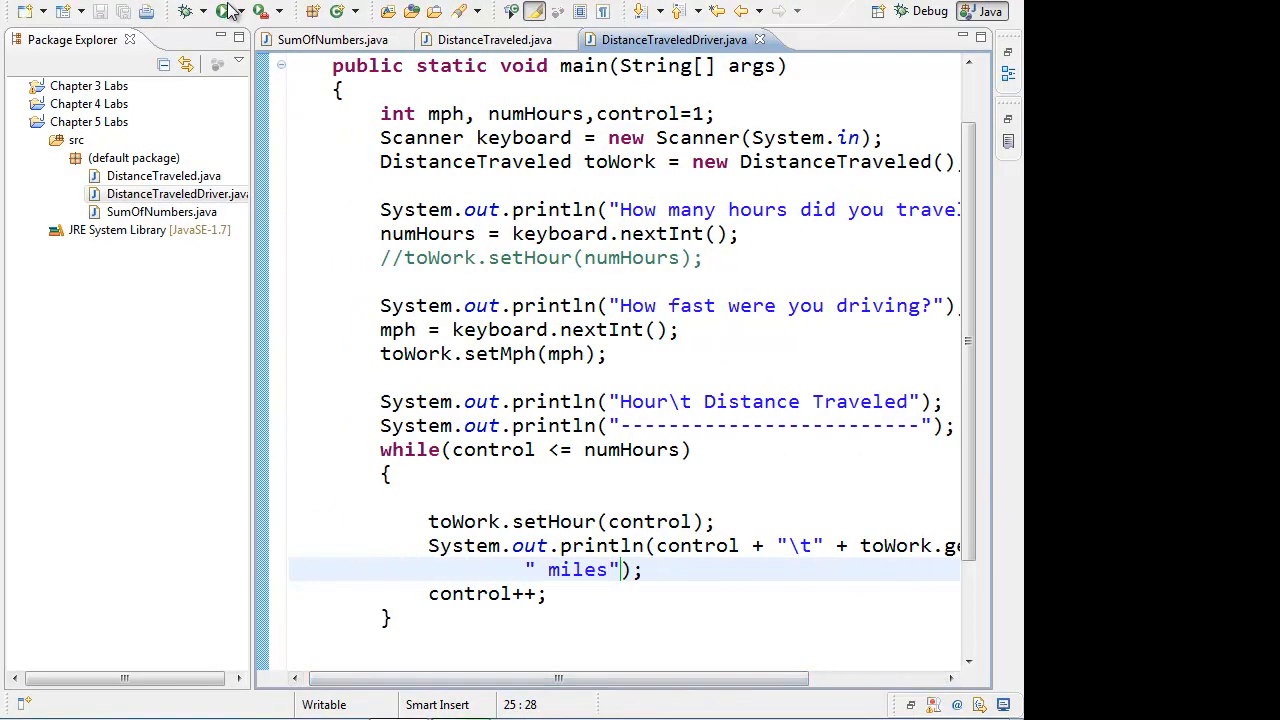
{"action": "left_click", "coordinate": [225, 11]}
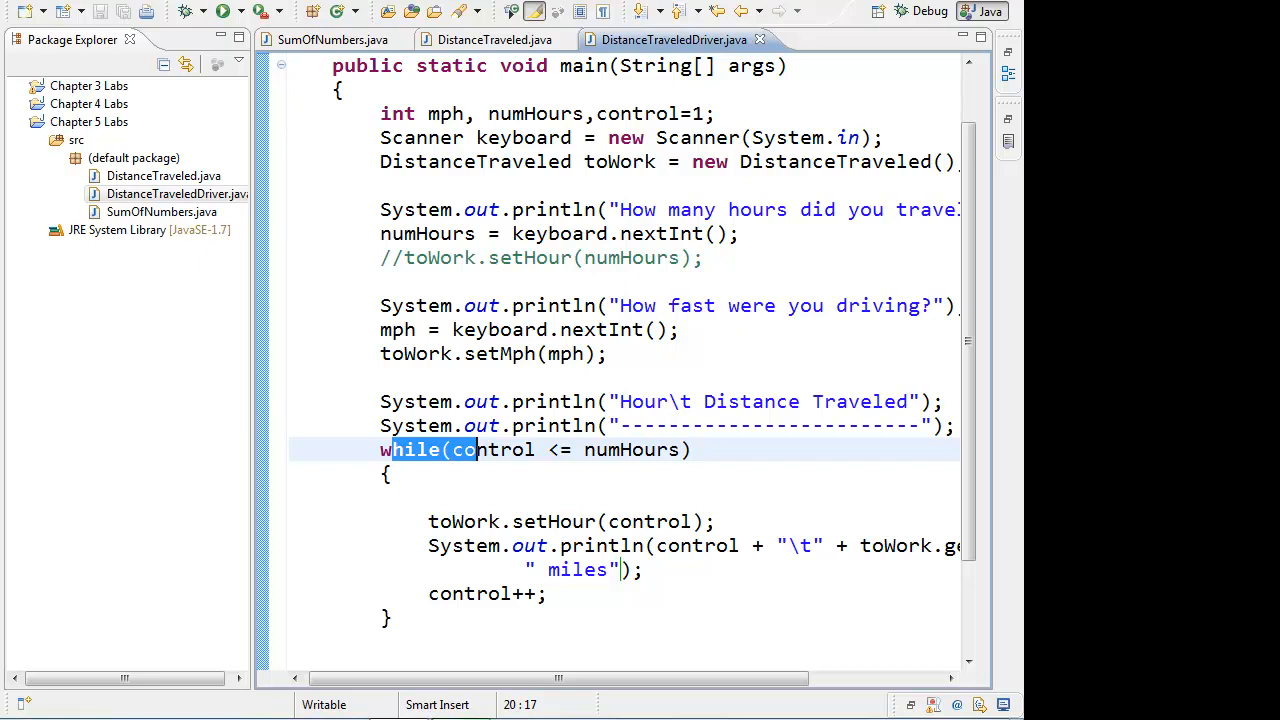
{"action": "left_click", "coordinate": [493, 39]}
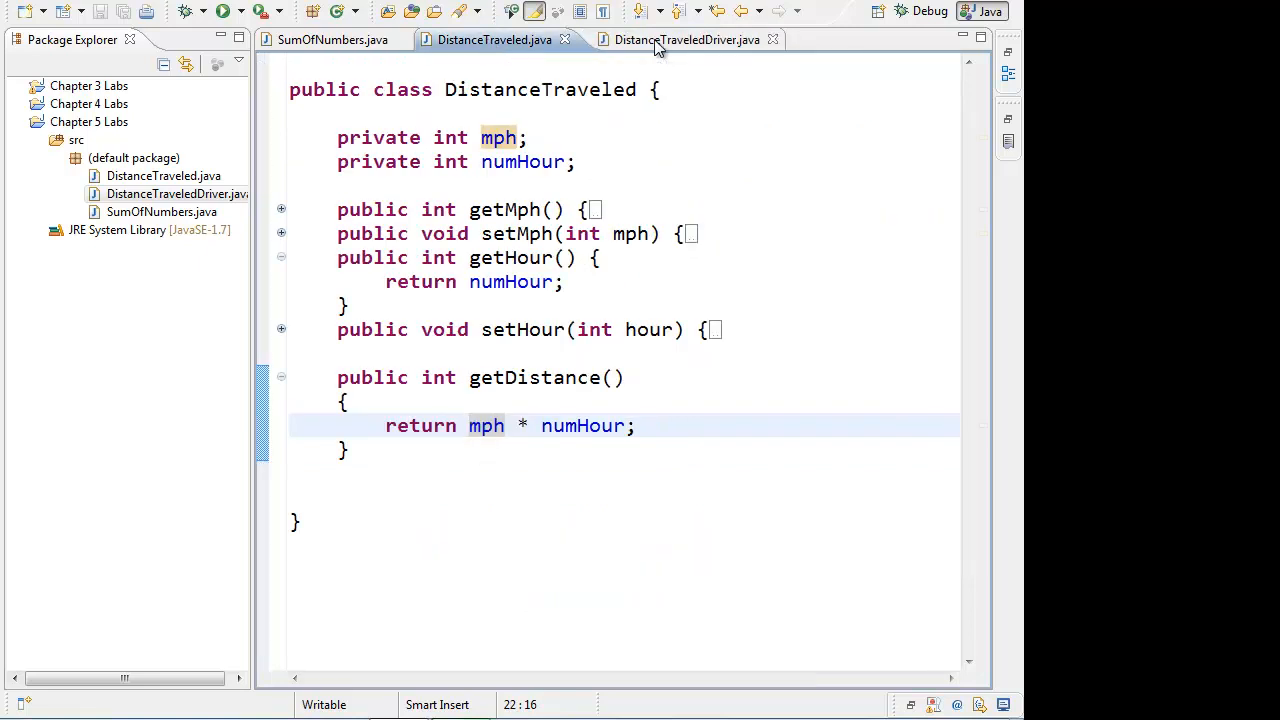
{"action": "left_click", "coordinate": [687, 39]}
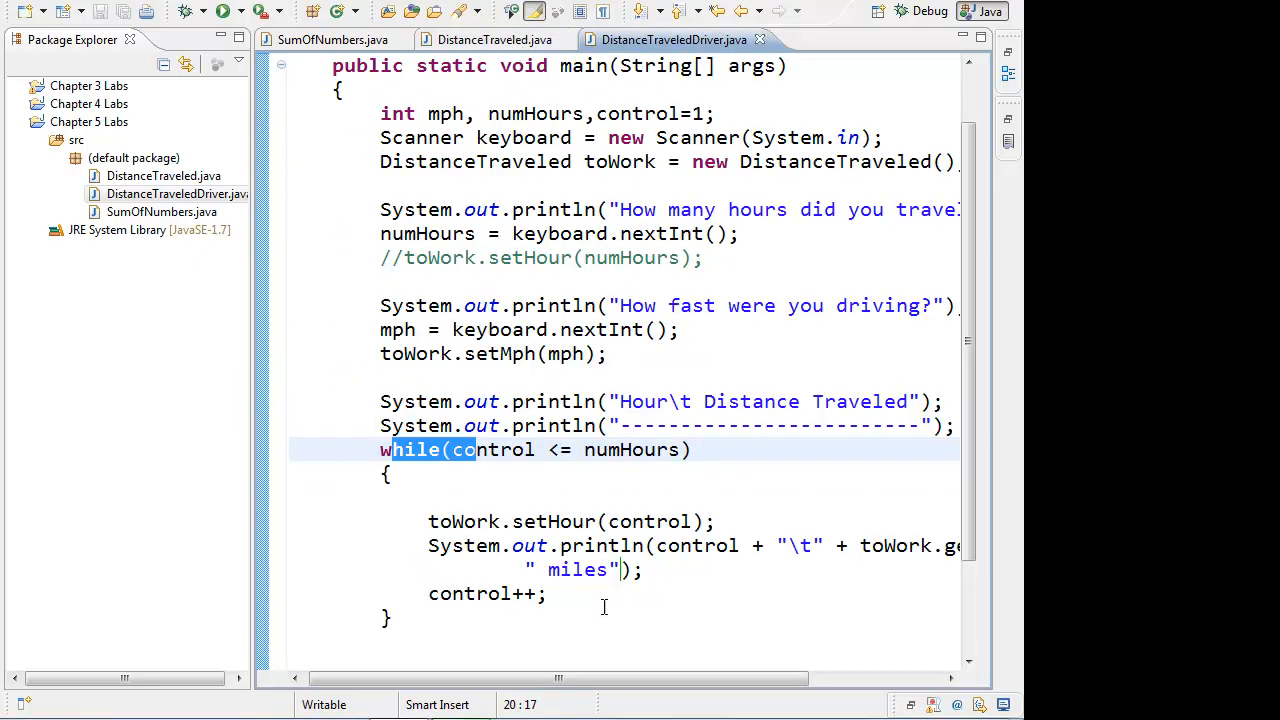